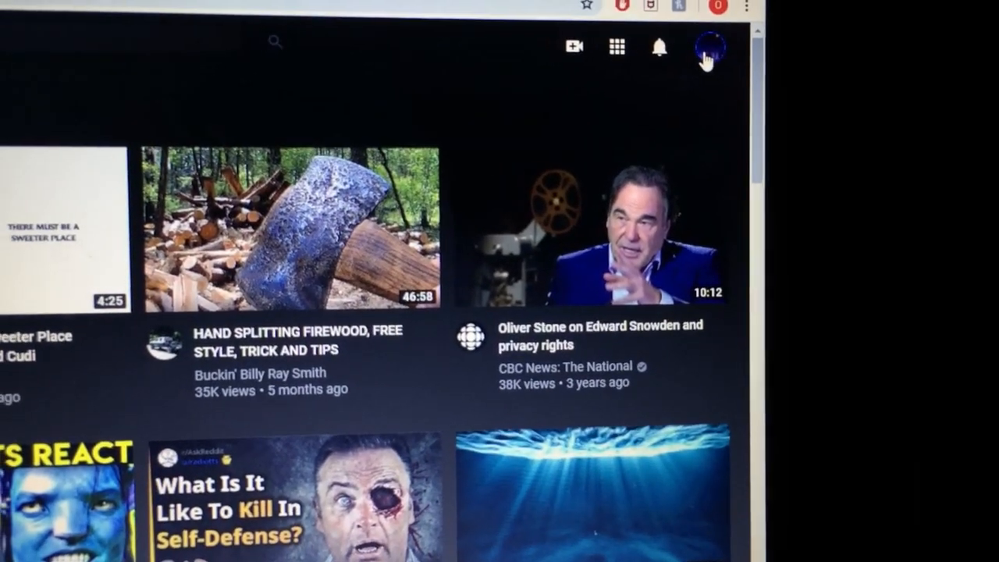
- Switch YouTube to the other signed-in account and check its notifications
left_click(707, 45)
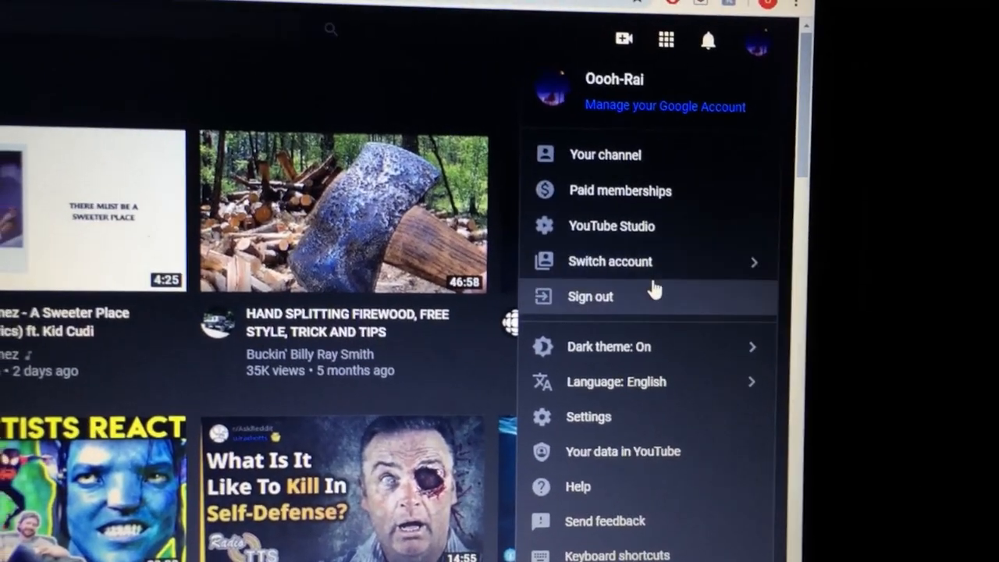
left_click(609, 262)
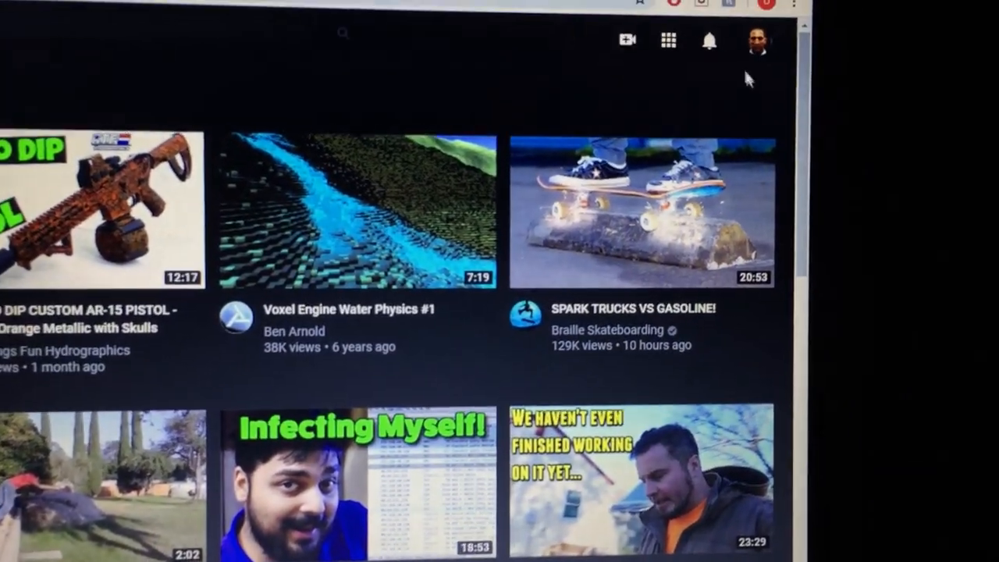
left_click(710, 39)
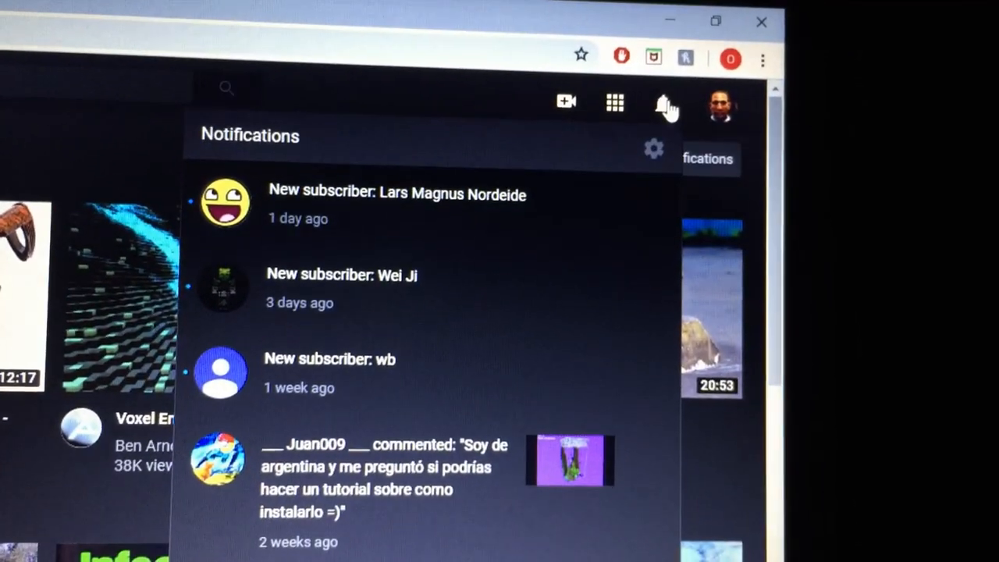
left_click(721, 103)
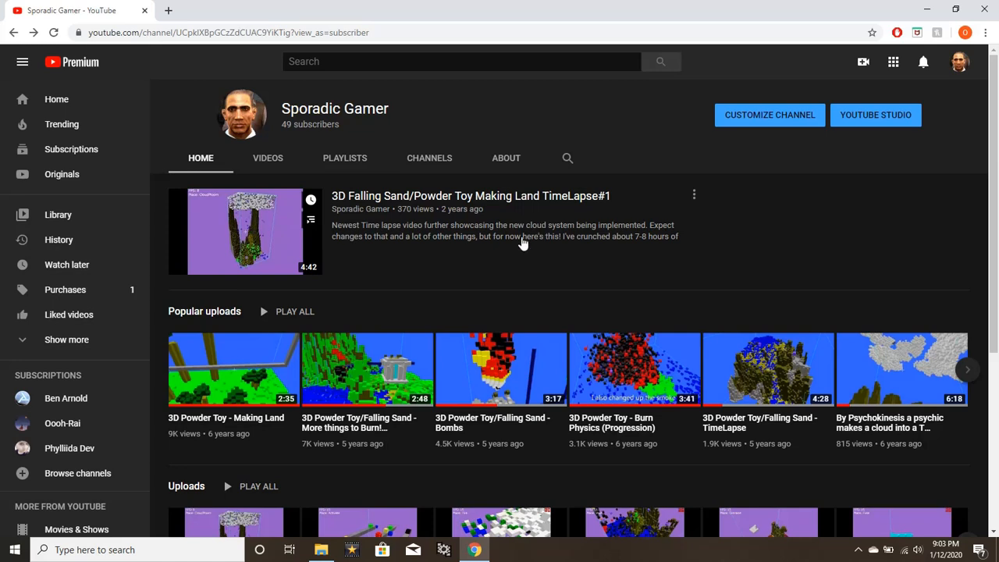
mouse_move(447, 225)
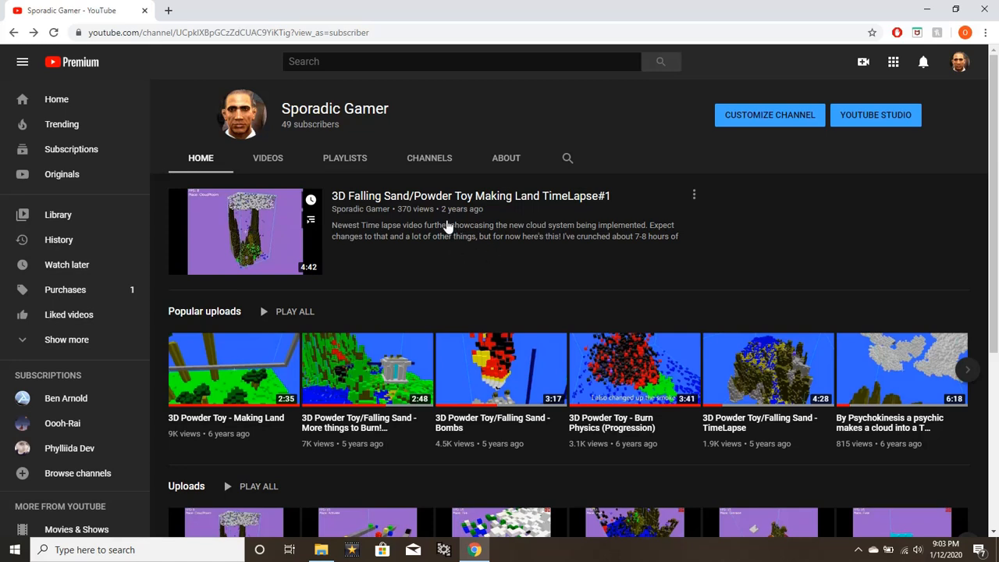
mouse_move(459, 228)
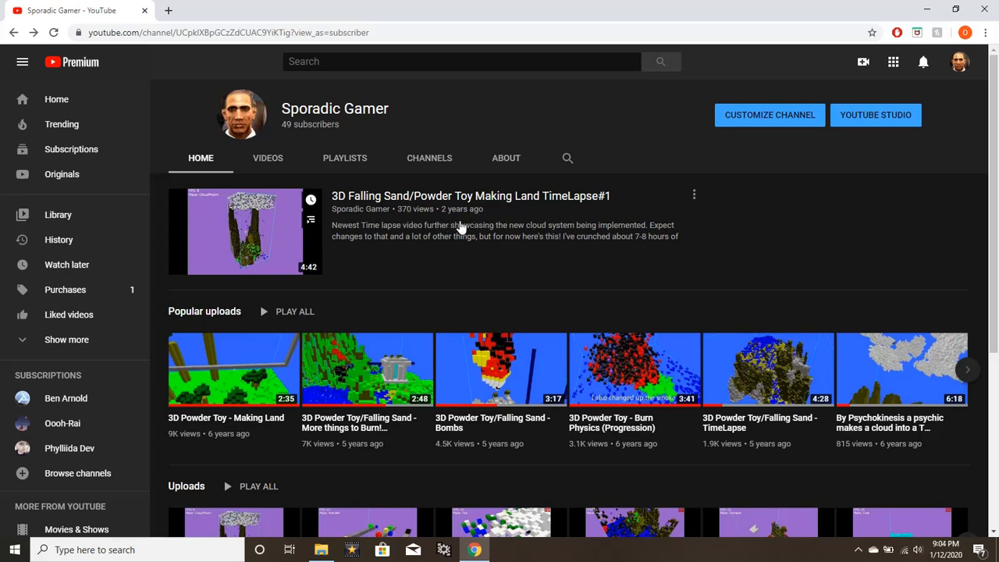
mouse_move(472, 227)
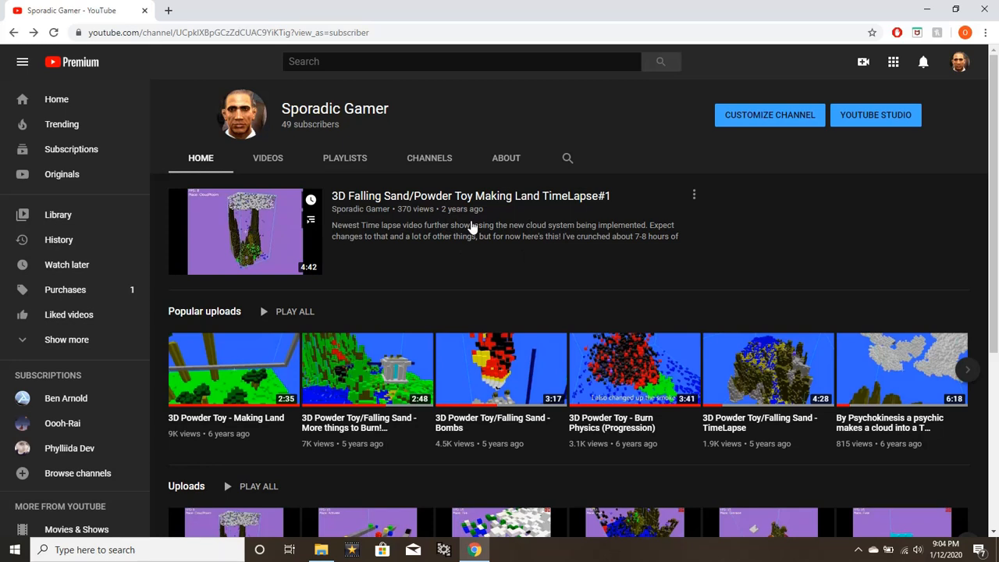
mouse_move(276, 240)
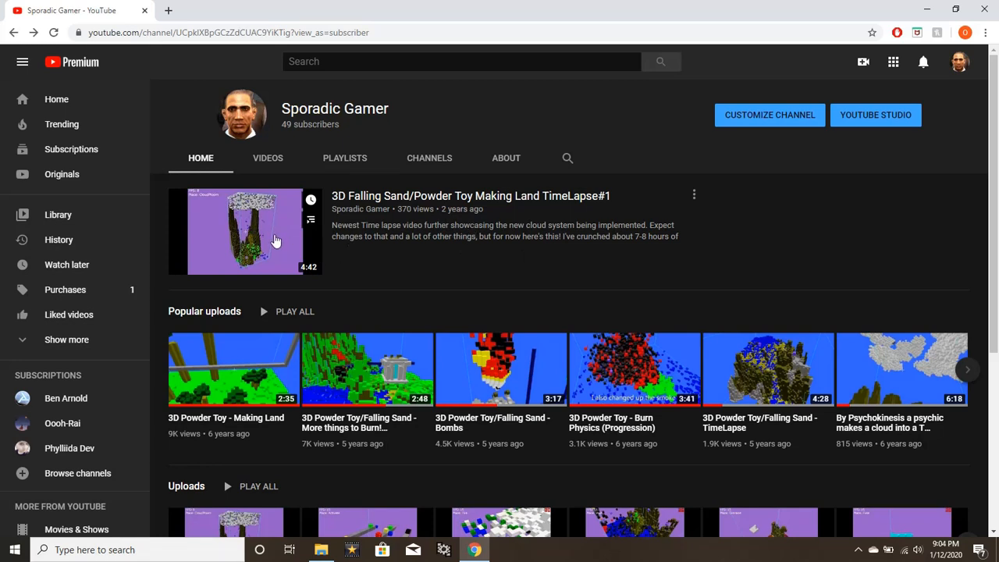
mouse_move(510, 369)
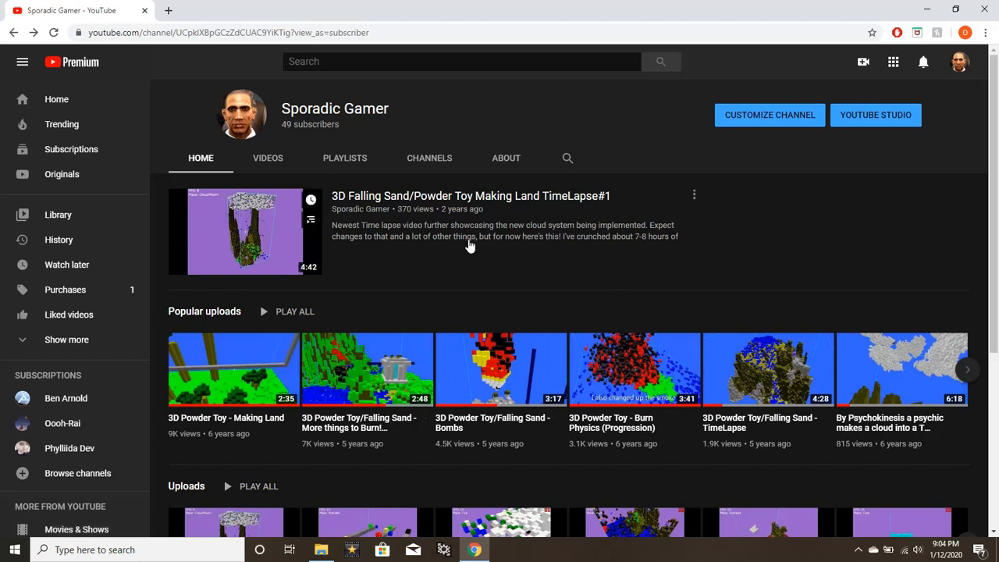
mouse_move(187, 406)
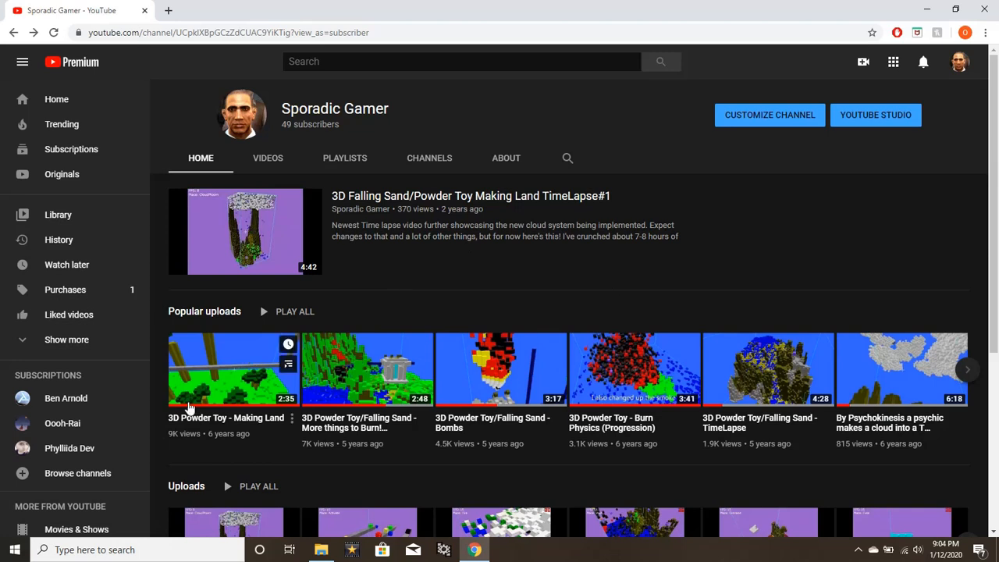
mouse_move(465, 454)
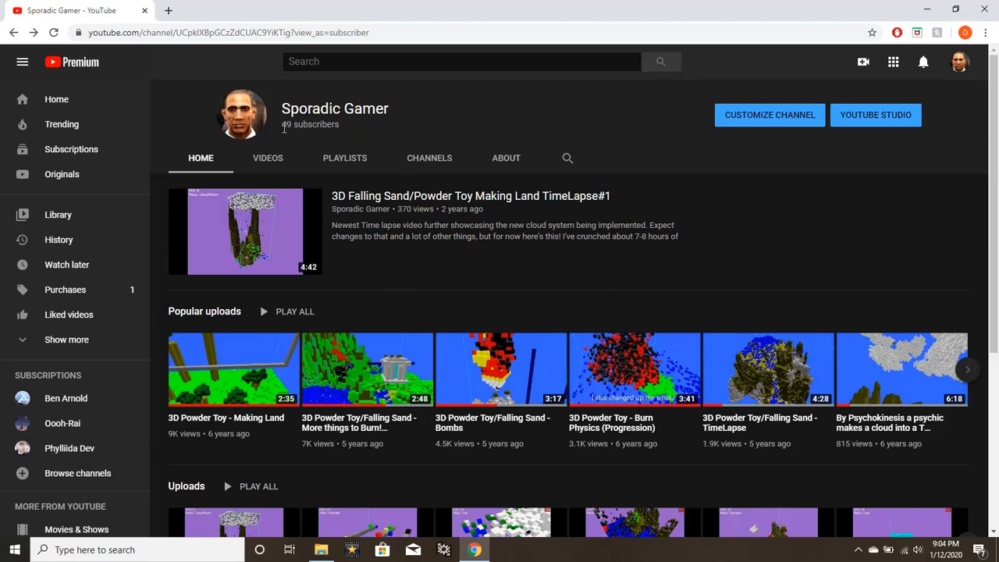
mouse_move(376, 311)
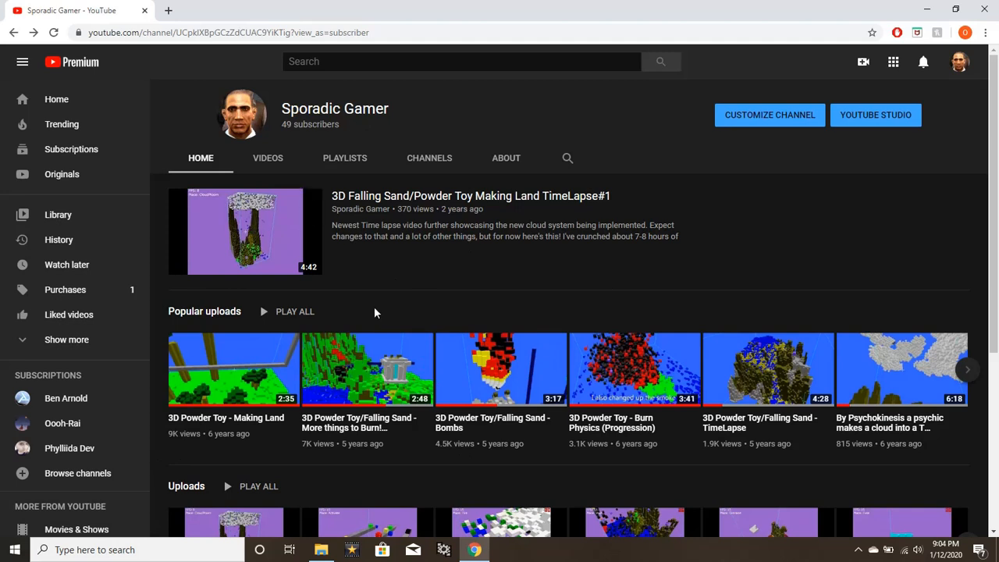
mouse_move(193, 453)
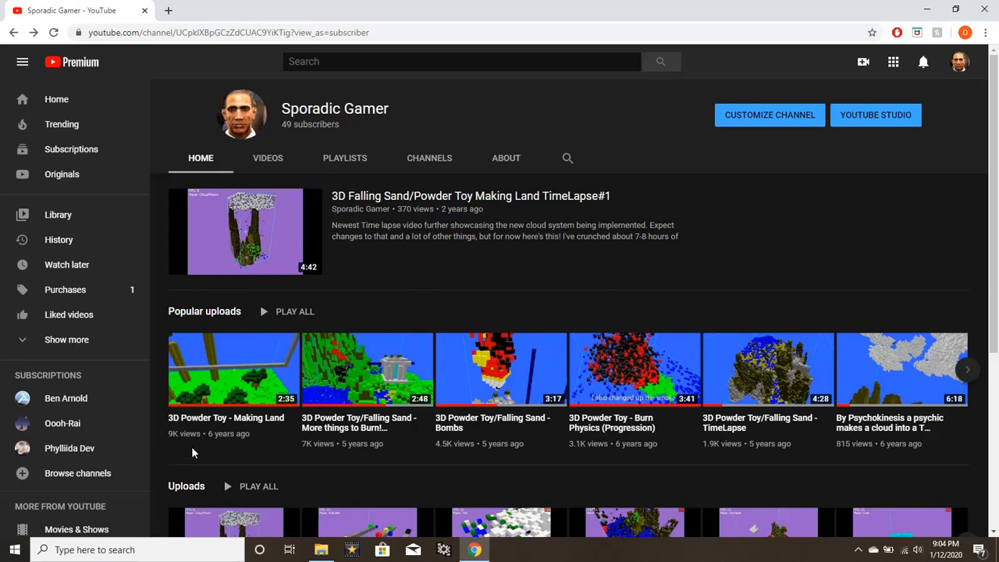
mouse_move(170, 445)
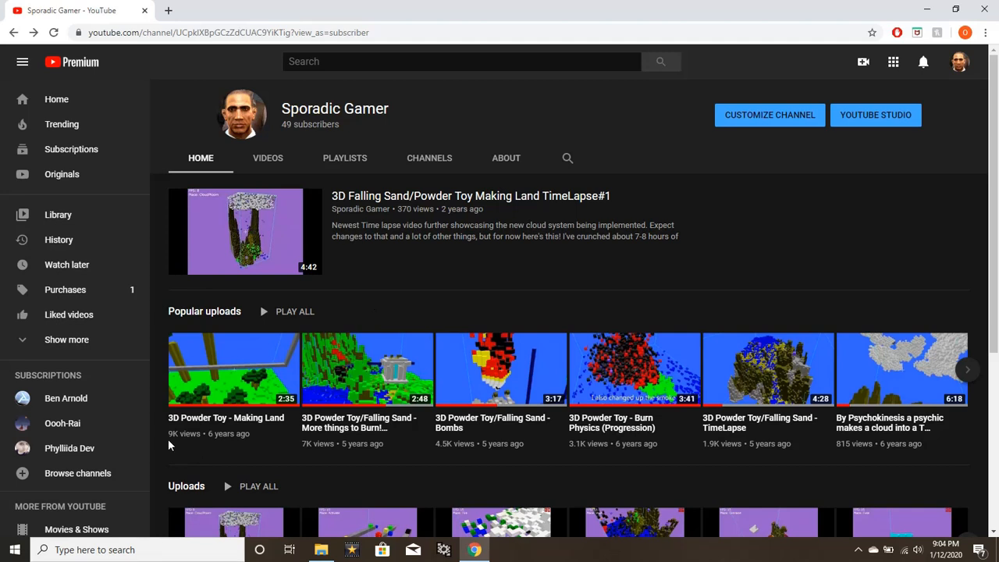
mouse_move(693, 471)
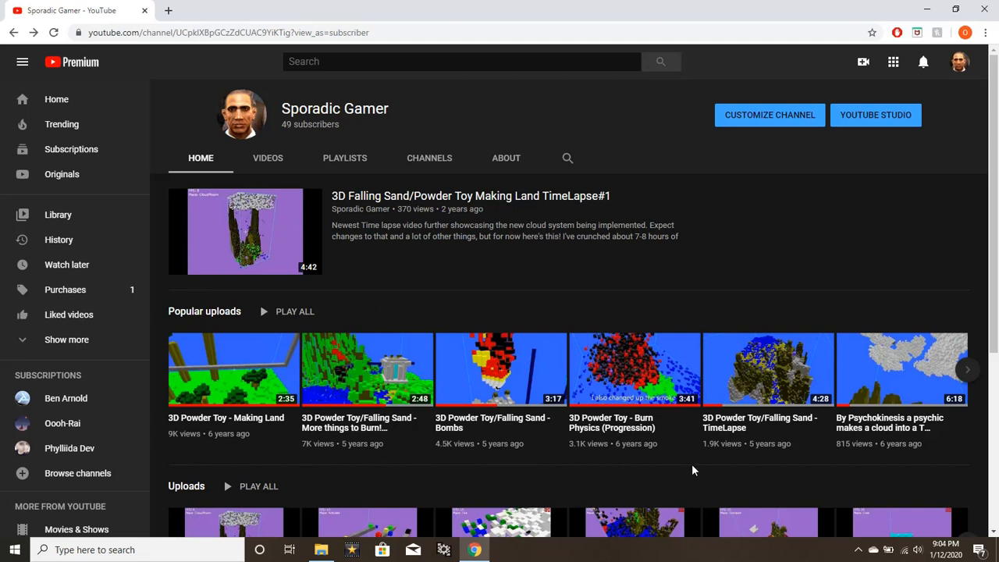
mouse_move(406, 208)
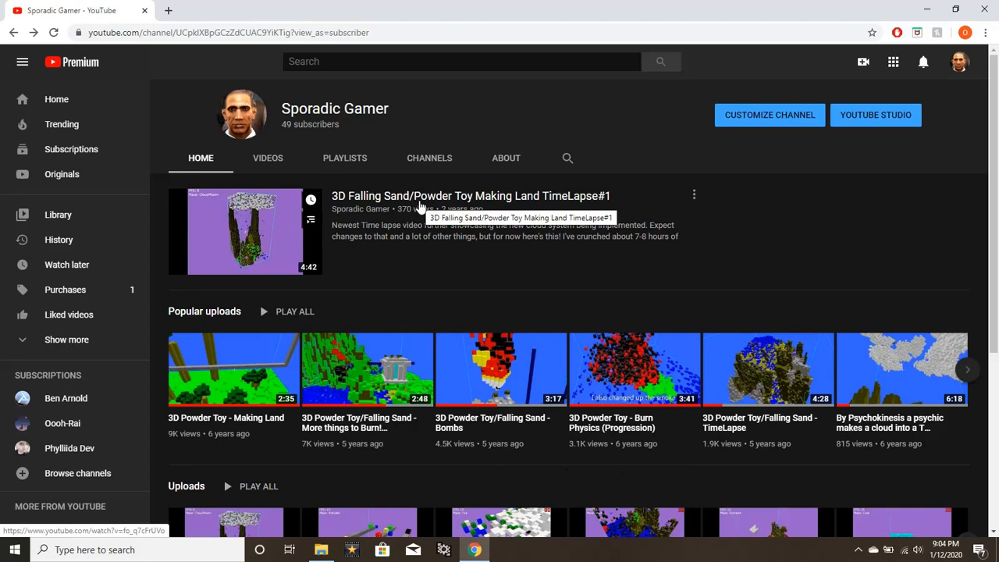
mouse_move(459, 264)
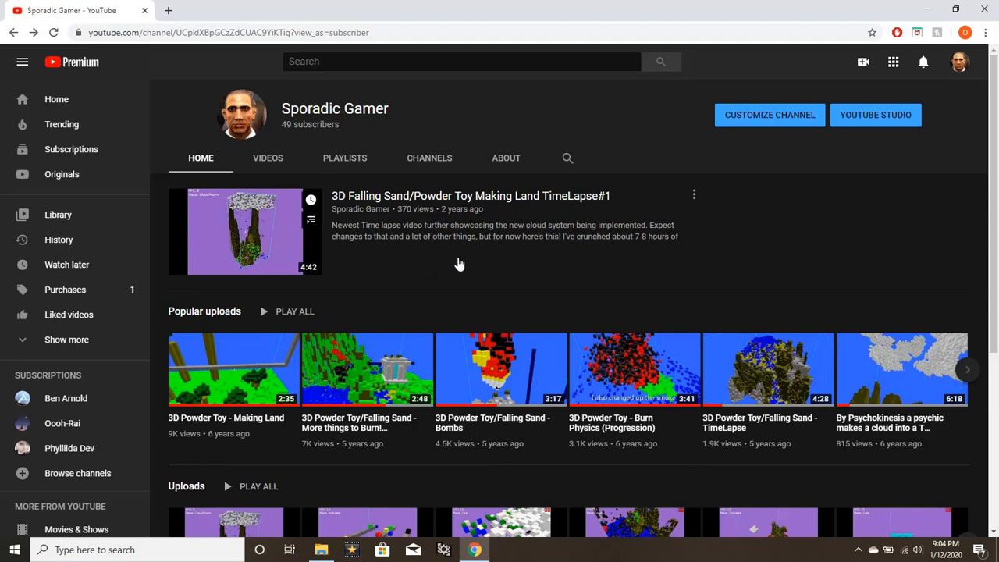
mouse_move(514, 210)
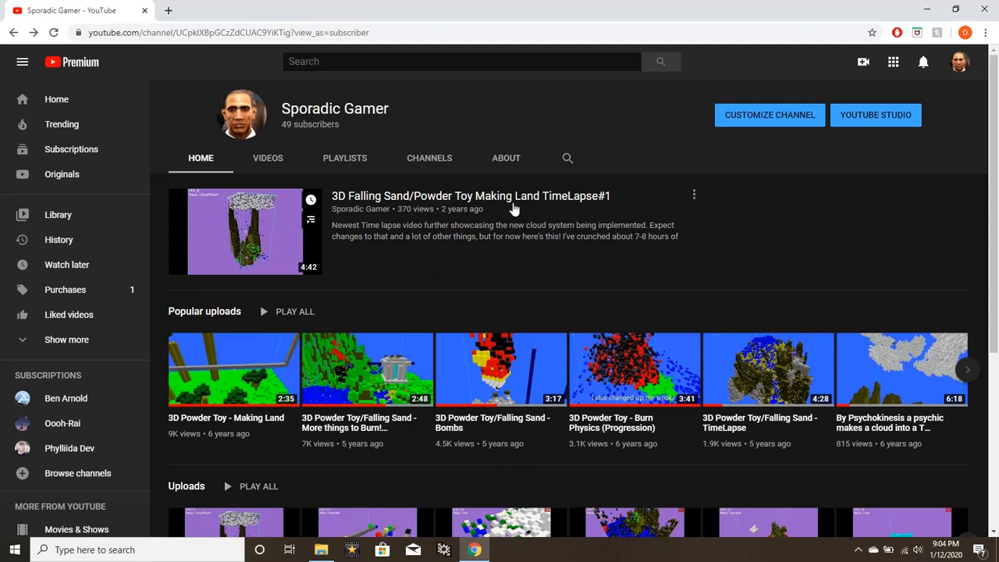
left_click(245, 231)
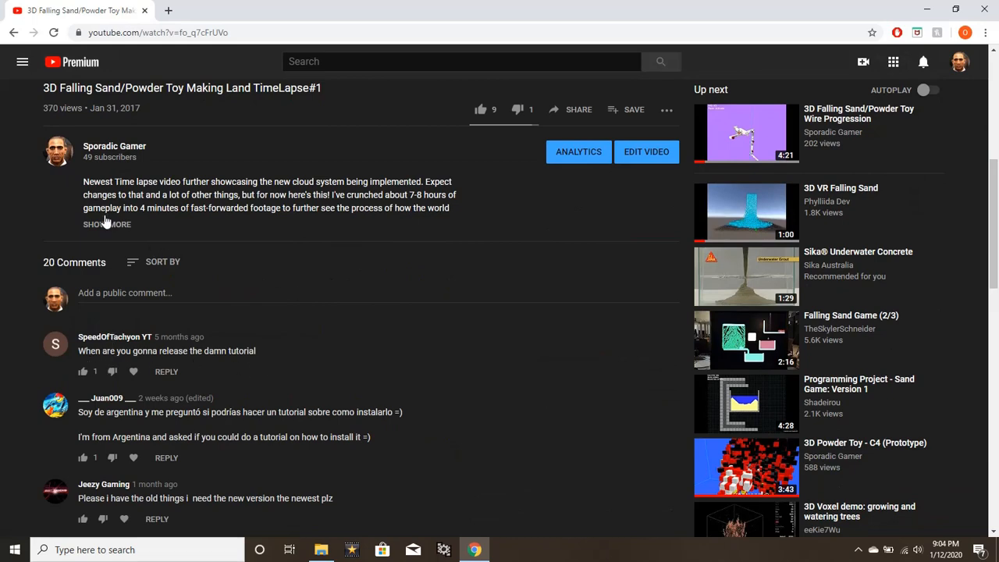
left_click(106, 224)
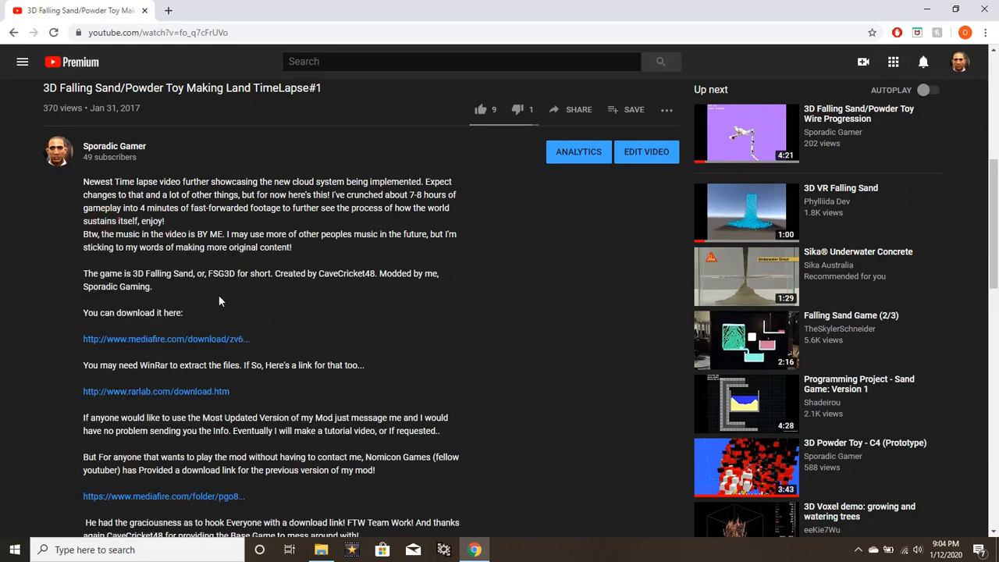
scroll("down", 3)
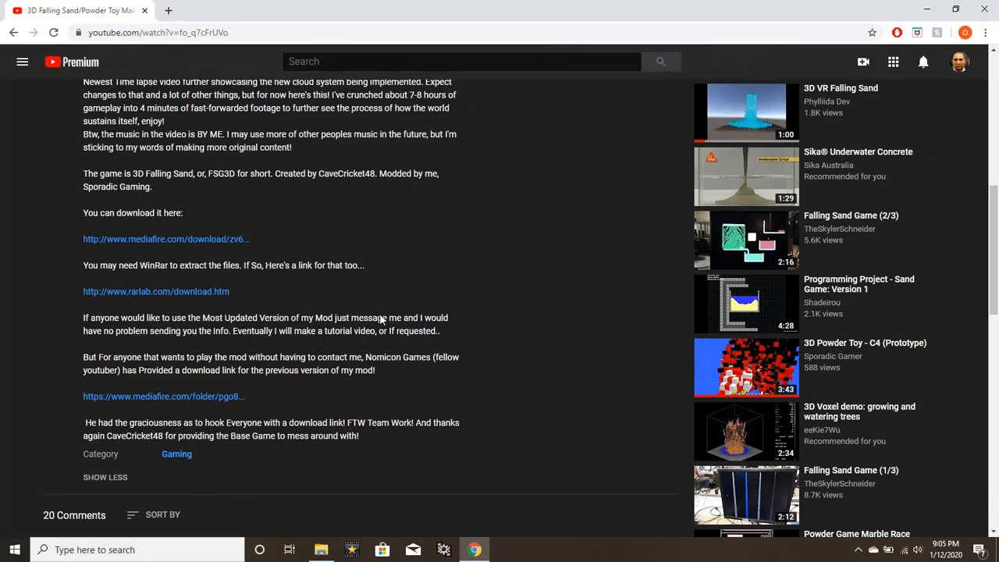
mouse_move(410, 359)
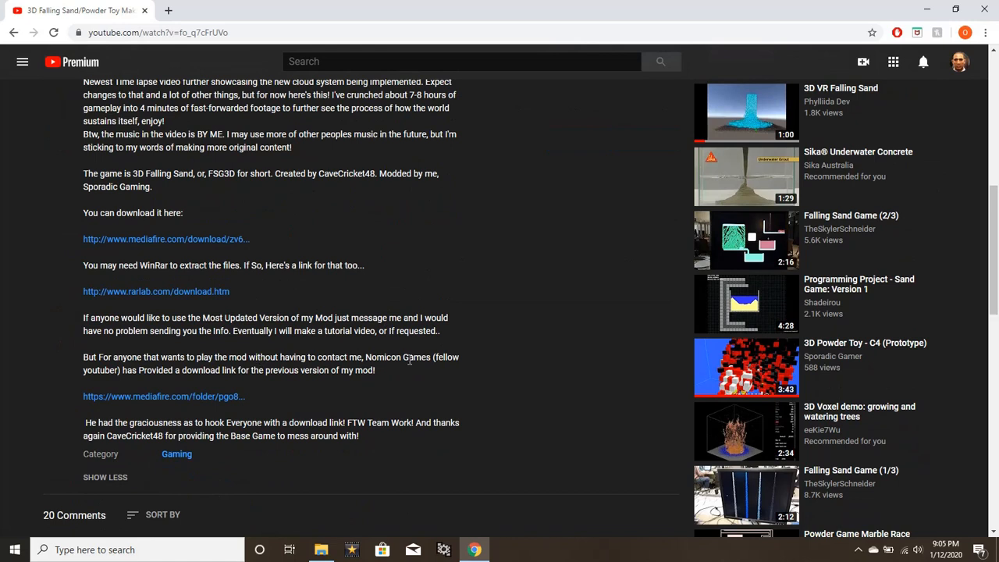
mouse_move(400, 376)
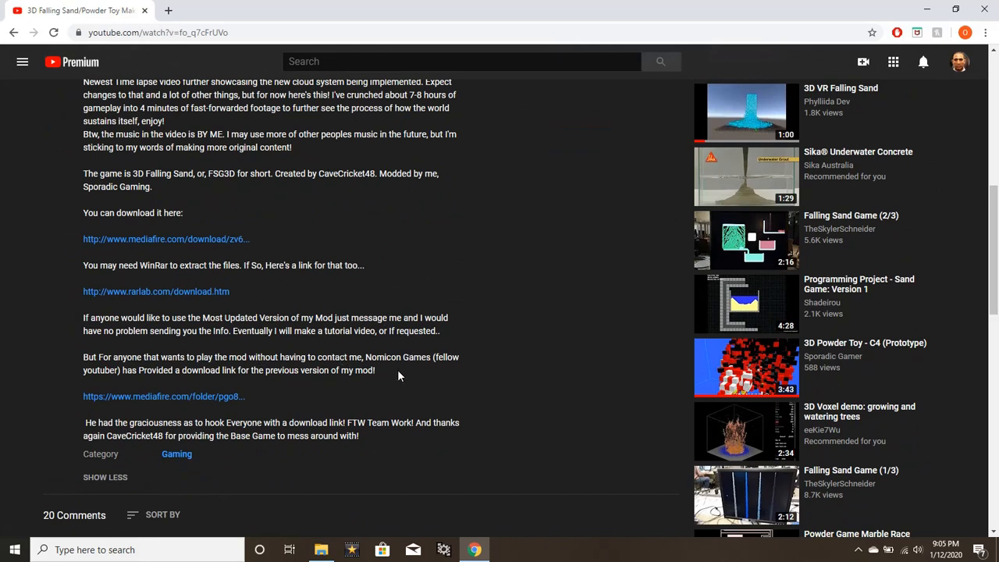
mouse_move(384, 186)
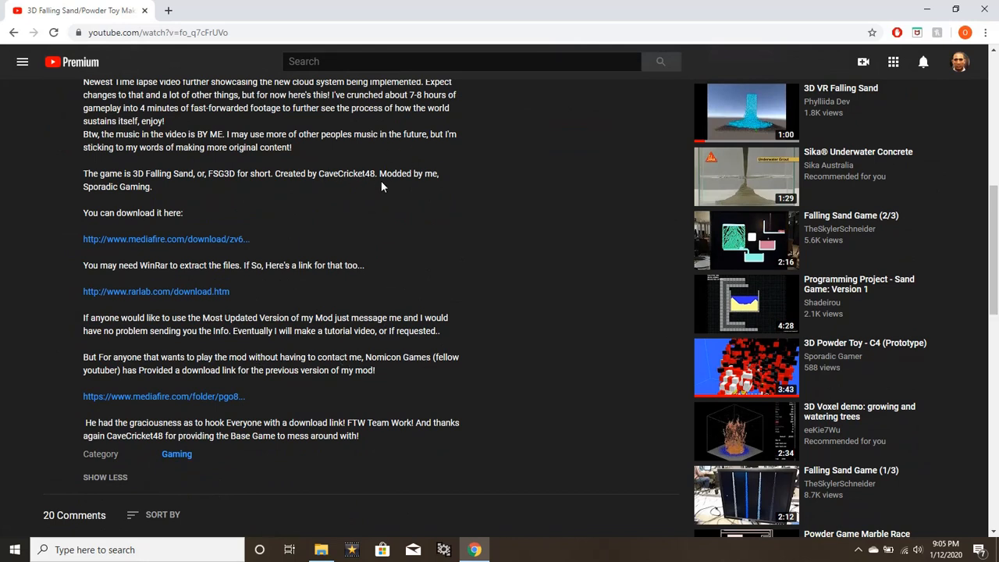
mouse_move(258, 178)
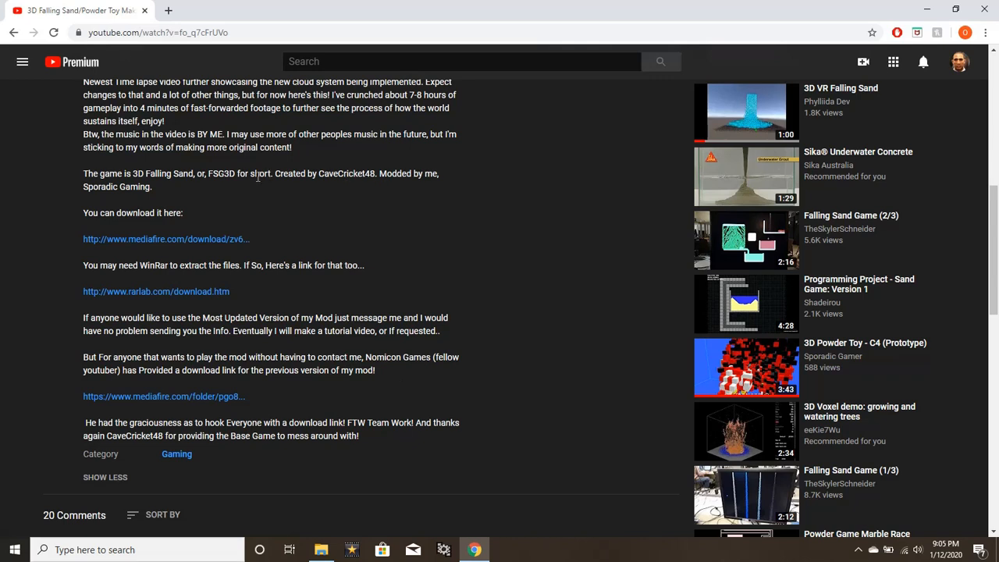
mouse_move(473, 388)
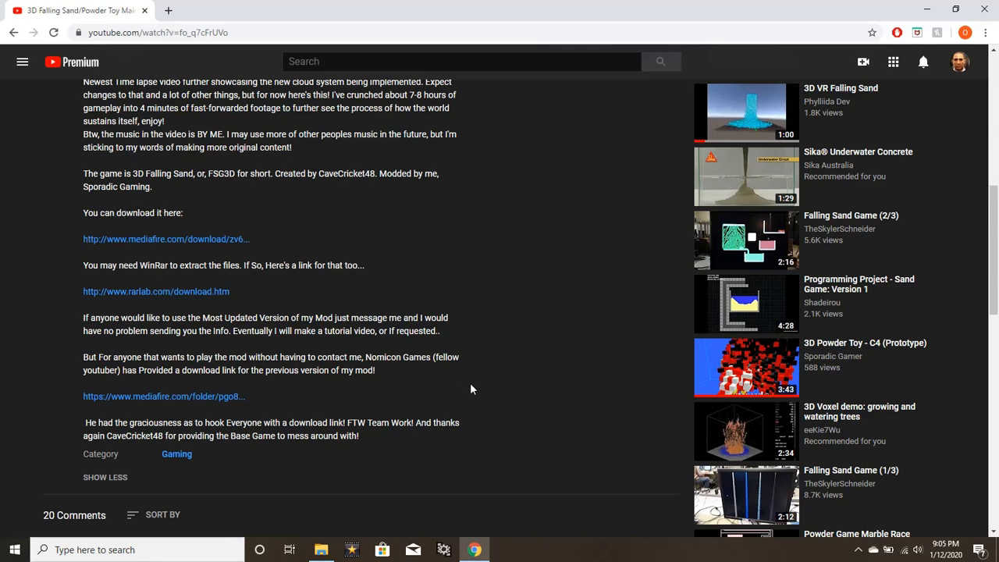
mouse_move(147, 351)
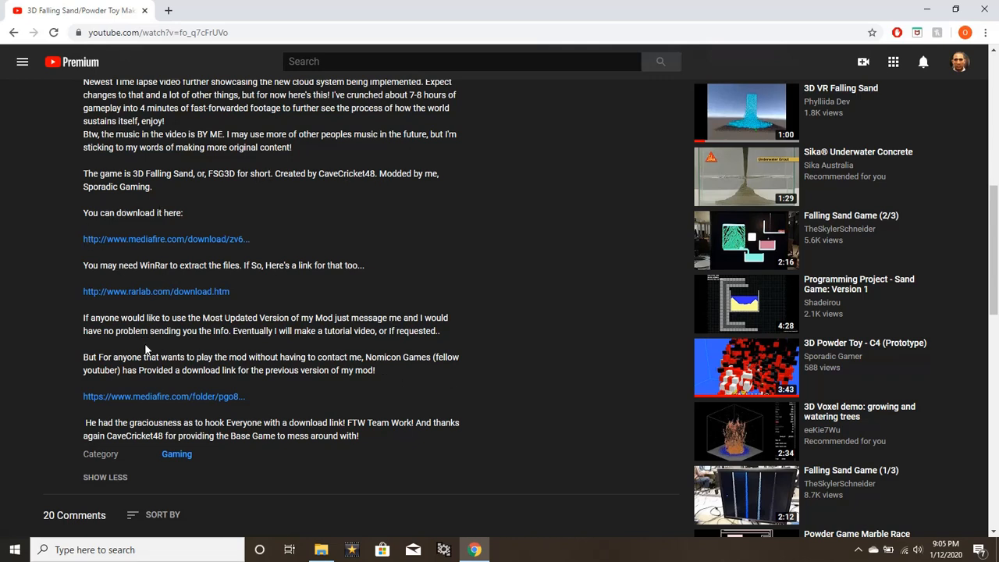
mouse_move(299, 336)
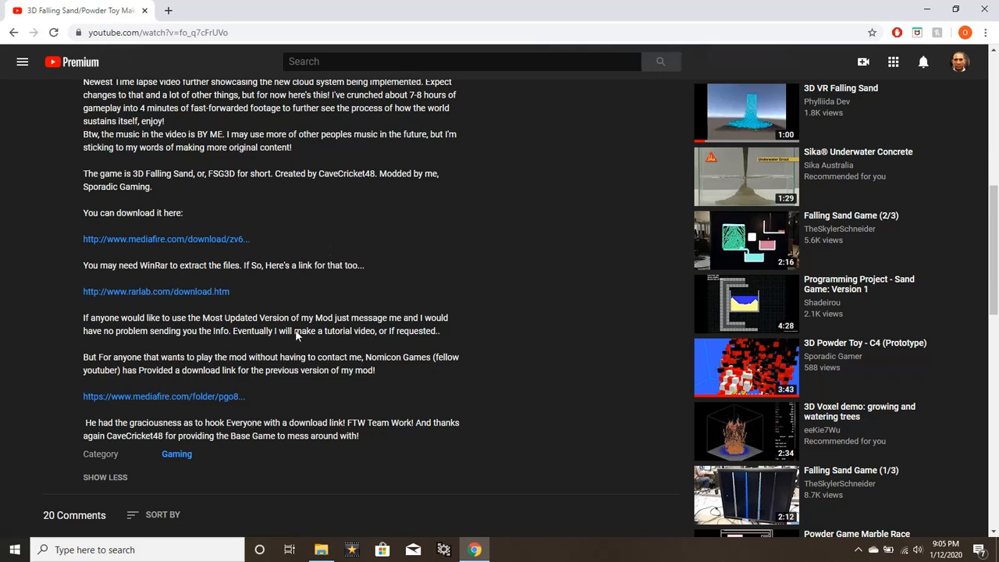
mouse_move(324, 206)
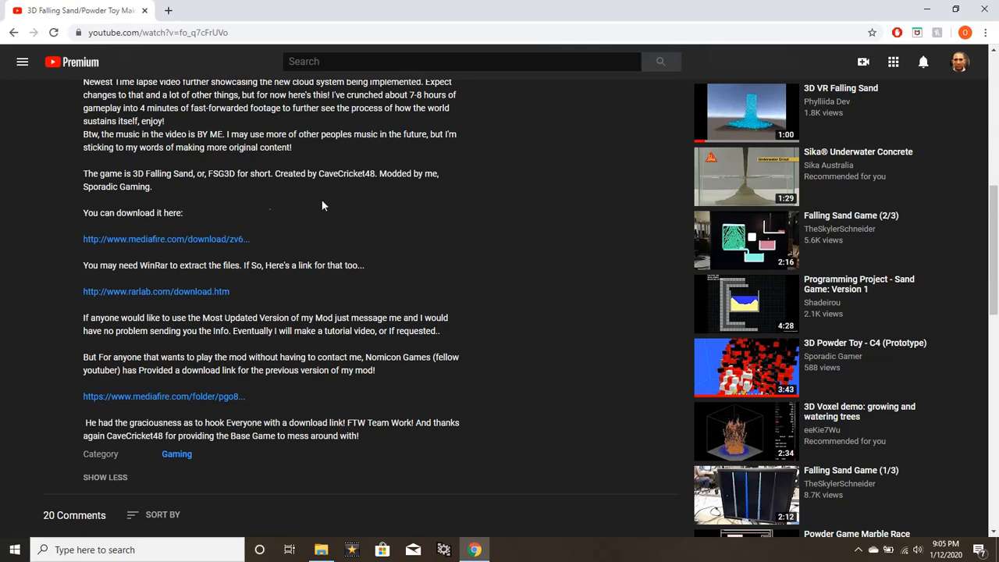
mouse_move(241, 207)
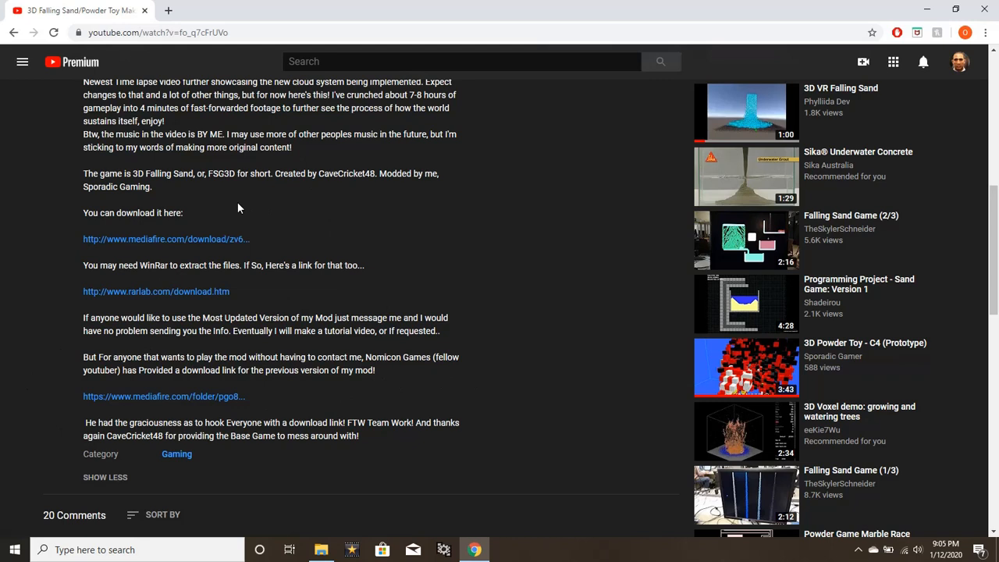
mouse_move(86, 229)
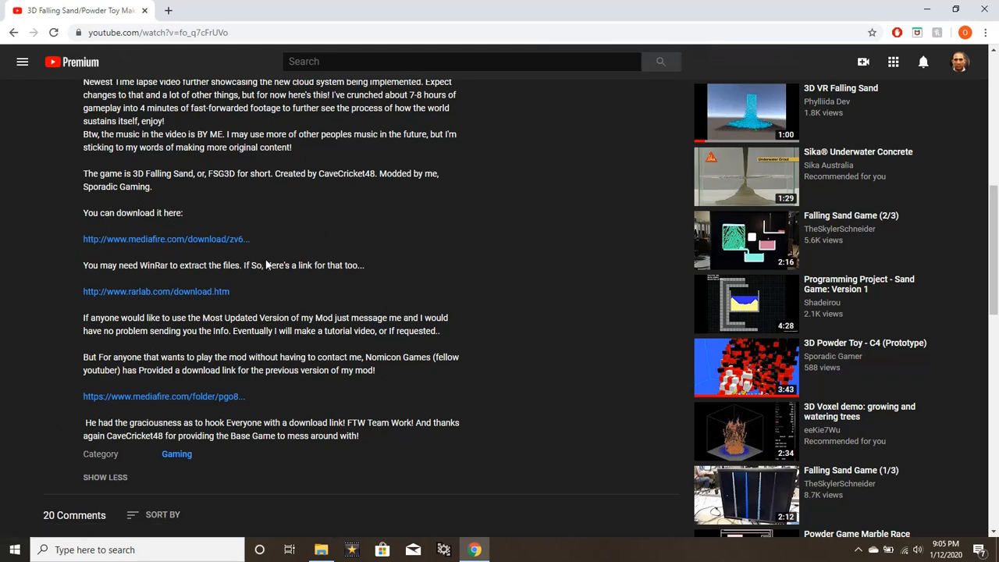
mouse_move(221, 240)
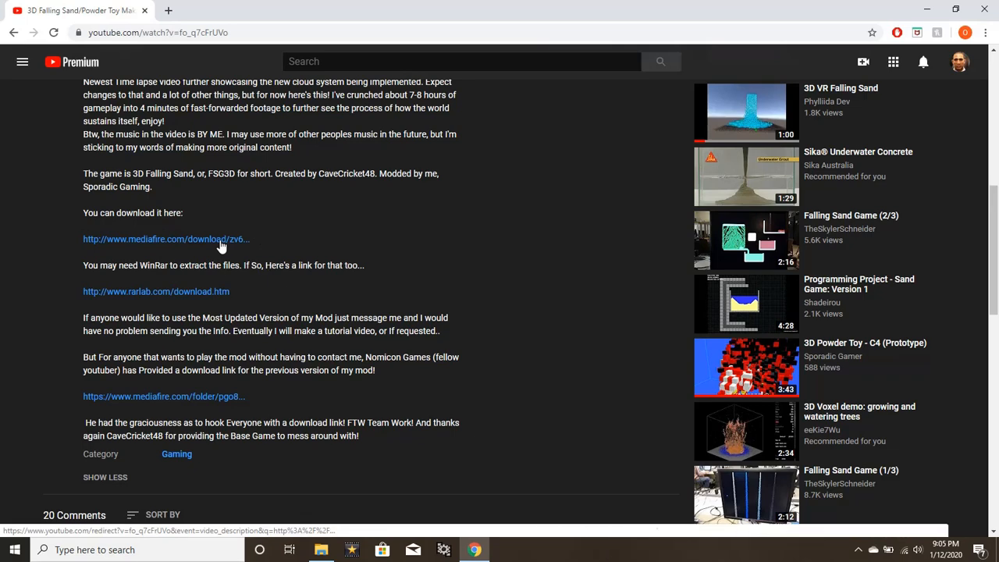
- Download Black__snow's powder mod.rar (220.56KB) from its MediaFire page
left_click(164, 239)
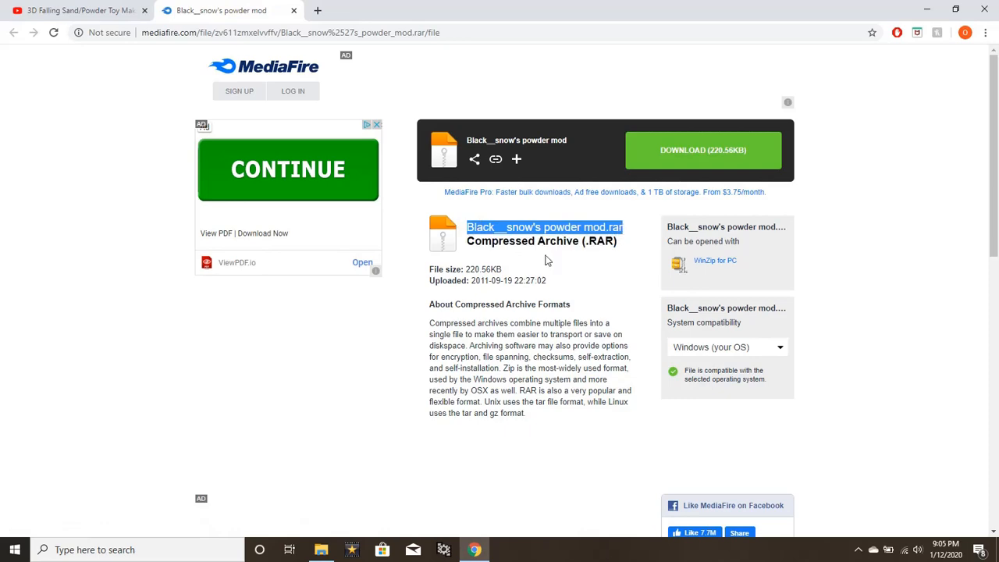
left_click(78, 12)
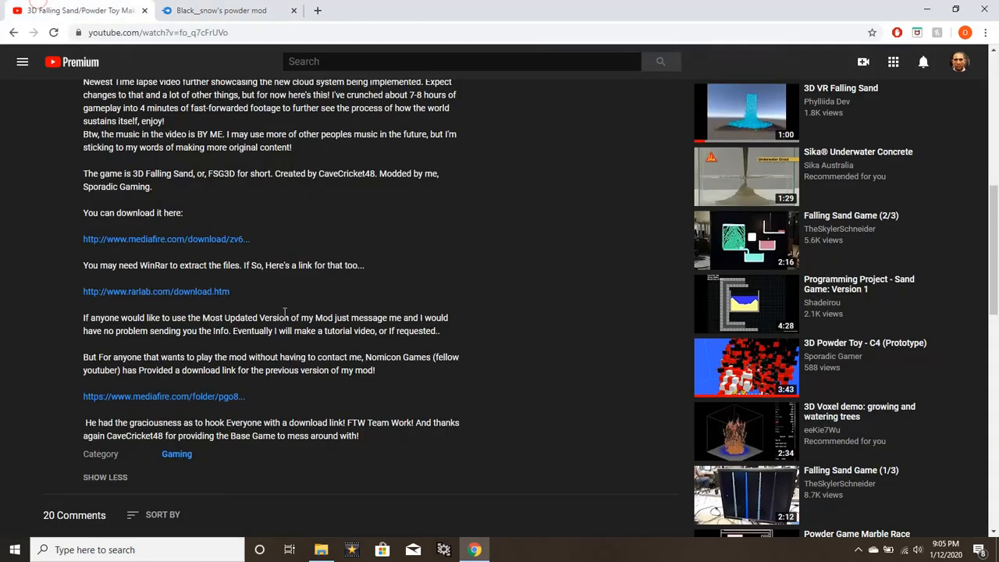
left_click(228, 10)
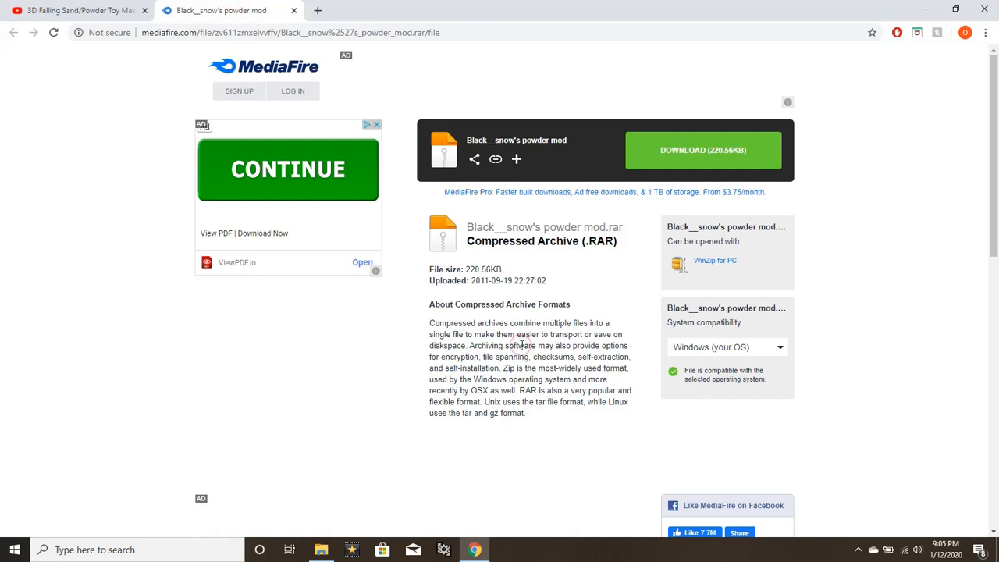
mouse_move(691, 170)
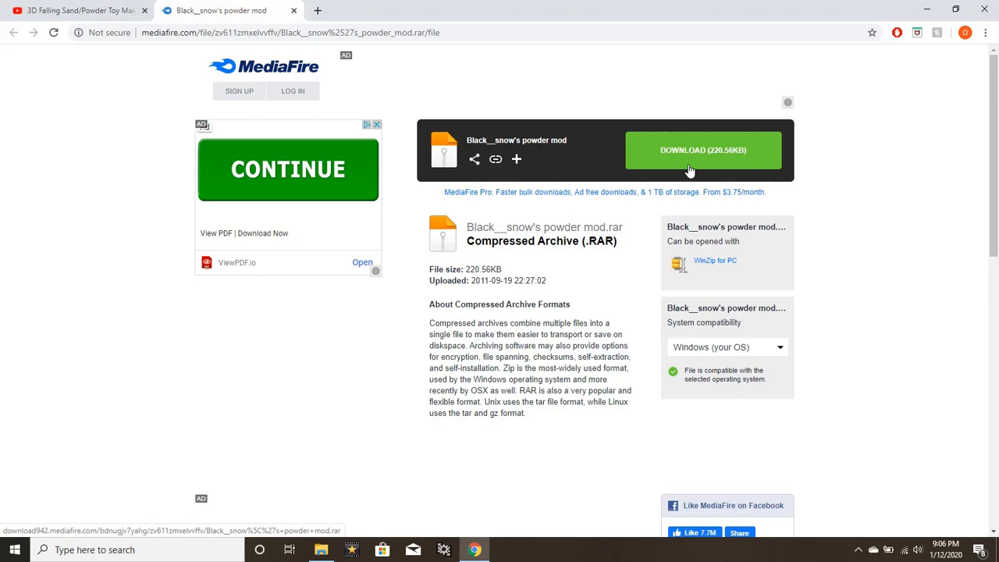
left_click(704, 150)
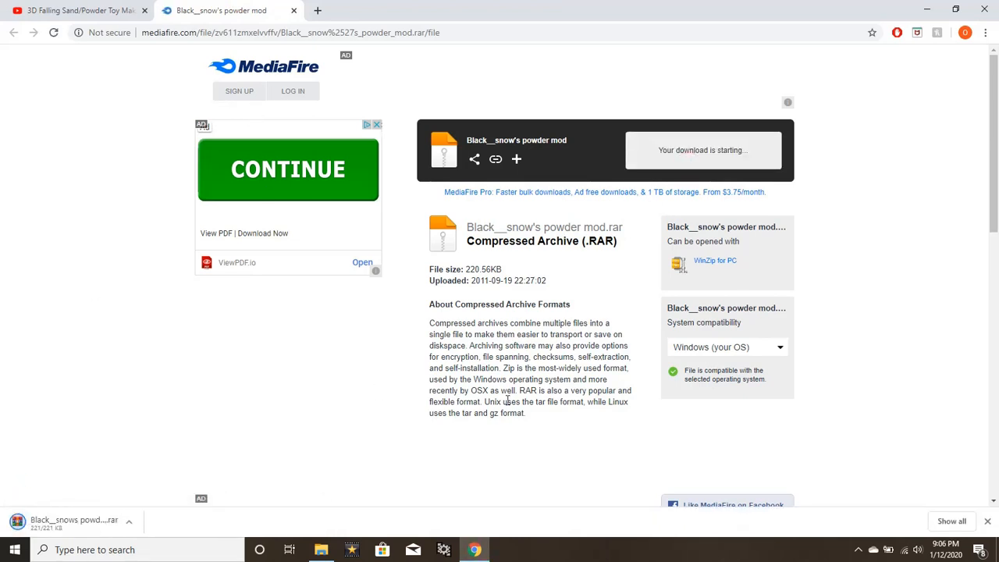
mouse_move(117, 48)
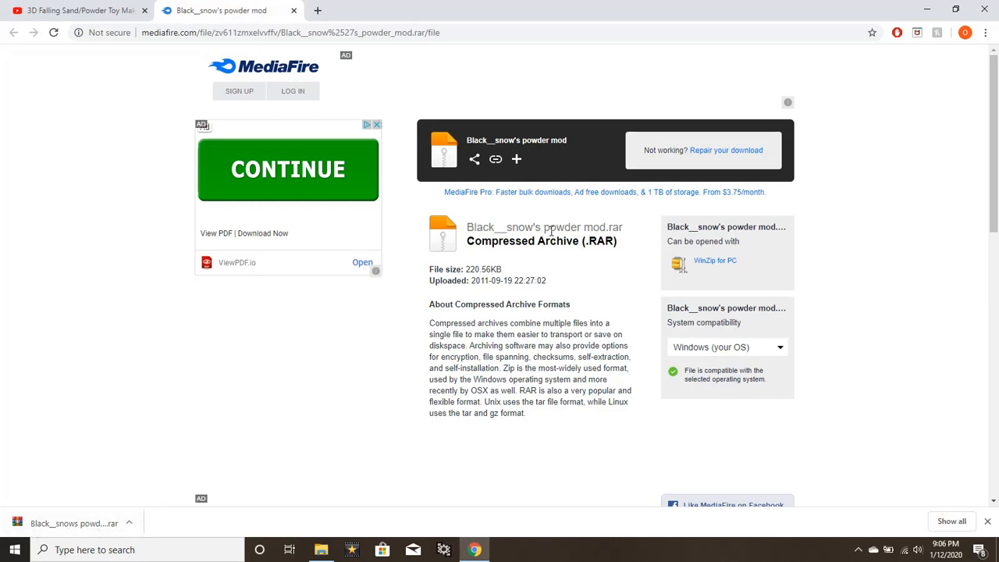
mouse_move(631, 234)
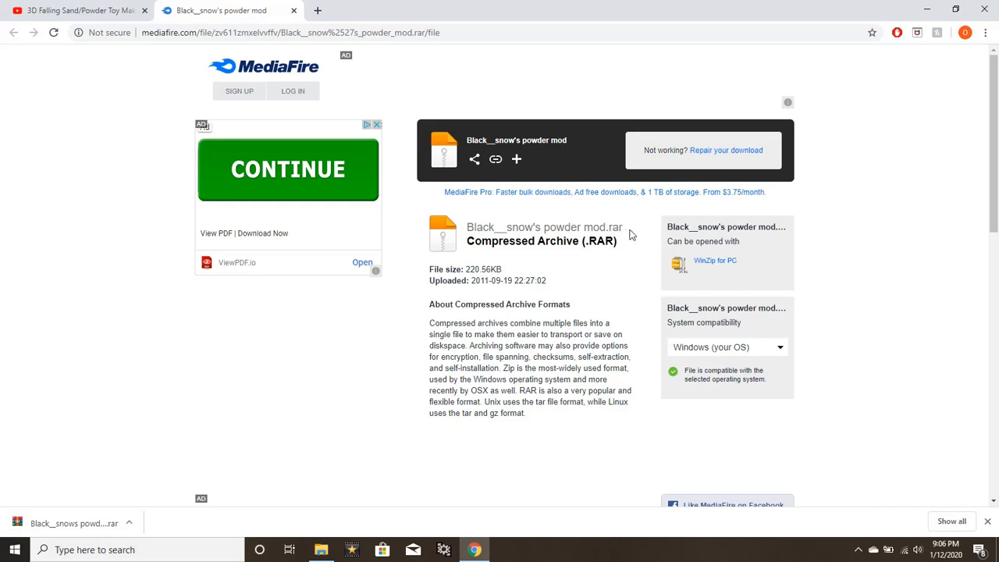
- Download WinRAR x64 5.80 from rarlab.com and run the installer
left_click(86, 11)
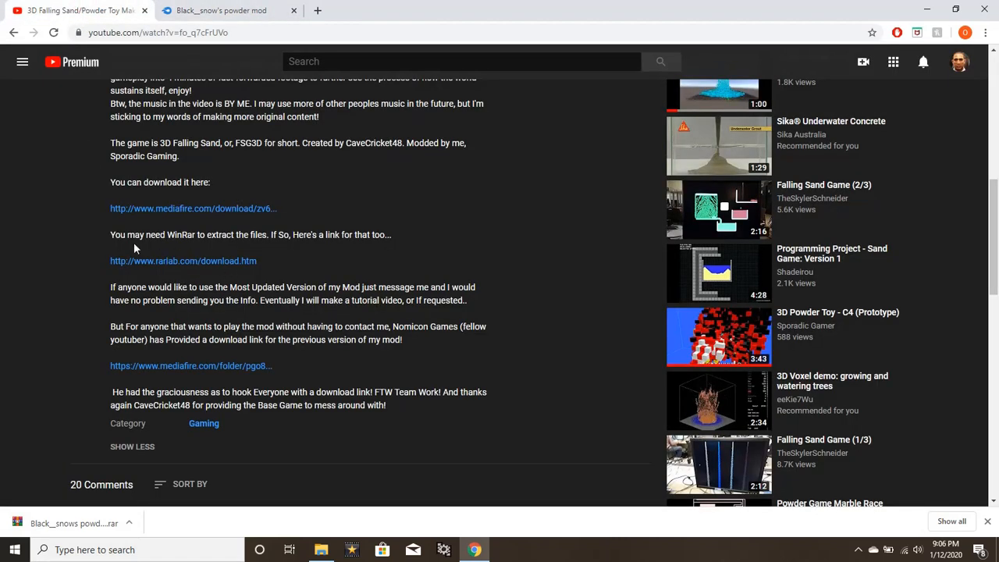
mouse_move(173, 282)
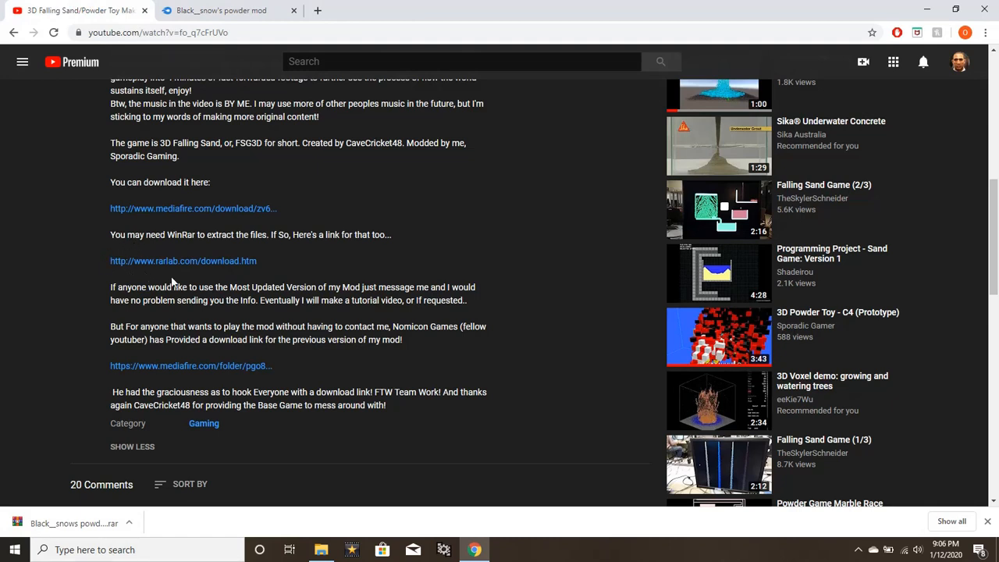
mouse_move(254, 265)
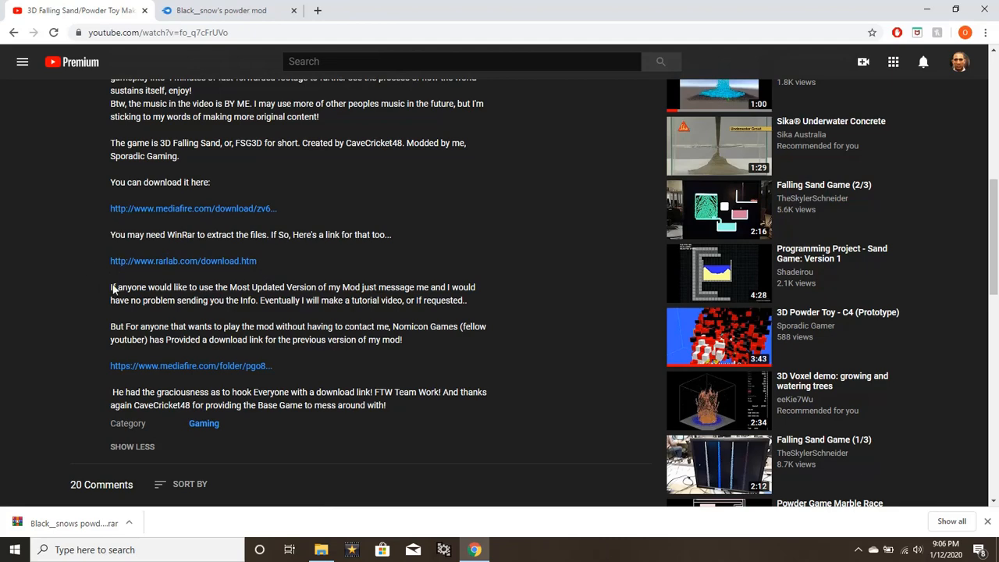
left_click(183, 261)
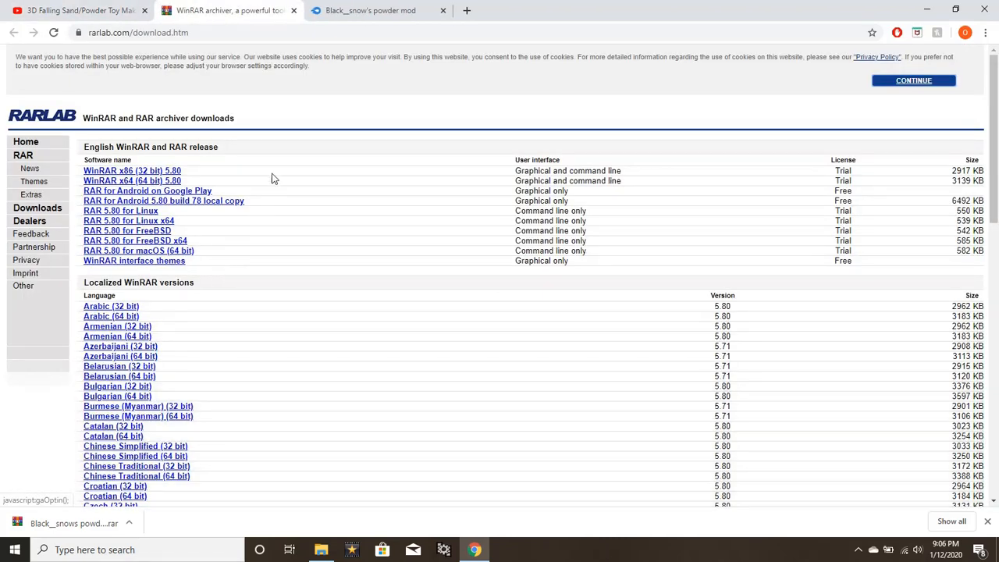
mouse_move(183, 201)
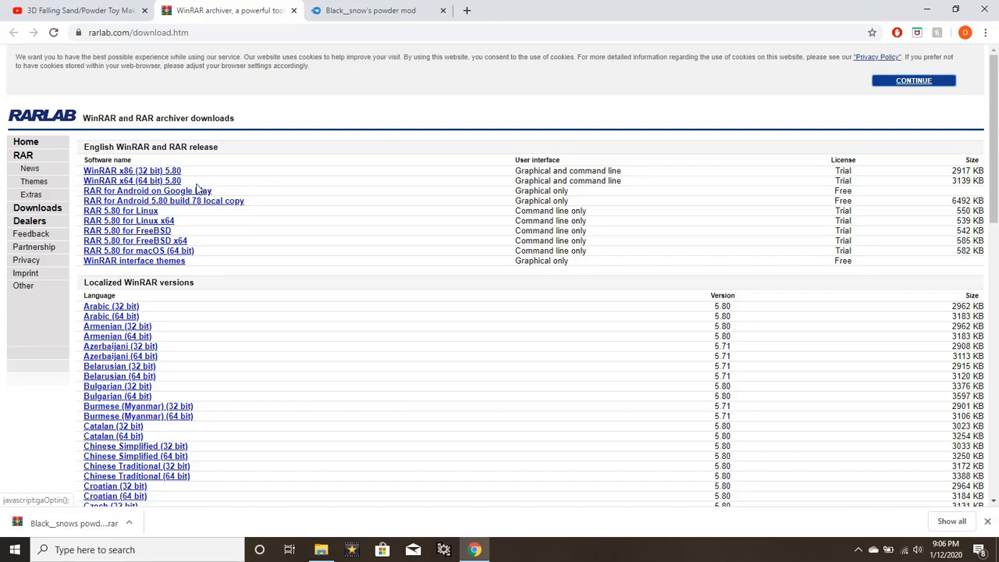
mouse_move(212, 168)
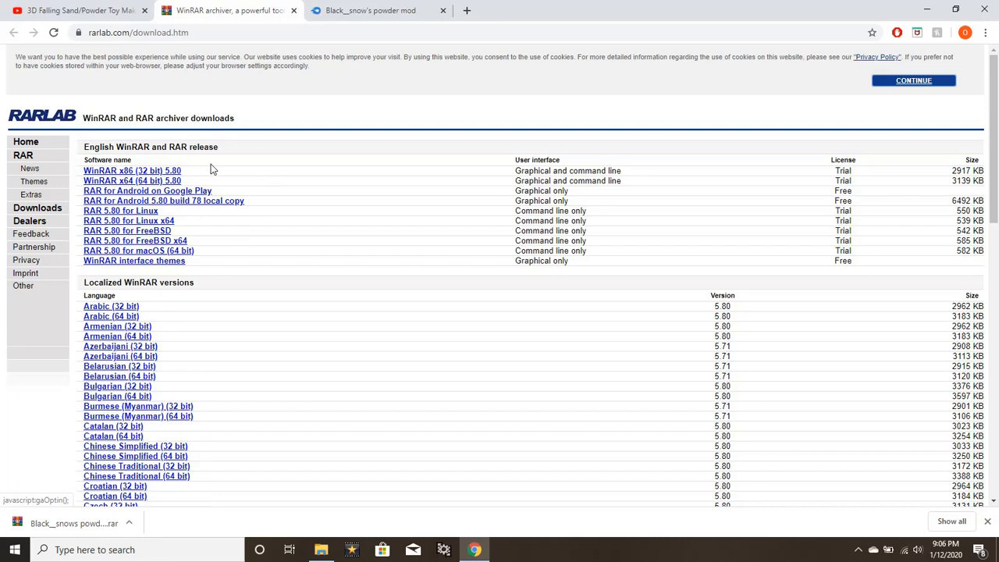
mouse_move(193, 180)
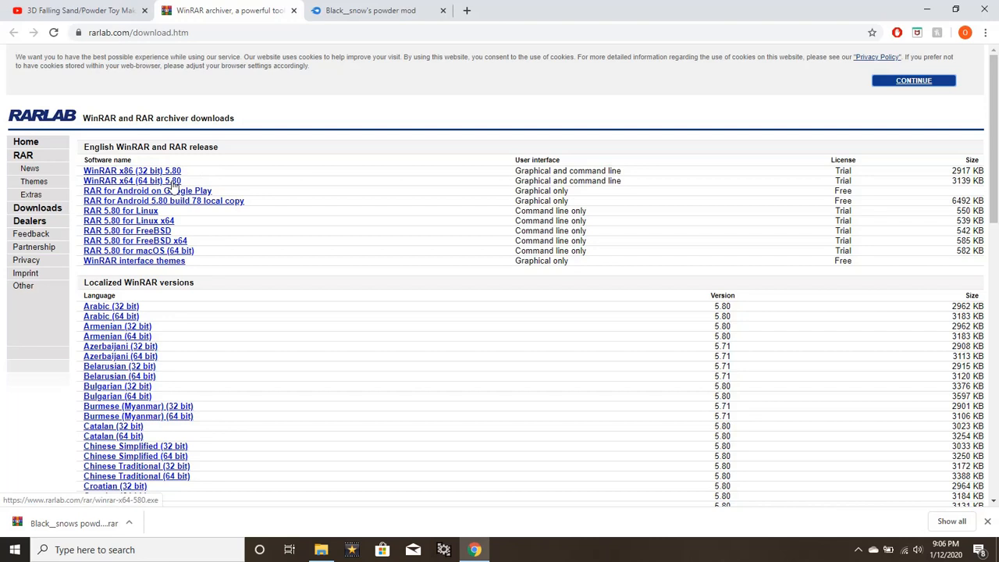
left_click(132, 181)
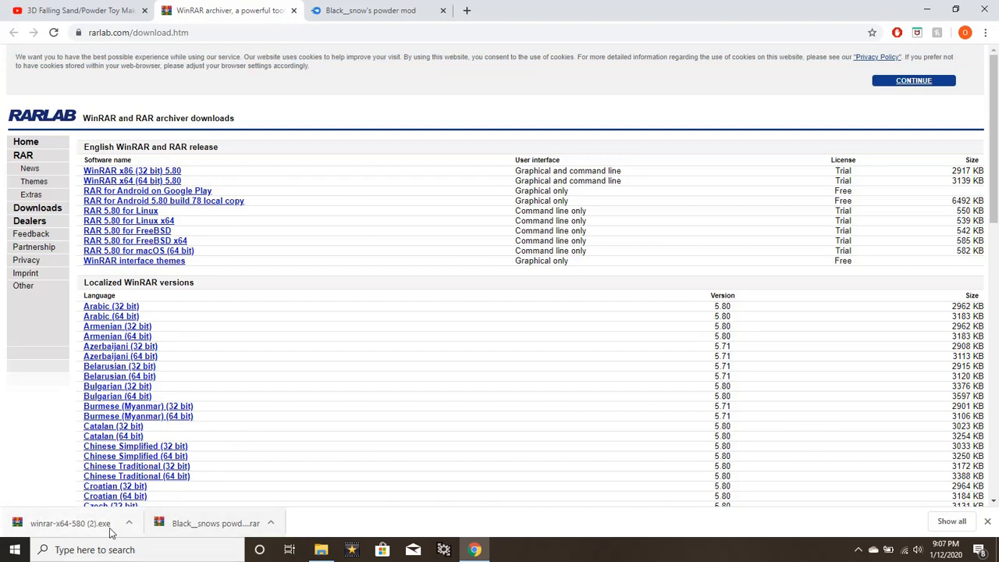
left_click(70, 525)
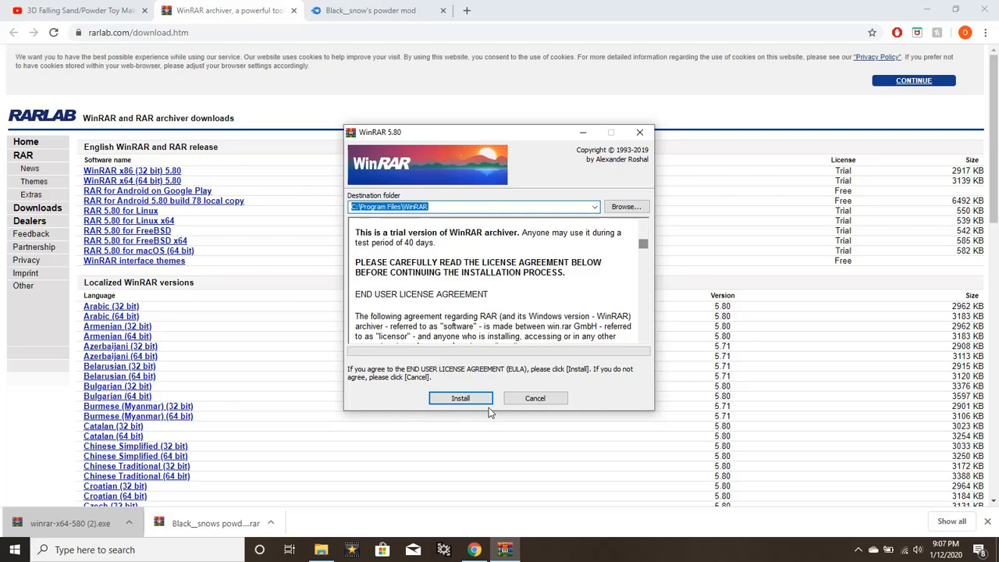
- Install WinRAR 5.80 with default associations and close the shortcuts folder
left_click(461, 398)
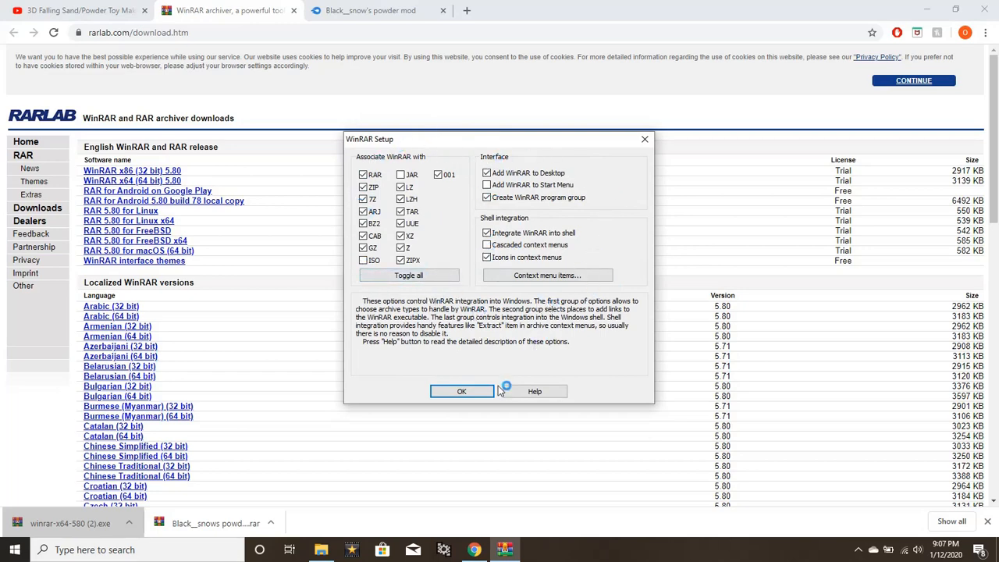
left_click(462, 391)
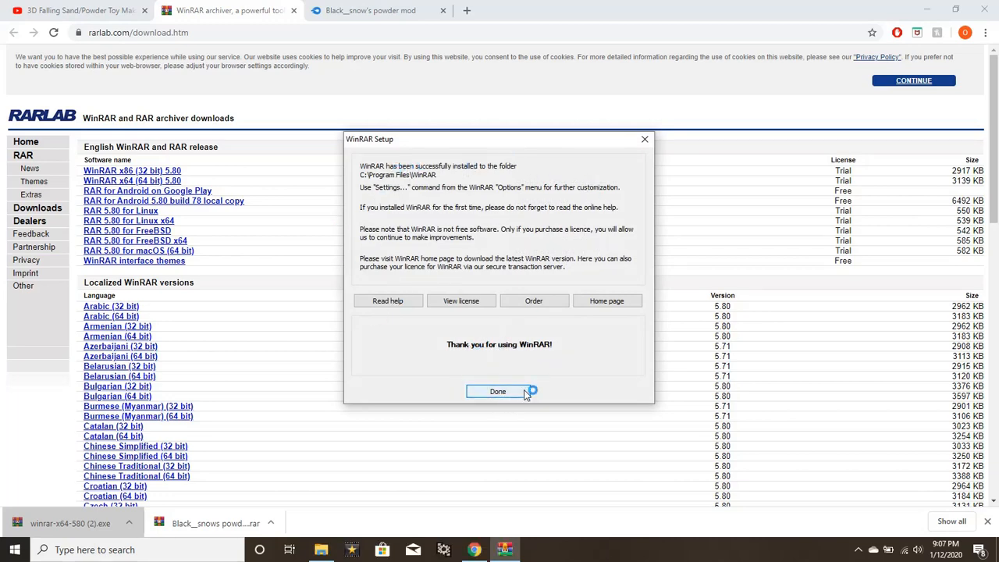
left_click(498, 391)
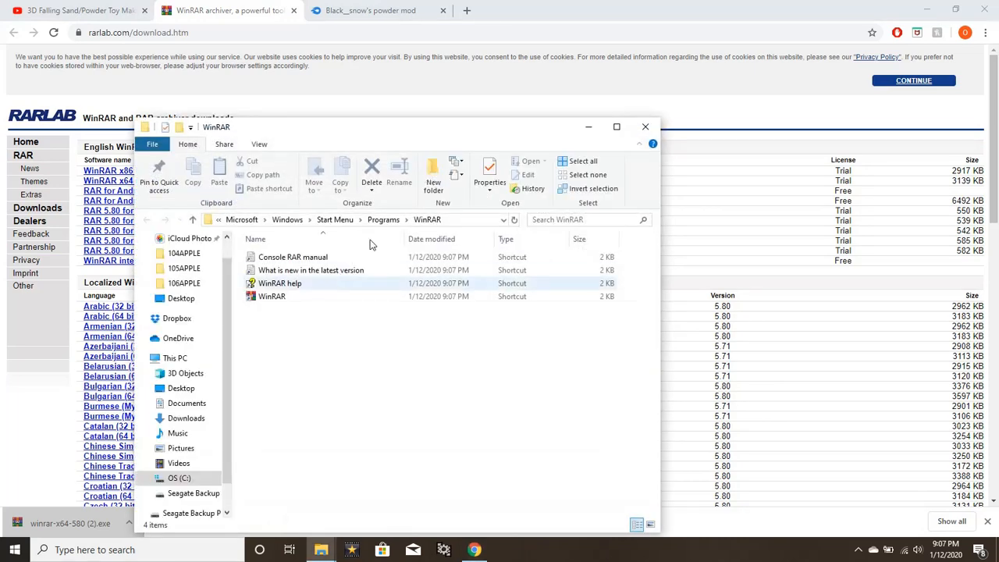
mouse_move(645, 127)
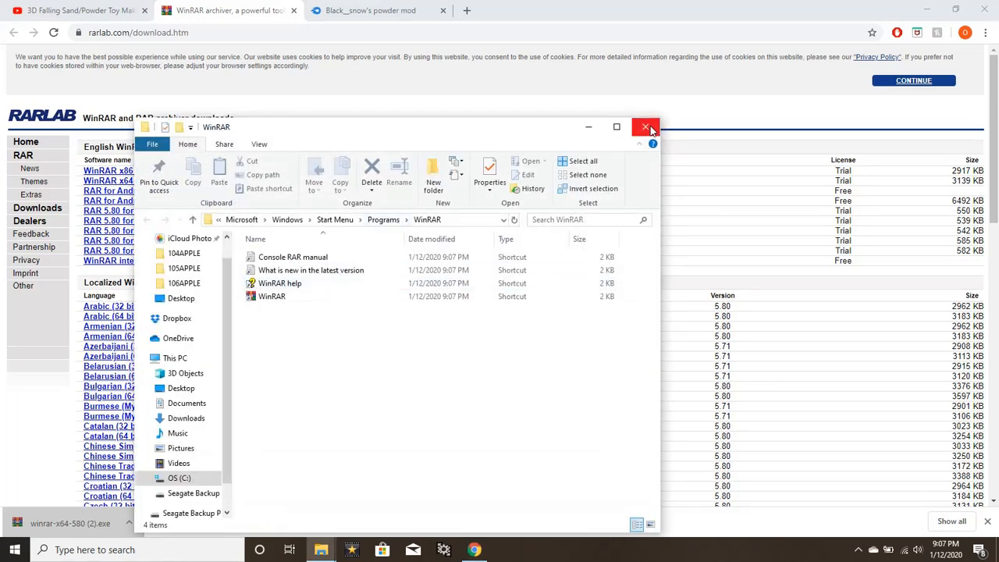
mouse_move(354, 410)
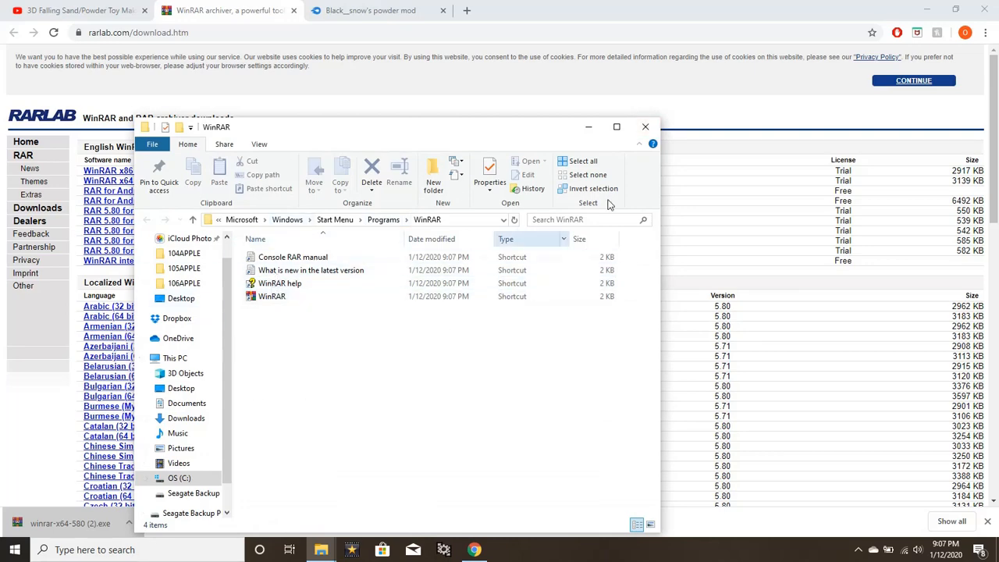
left_click(646, 126)
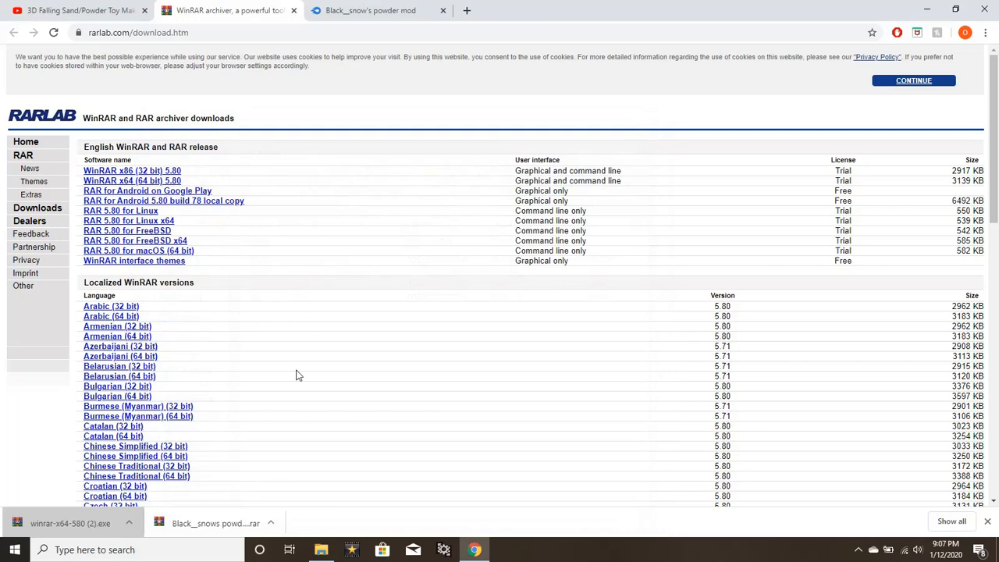
mouse_move(124, 348)
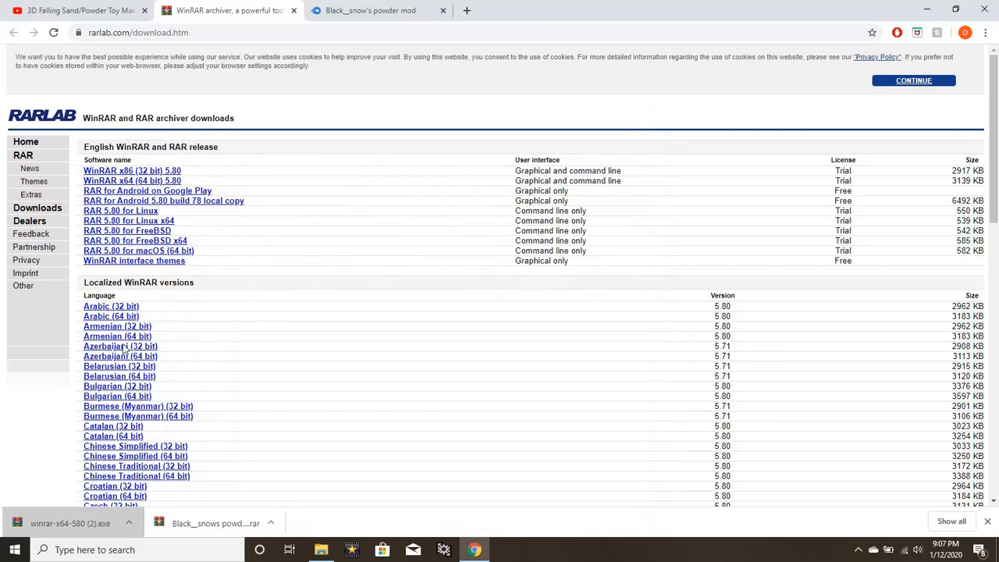
- Open the downloaded powder mod archive in WinRAR and dismiss the notice
left_click(74, 13)
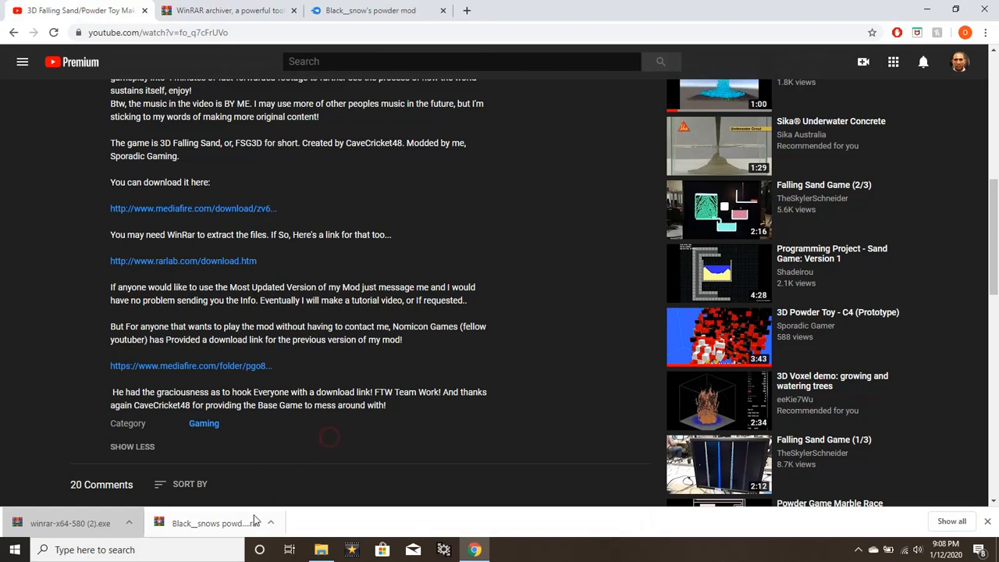
mouse_move(195, 520)
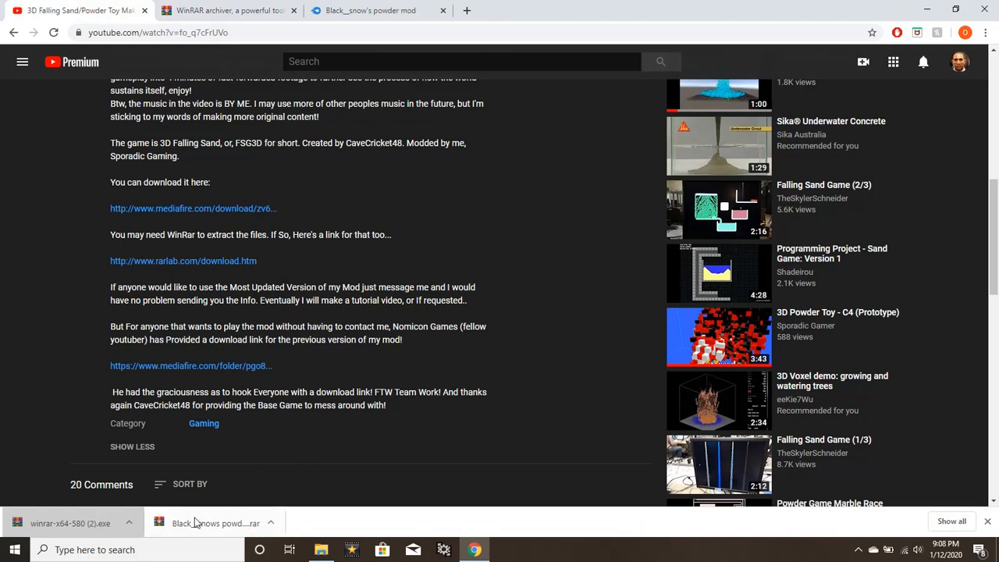
left_click(195, 521)
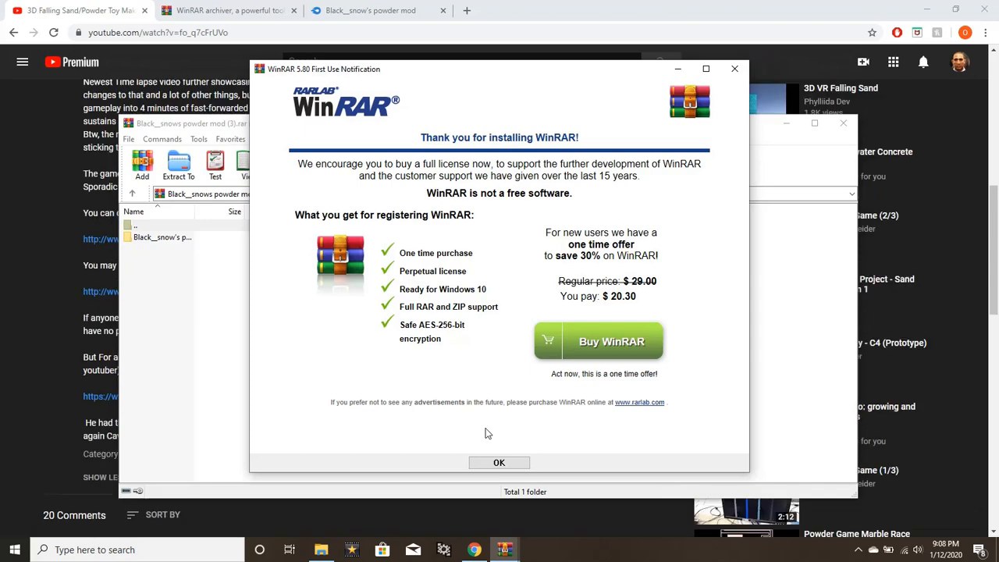
mouse_move(653, 403)
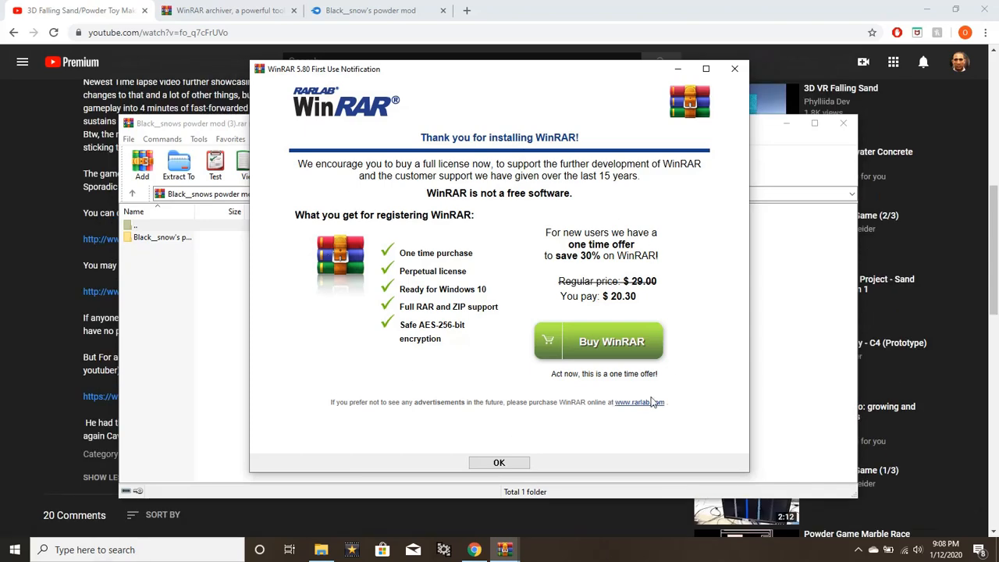
left_click(499, 462)
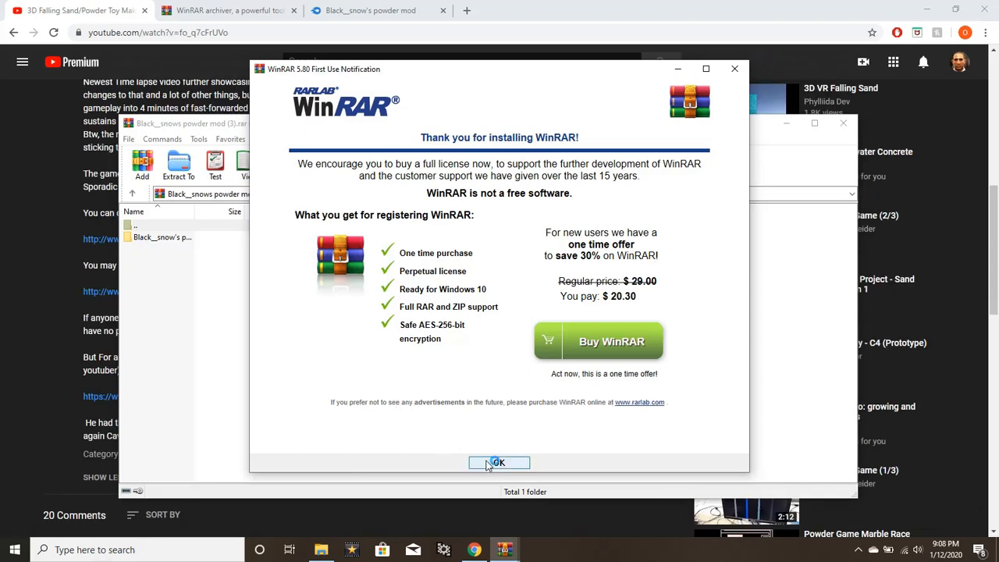
left_click(499, 462)
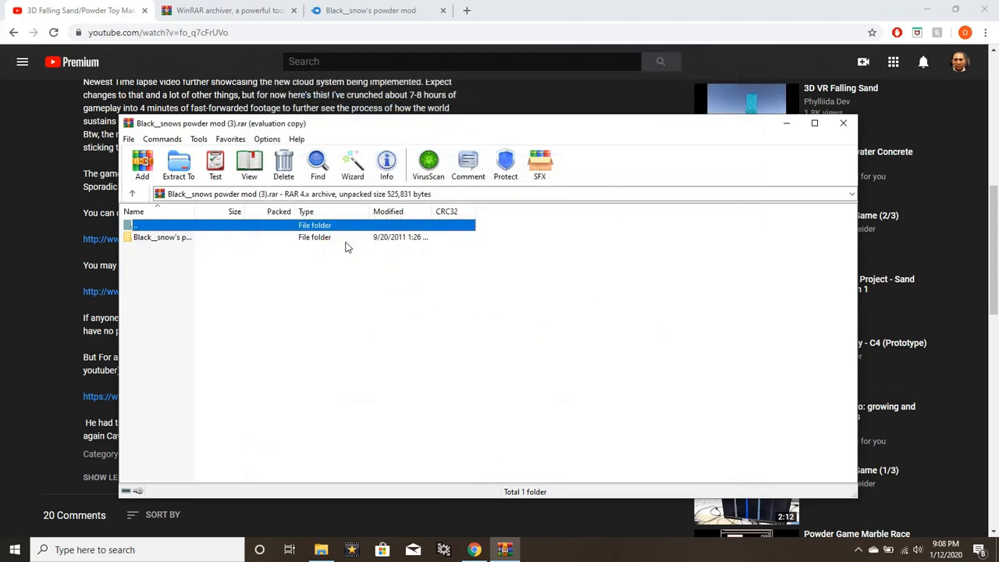
mouse_move(337, 245)
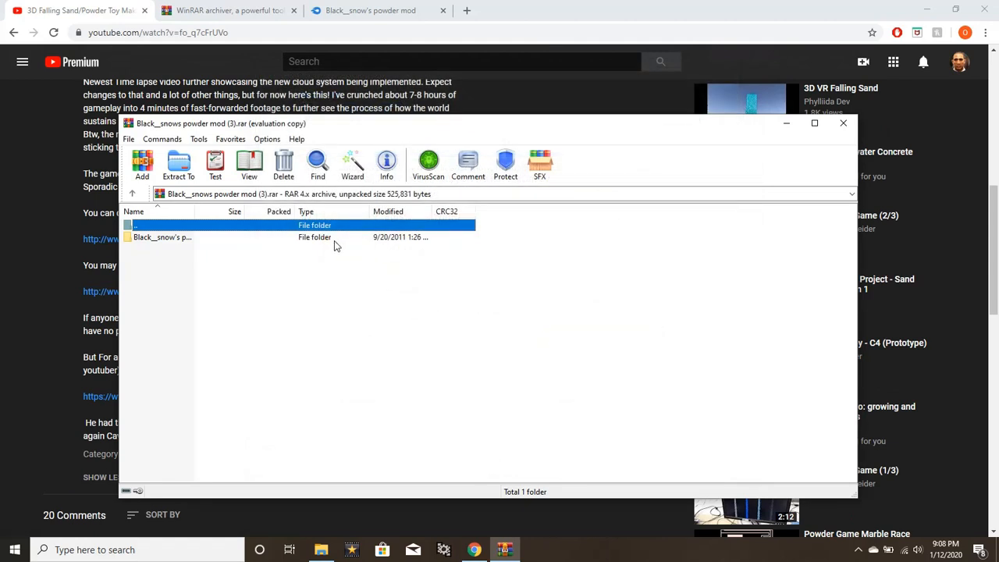
- Browse inside the Black__snow's powder mod folder, then return to the top level
left_click(162, 237)
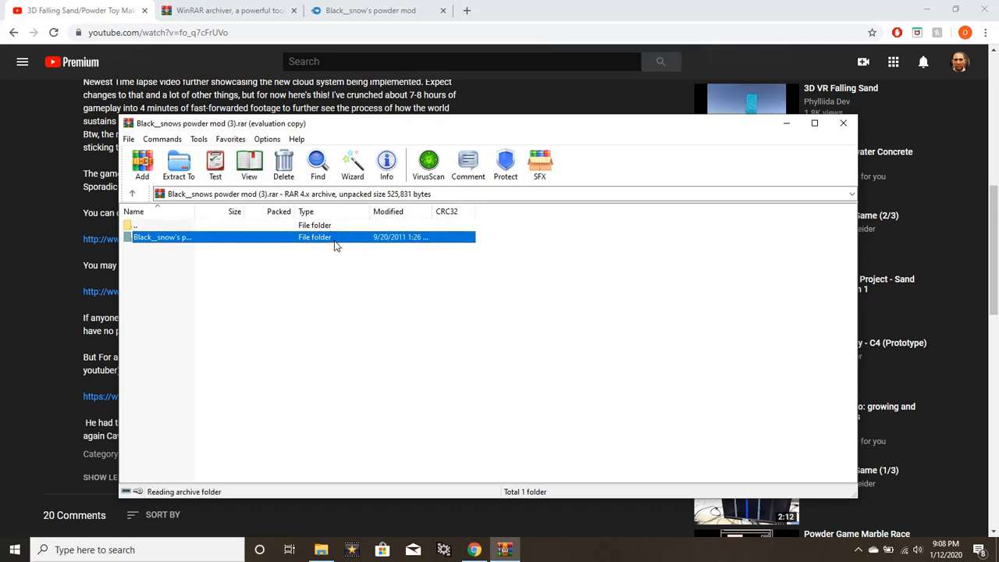
double_click(162, 237)
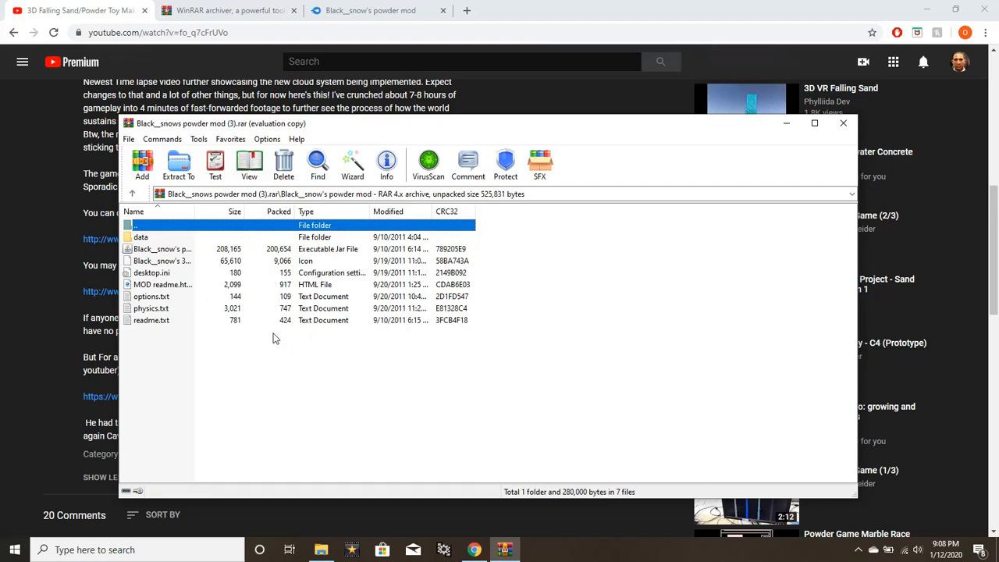
left_click(133, 194)
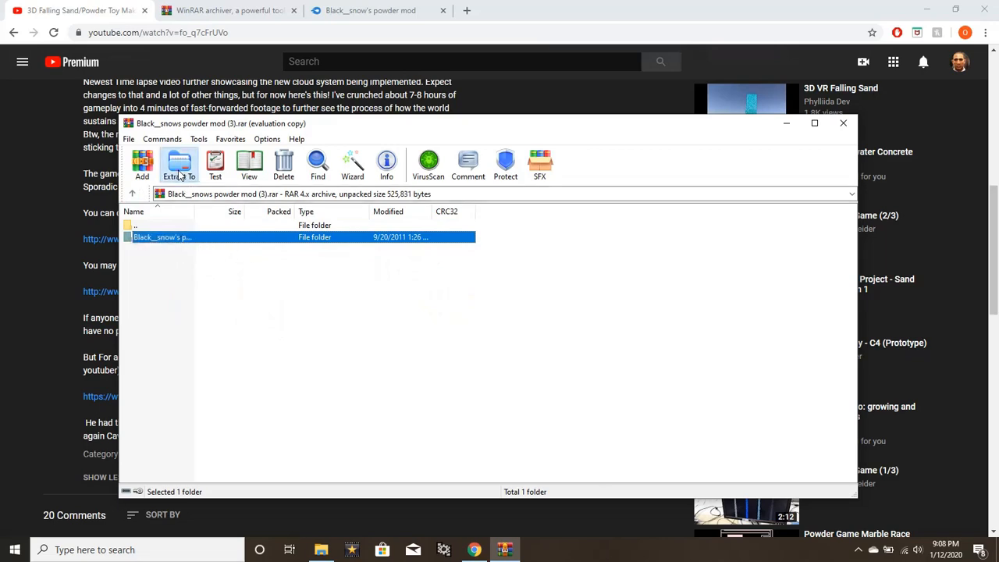
- Extract the powder mod folder to the Desktop with Extract To
left_click(178, 161)
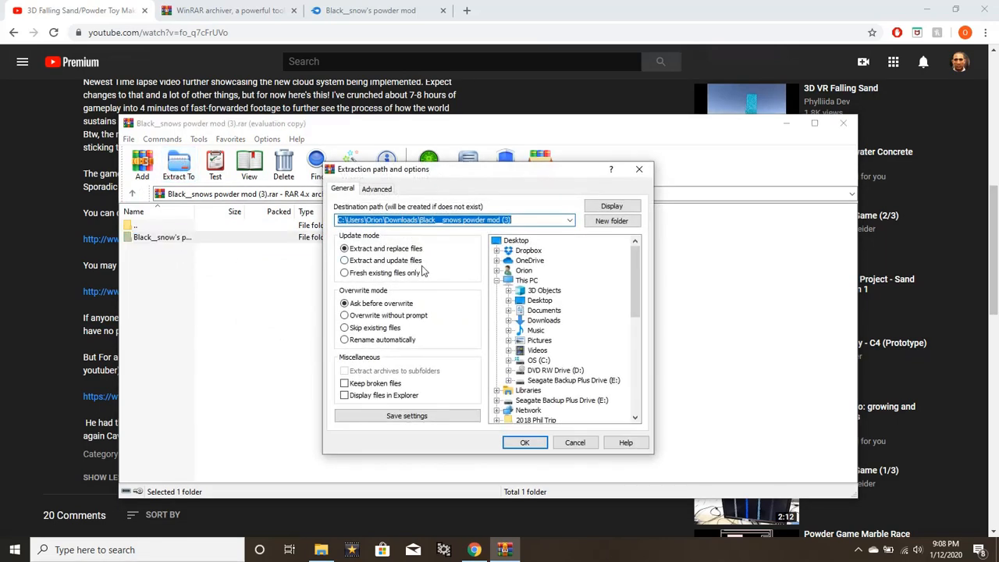
left_click(517, 240)
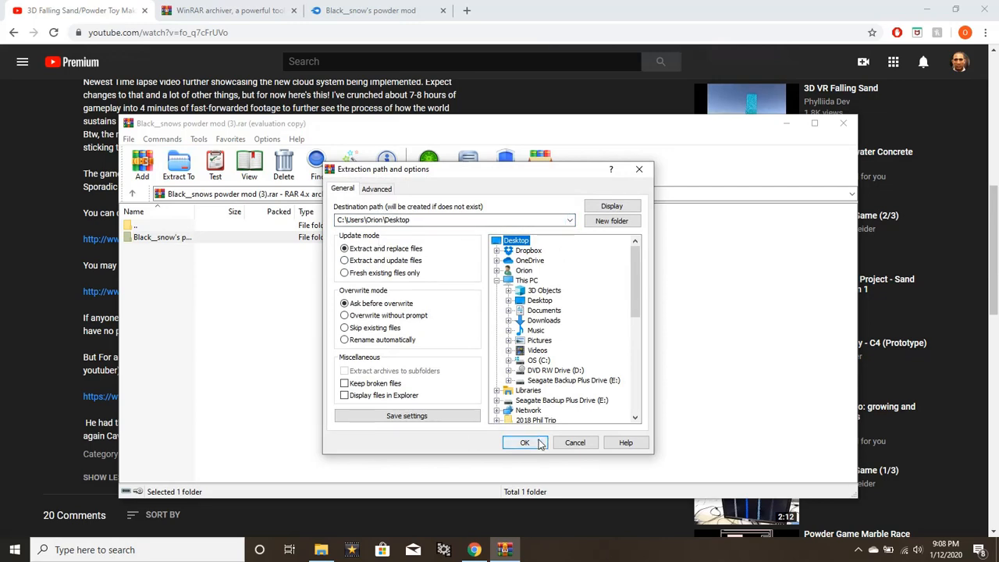
left_click(525, 442)
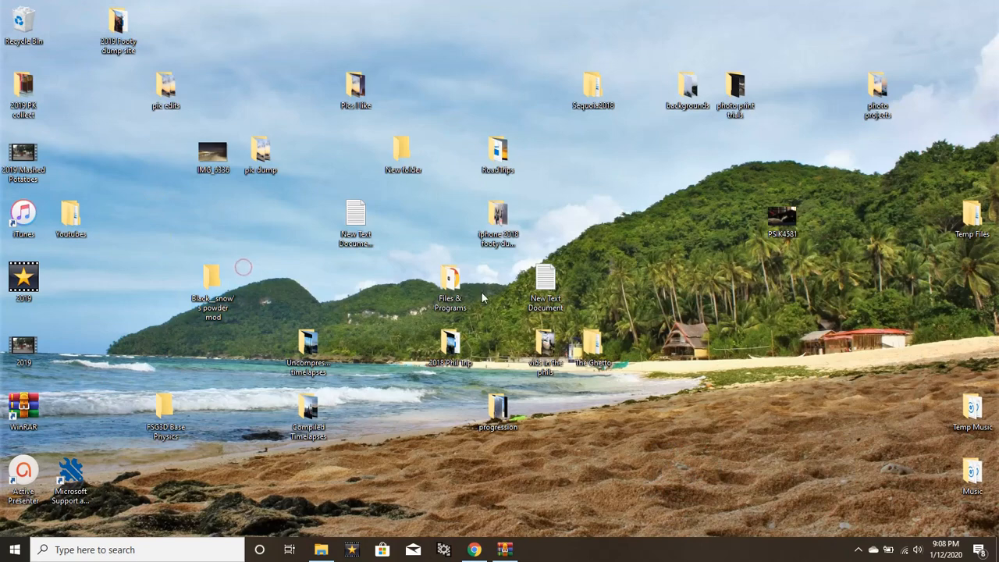
- Open the desktop Black__snow's powder mod folder and select the powder mod jar
left_click(212, 285)
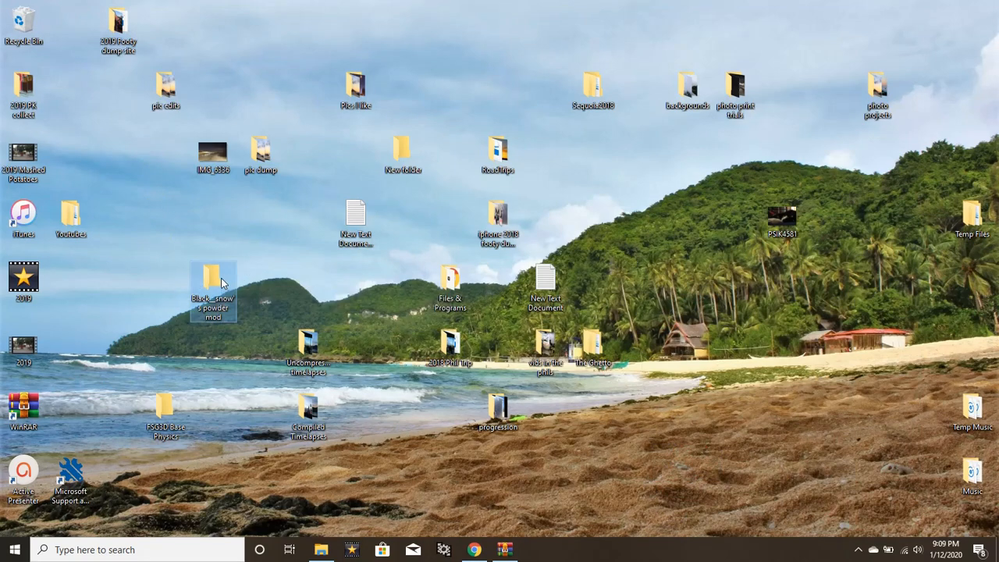
double_click(213, 281)
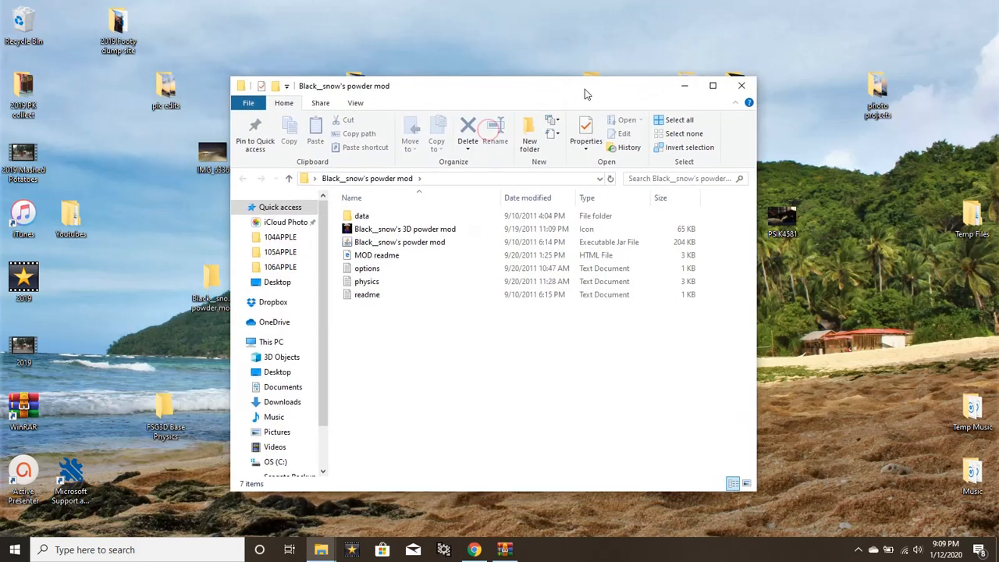
mouse_move(399, 239)
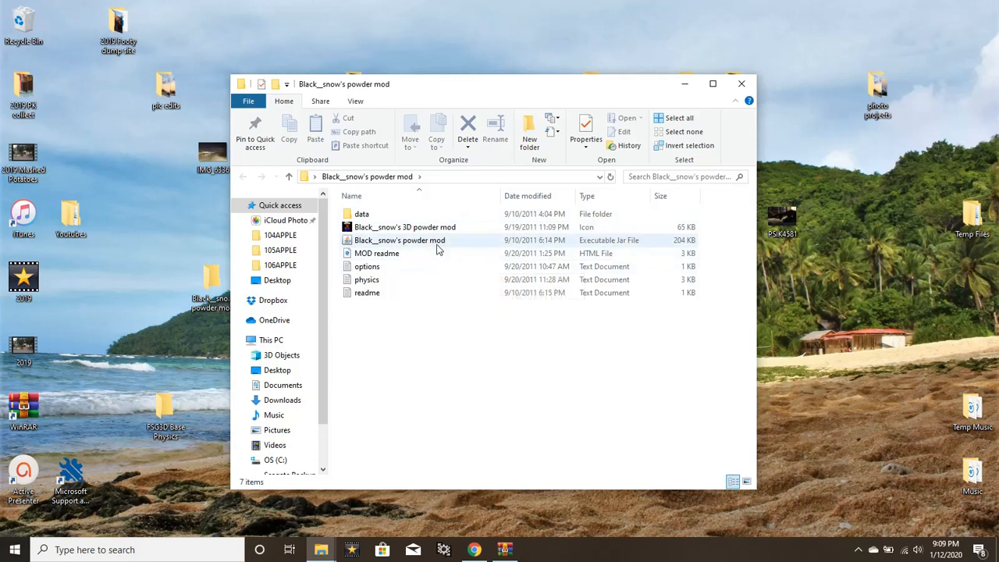
left_click(397, 240)
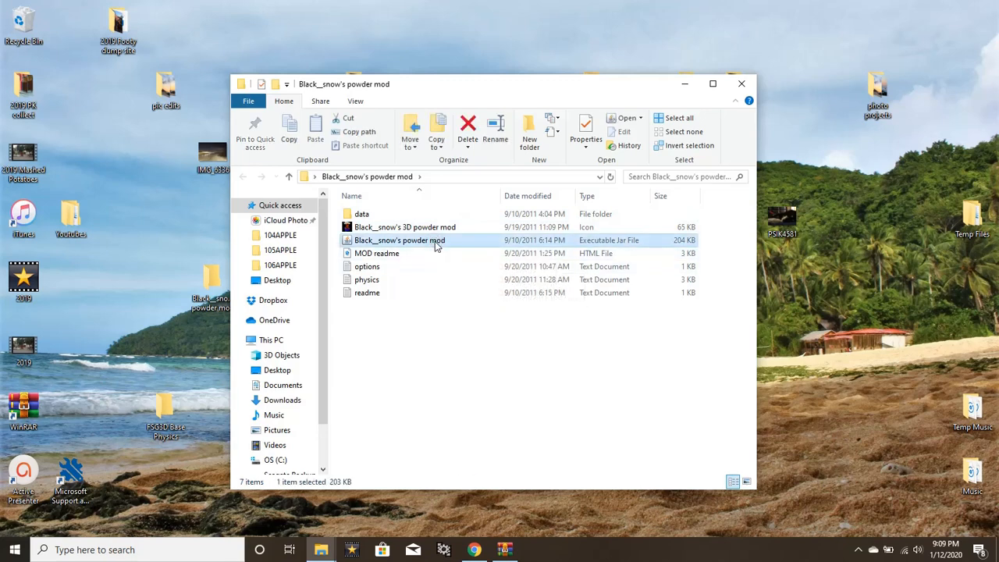
double_click(398, 240)
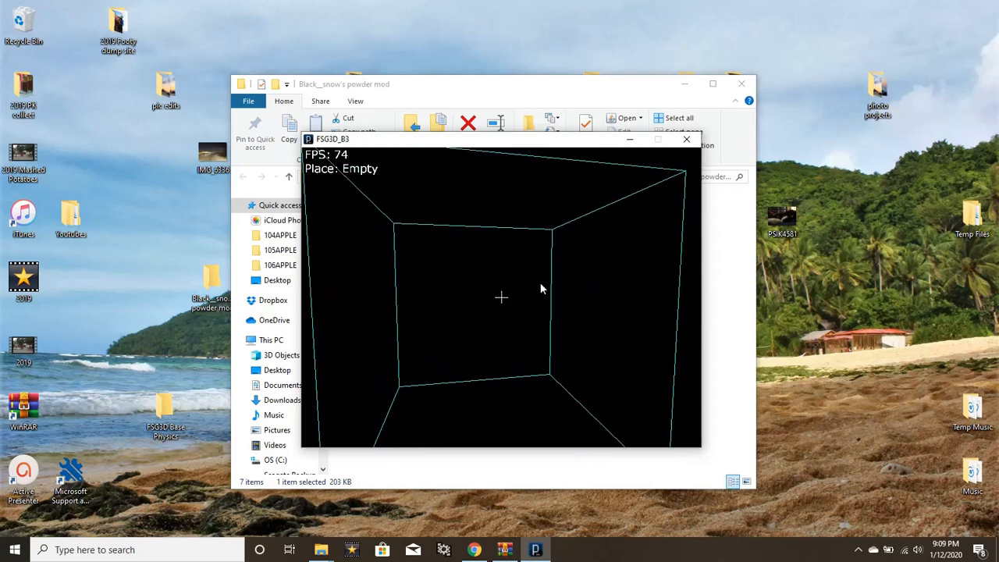
mouse_move(588, 207)
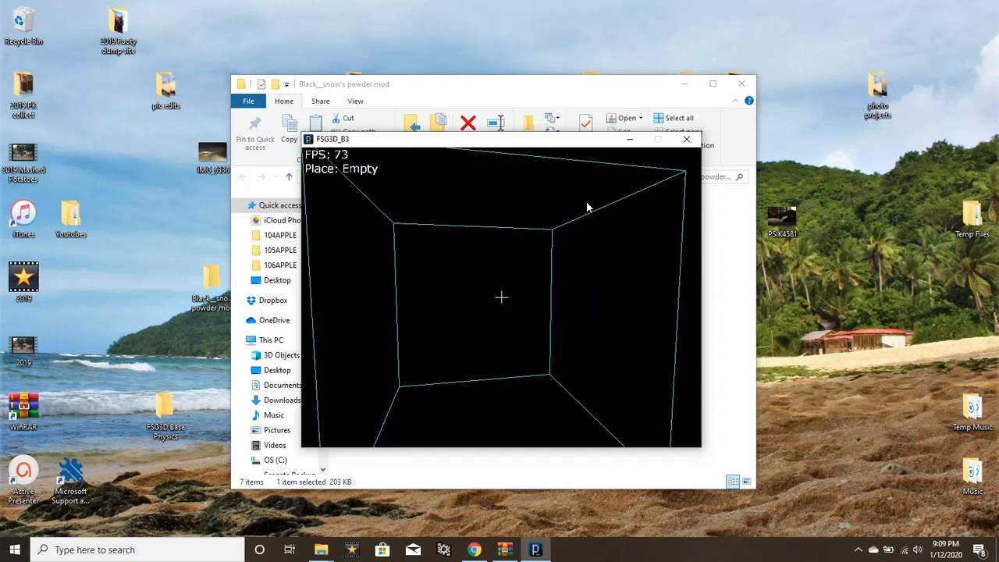
mouse_move(634, 207)
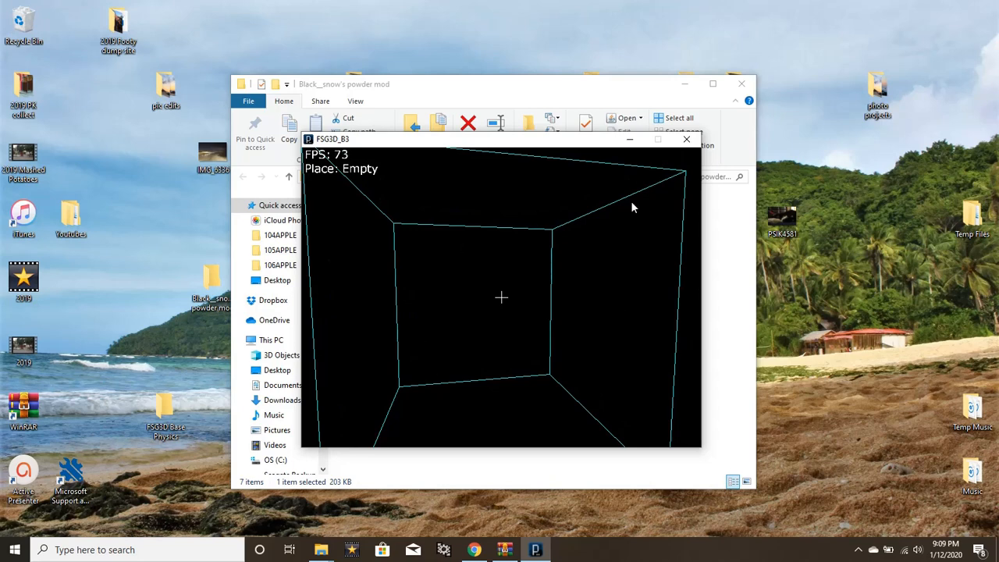
mouse_move(694, 187)
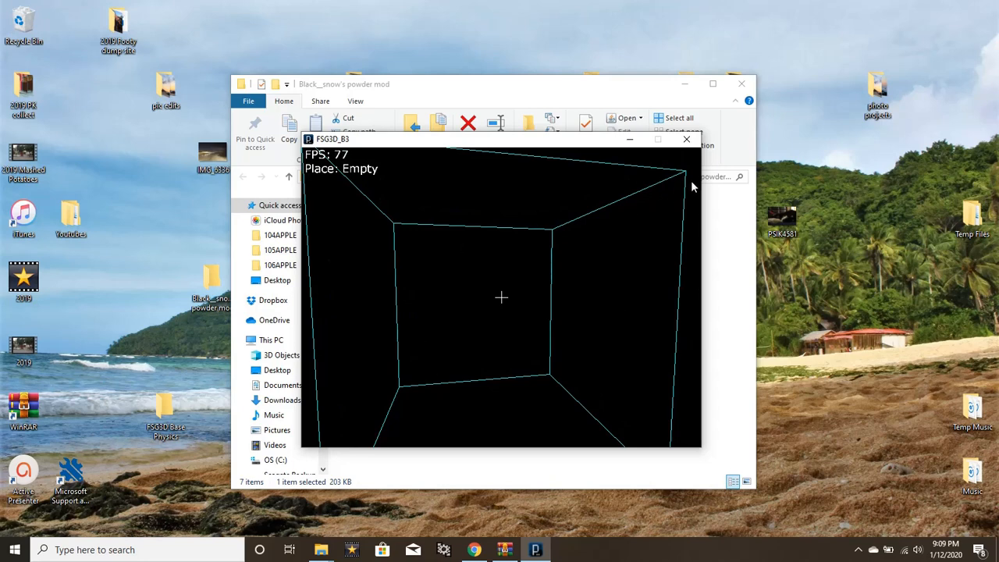
left_click(686, 139)
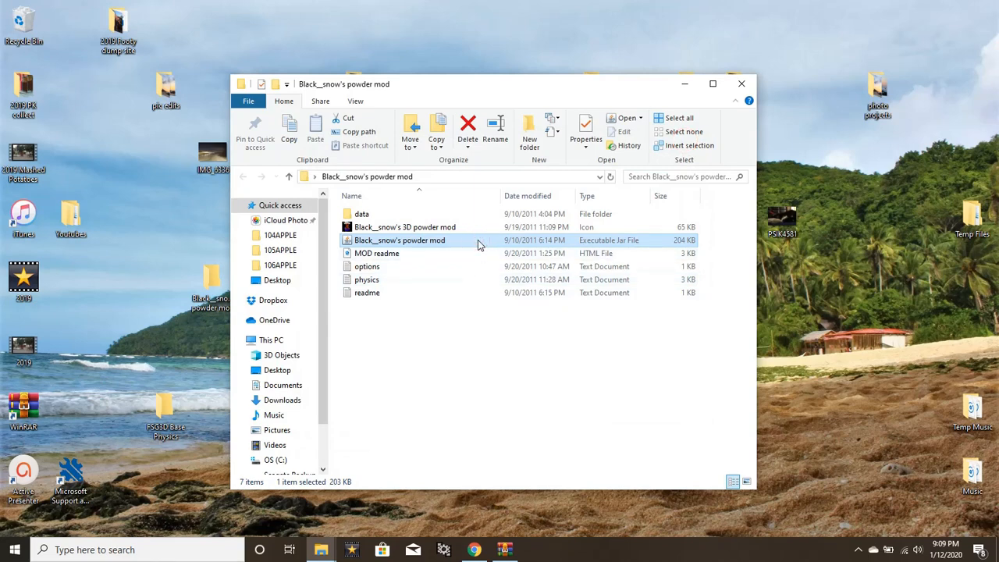
- Relaunch the FSG3D powder mod game, then close its window
double_click(400, 240)
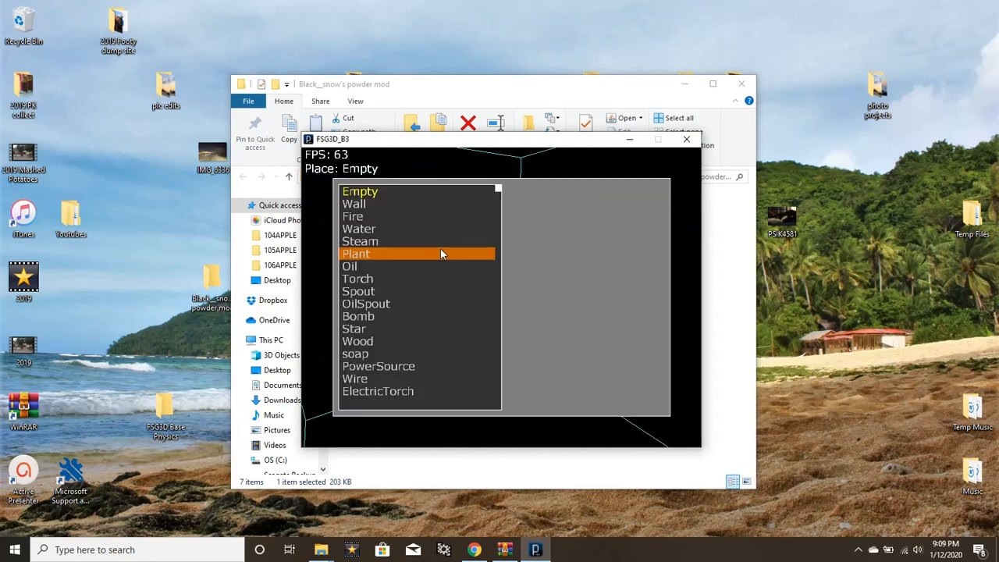
mouse_move(433, 250)
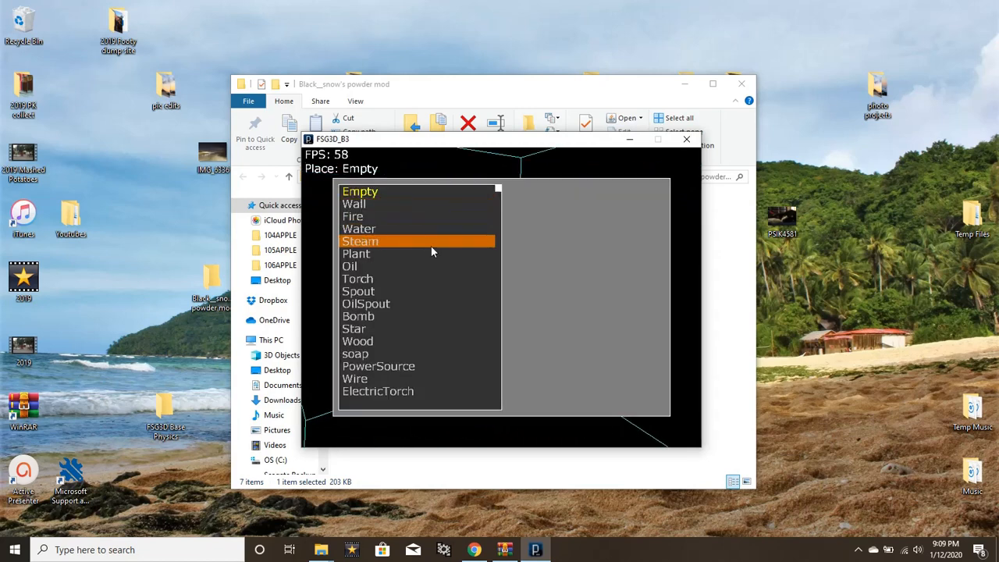
mouse_move(439, 204)
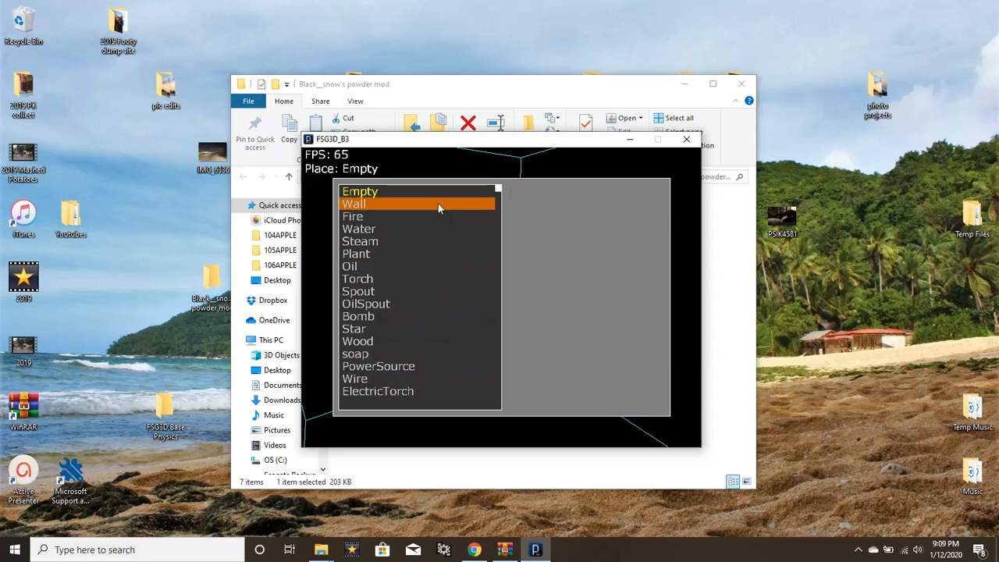
mouse_move(449, 242)
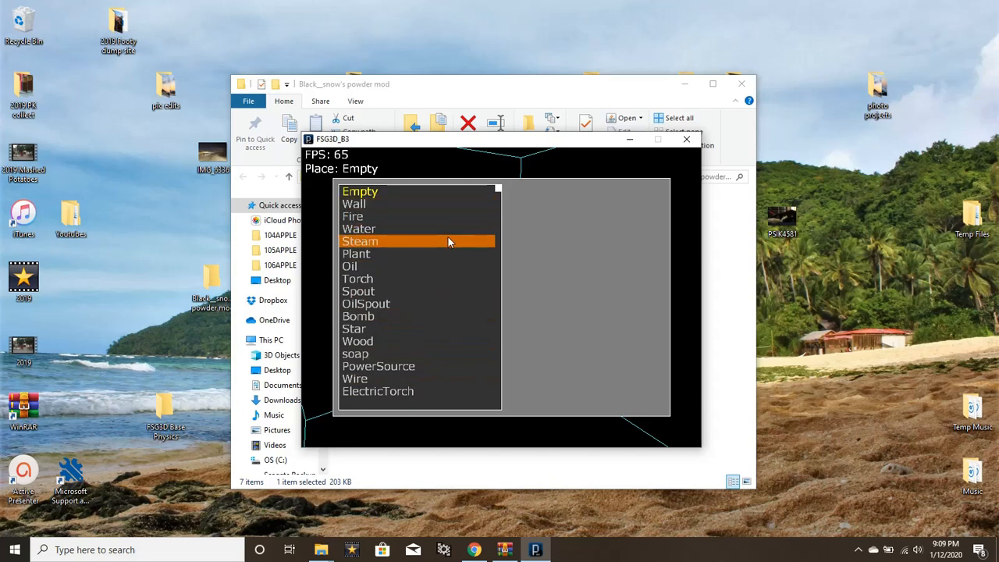
mouse_move(452, 293)
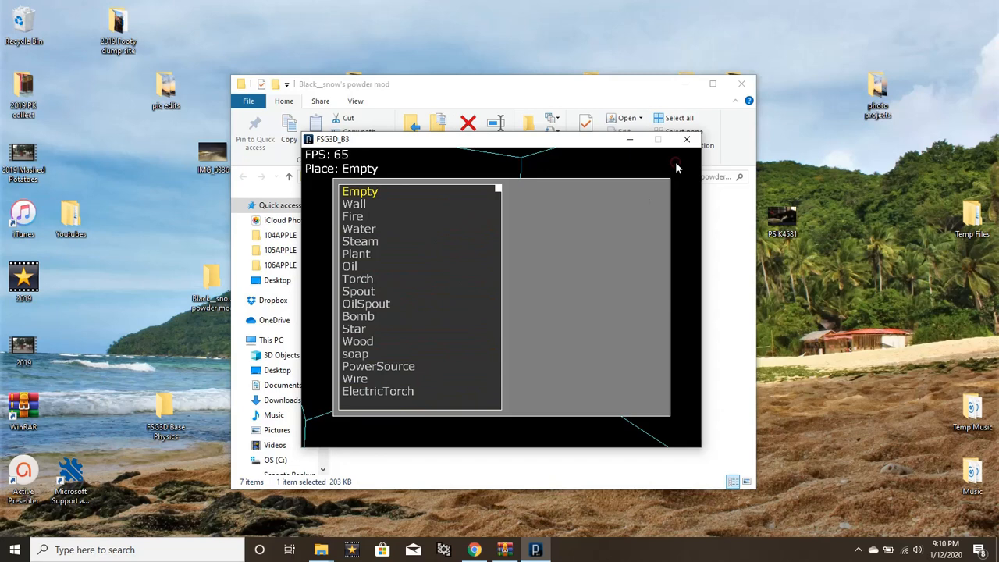
mouse_move(641, 161)
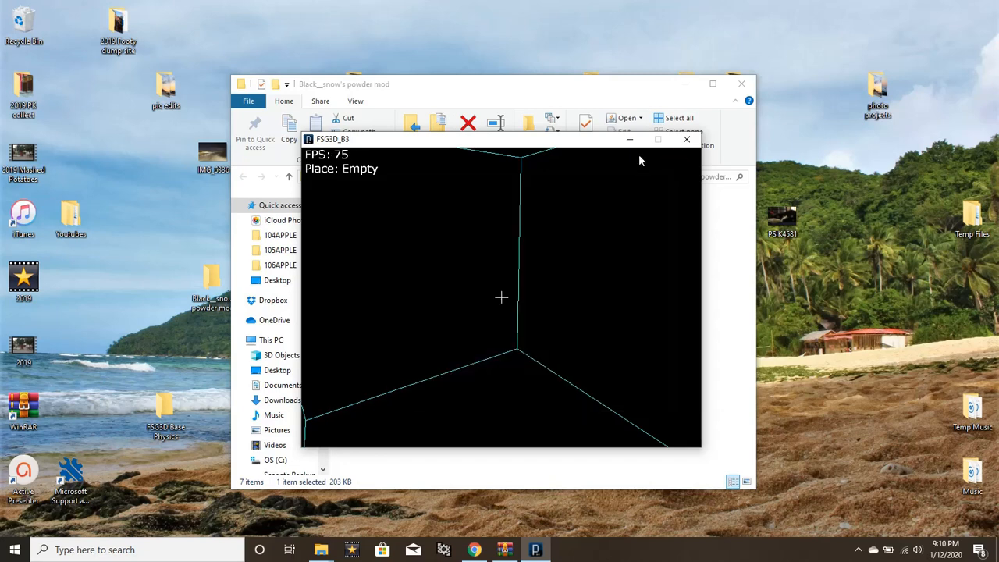
mouse_move(434, 298)
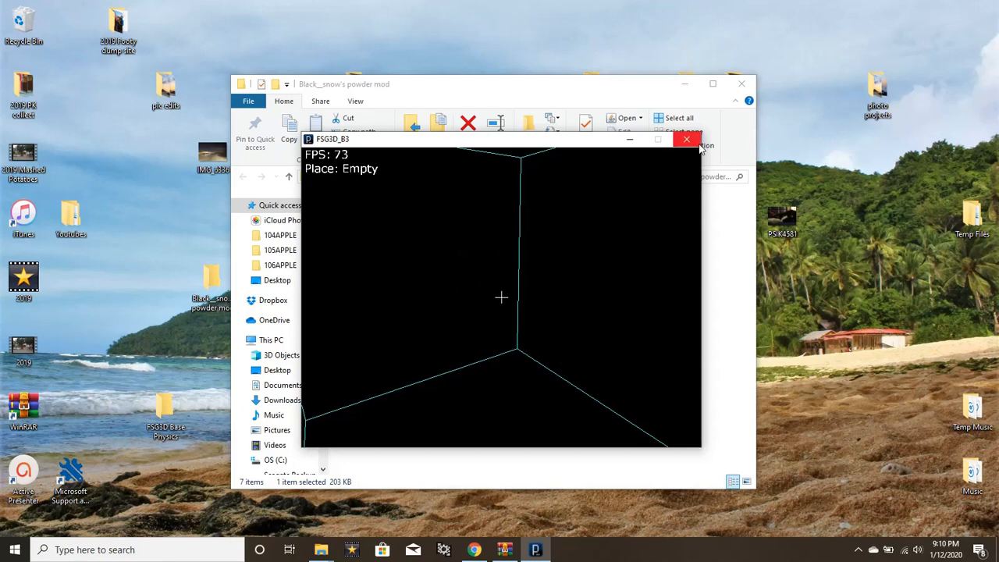
left_click(686, 139)
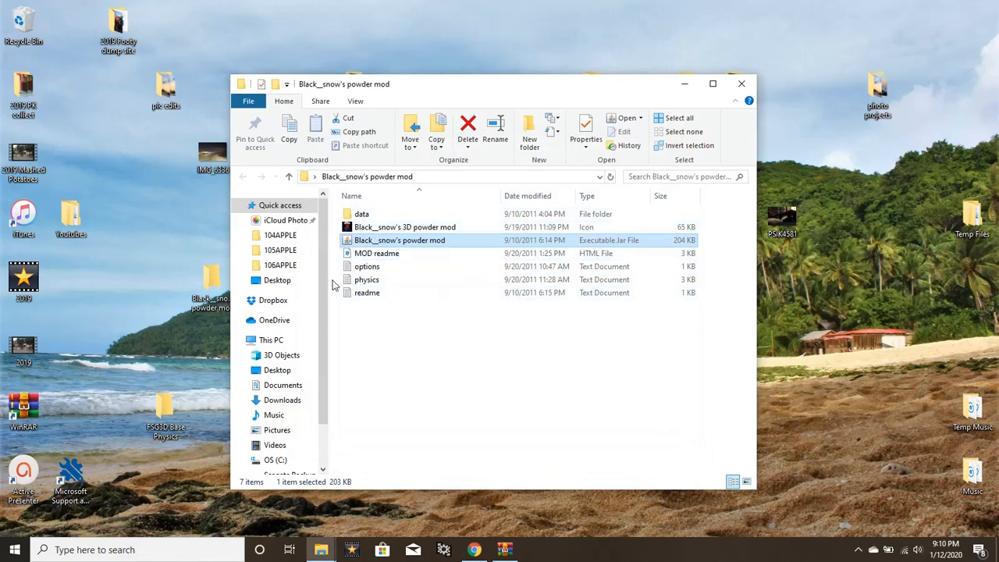
mouse_move(367, 293)
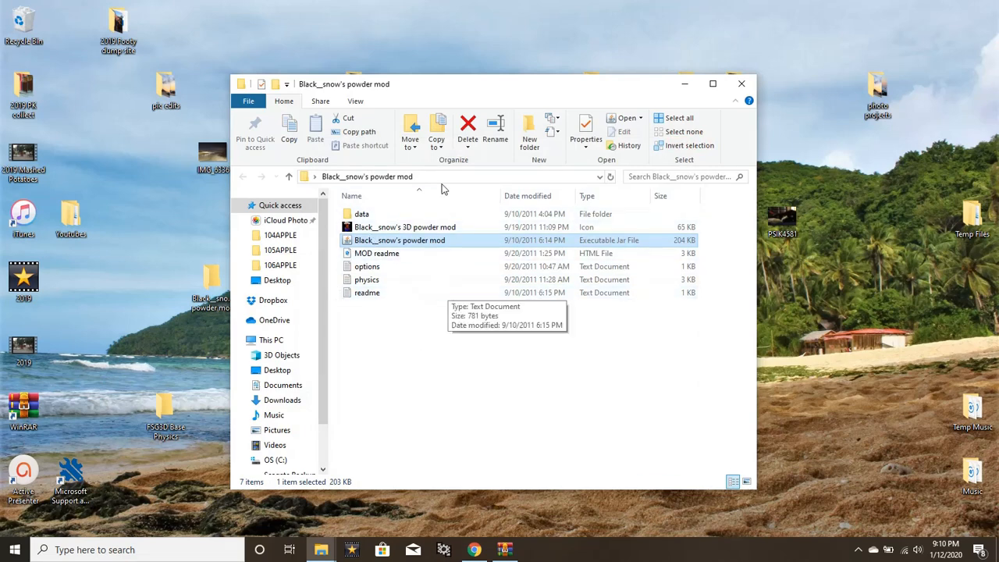
mouse_move(514, 464)
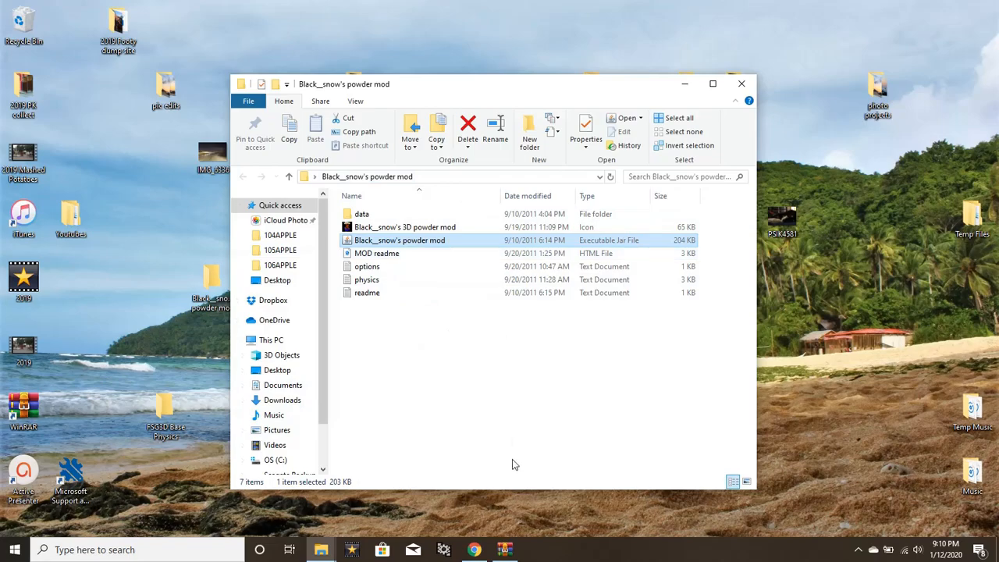
- Open the FSG3D_B3 Mod MediaFire folder and choose Download on physics.txt
left_click(474, 550)
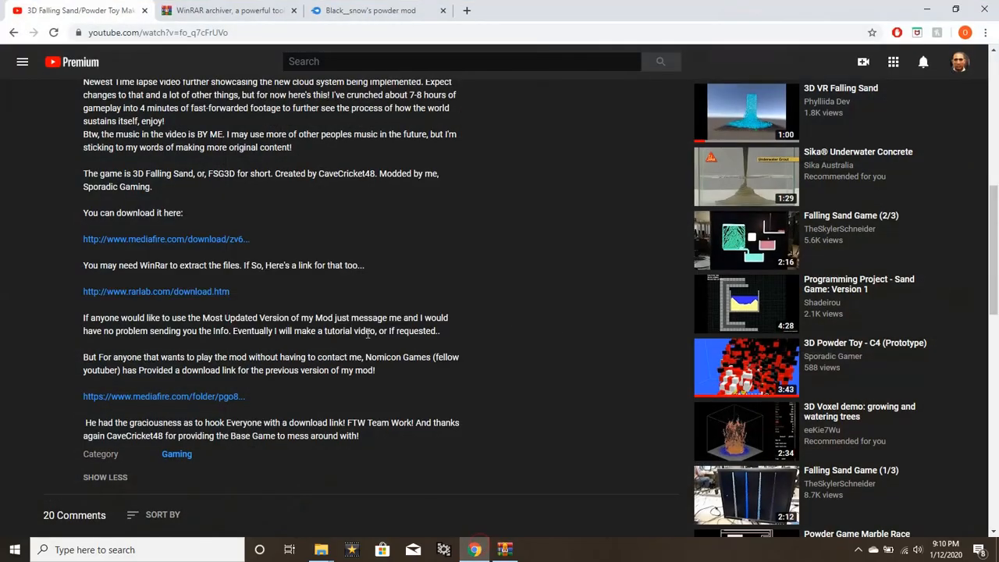
mouse_move(230, 409)
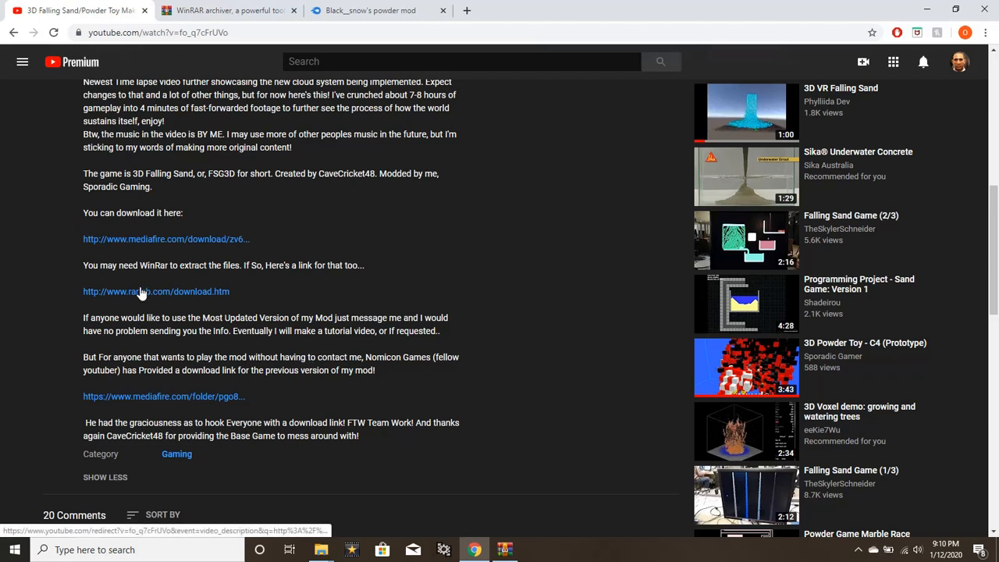
mouse_move(109, 346)
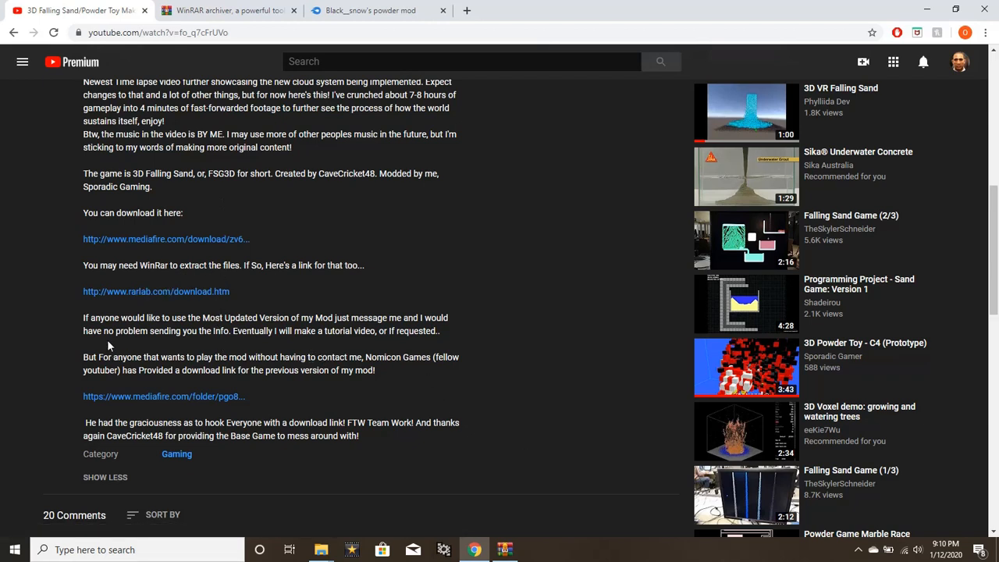
mouse_move(256, 417)
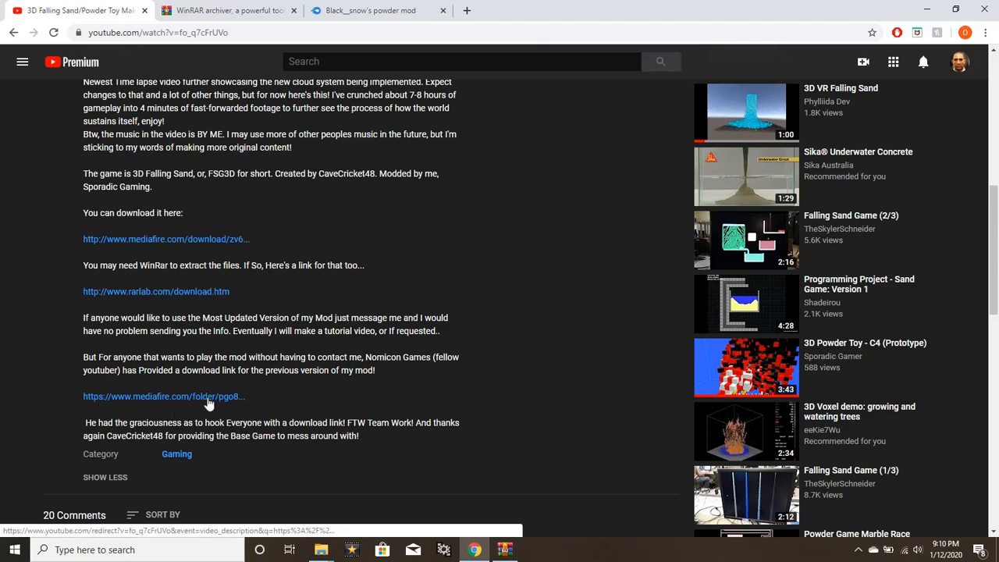
left_click(164, 397)
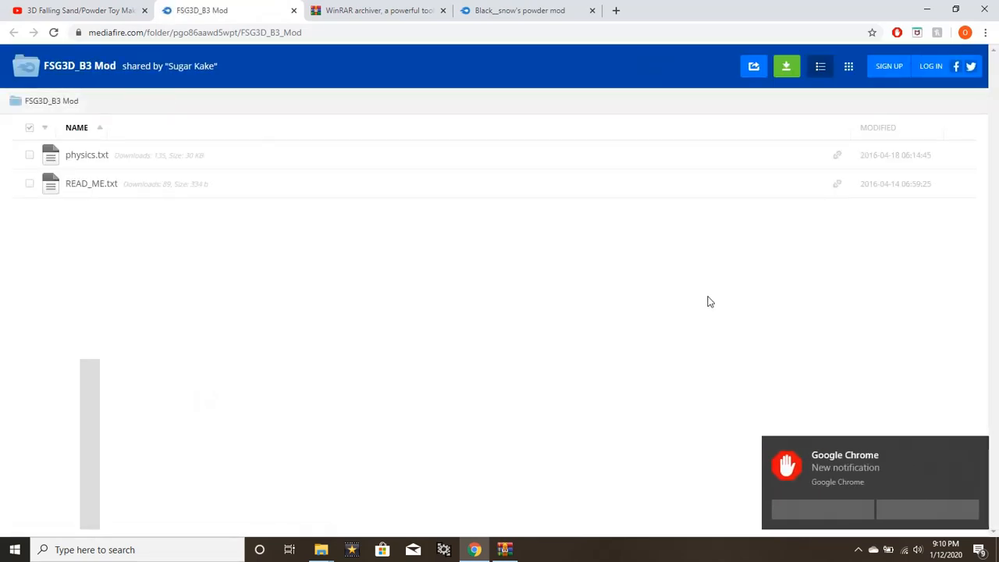
mouse_move(549, 187)
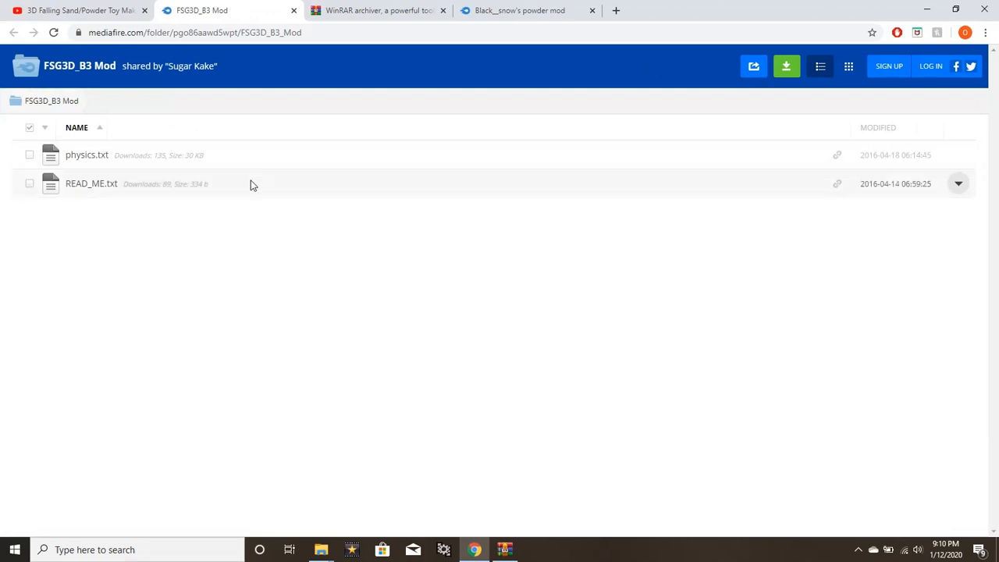
mouse_move(304, 168)
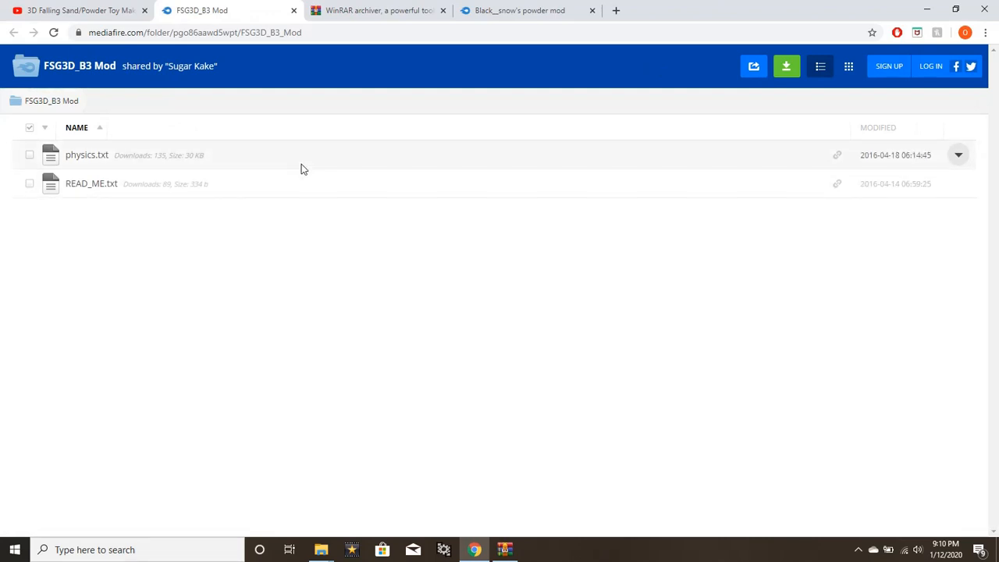
mouse_move(628, 151)
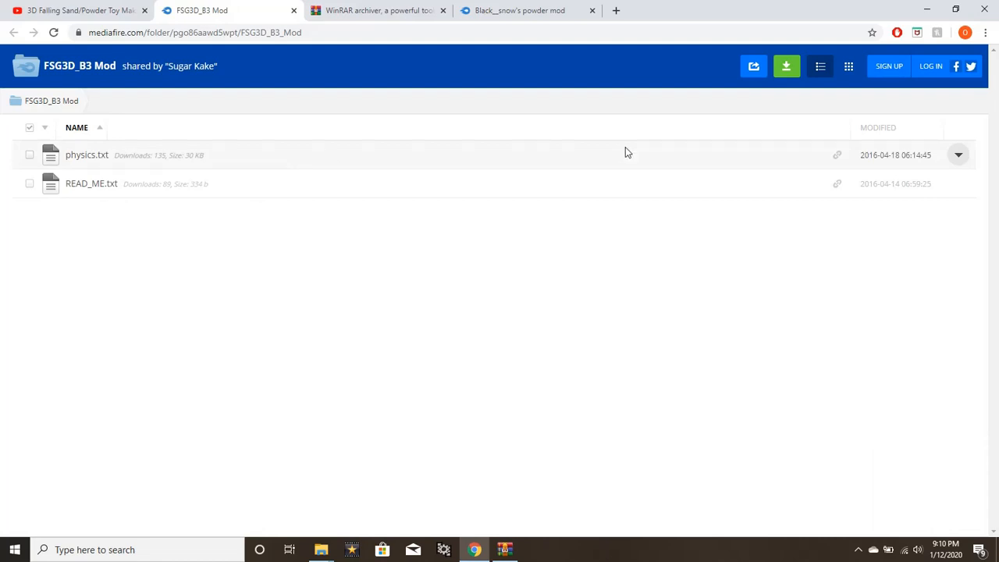
mouse_move(801, 155)
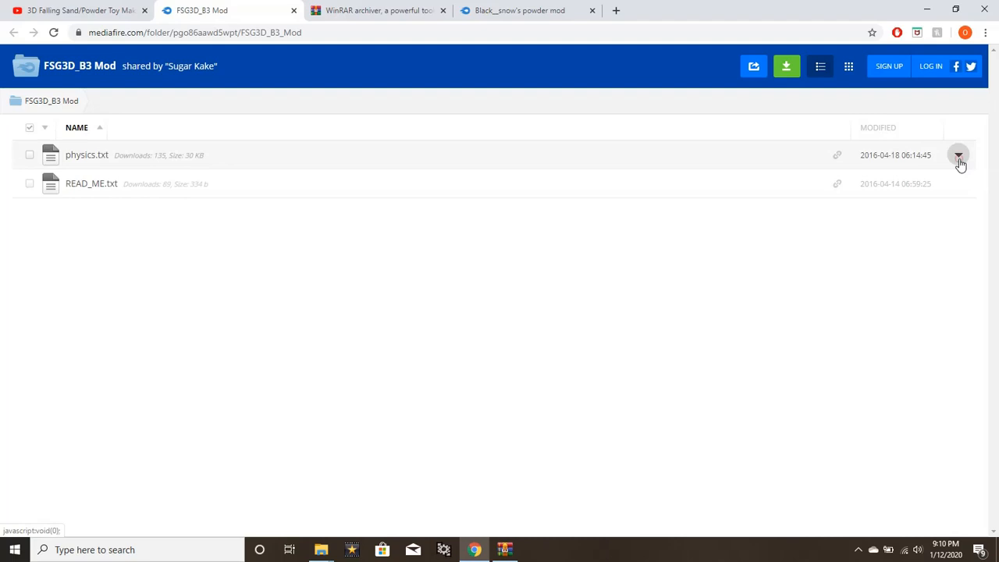
left_click(957, 155)
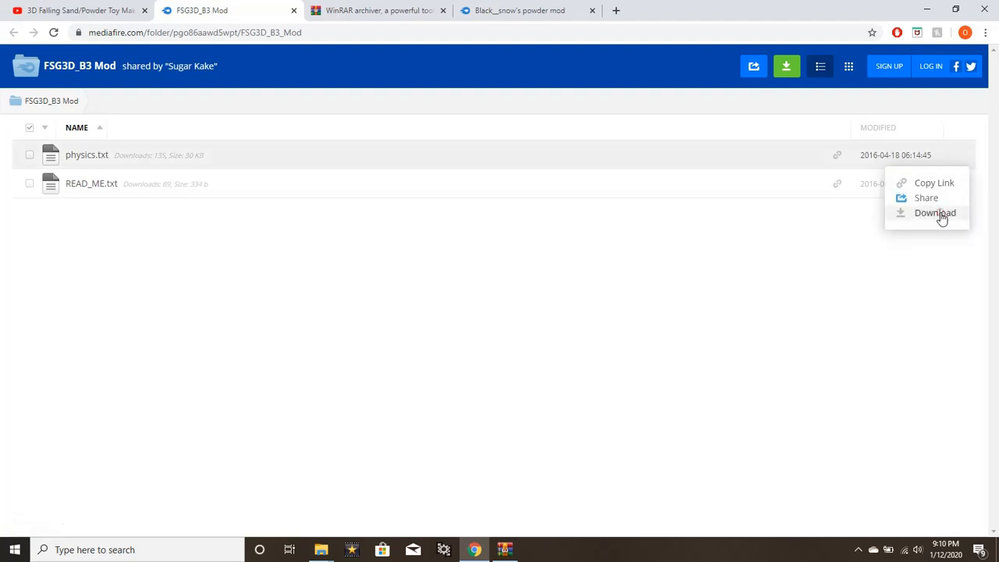
left_click(934, 212)
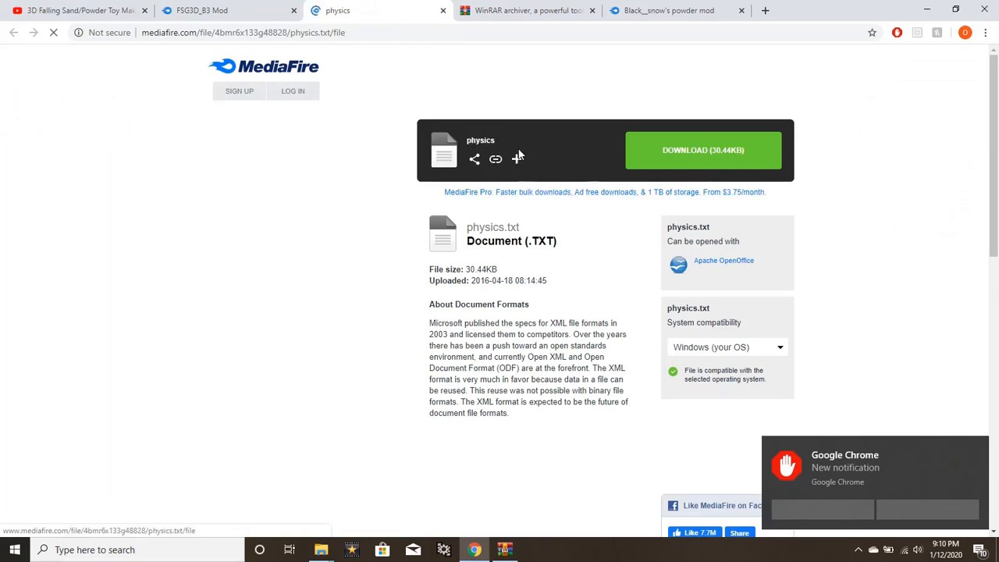
- Download physics.txt (30.44KB) and show it in the Downloads folder
left_click(682, 149)
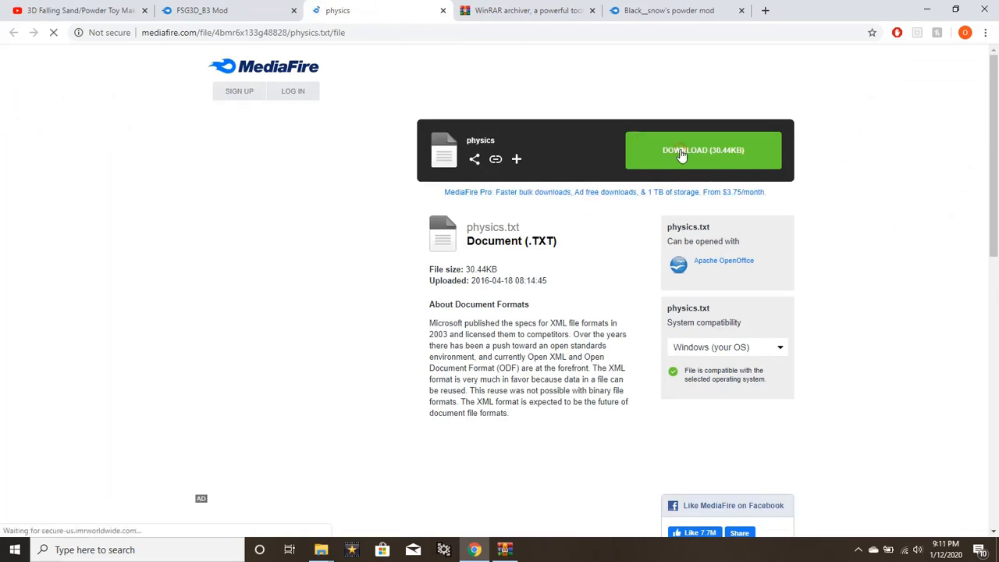
left_click(703, 150)
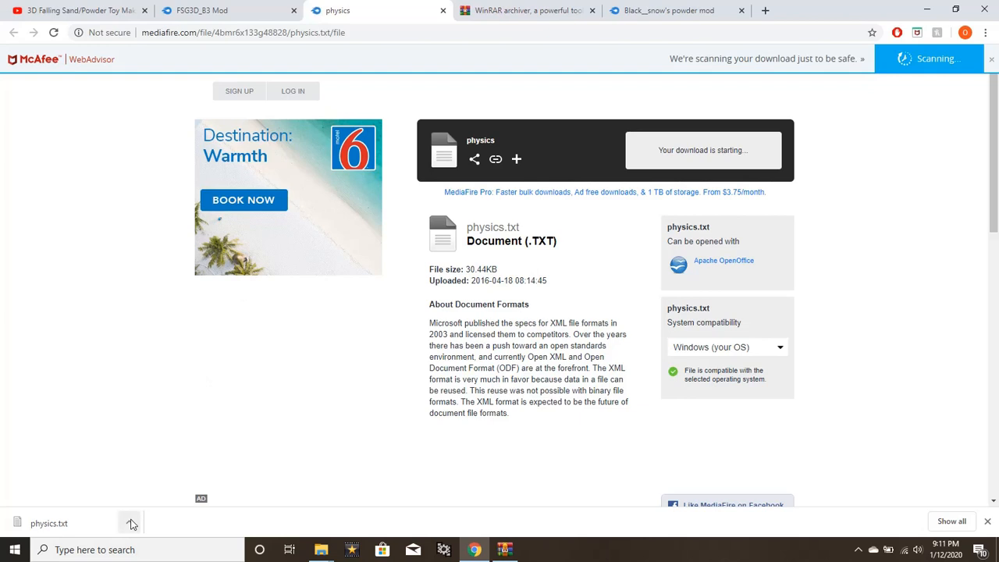
left_click(129, 523)
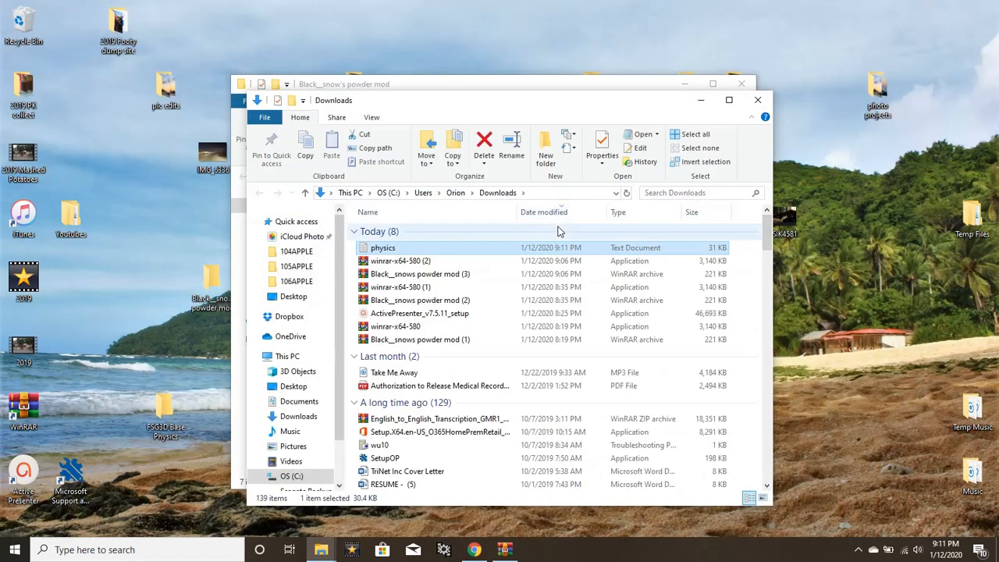
mouse_move(468, 252)
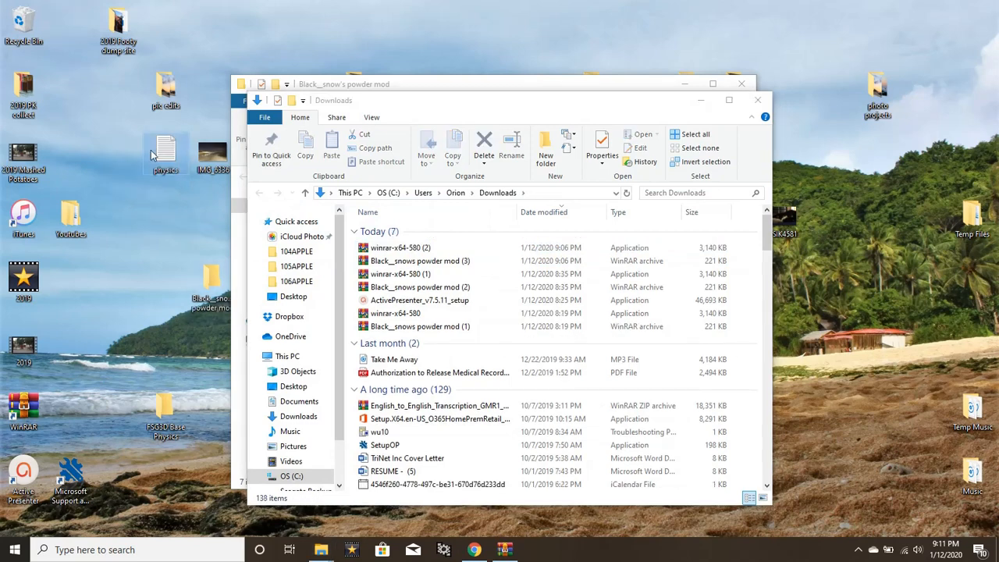
mouse_move(155, 279)
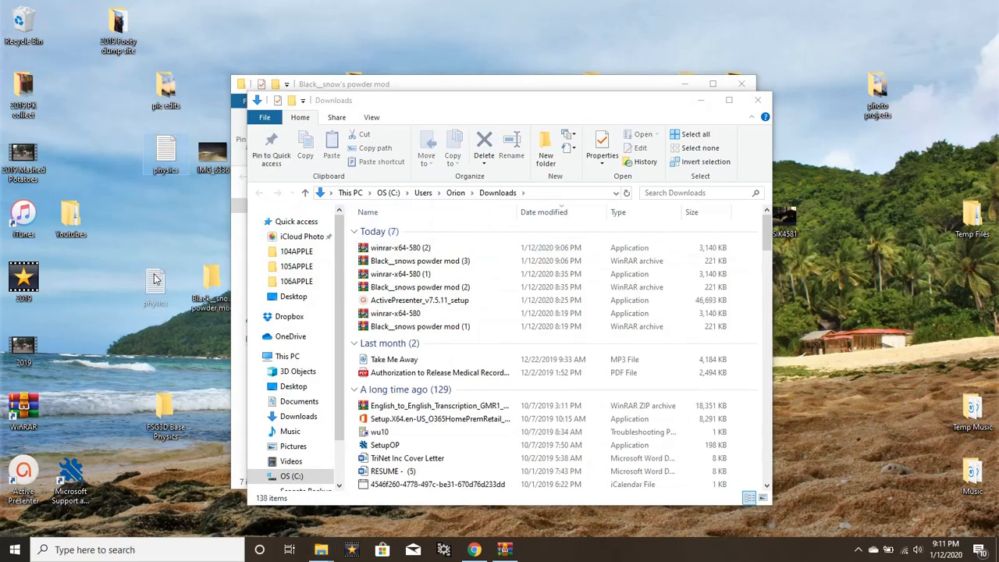
mouse_move(730, 108)
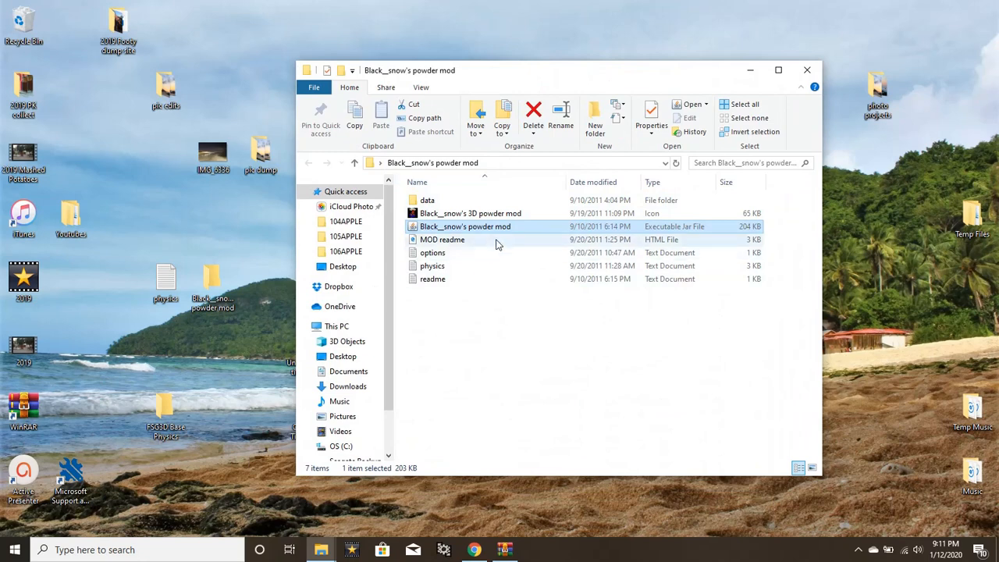
mouse_move(496, 231)
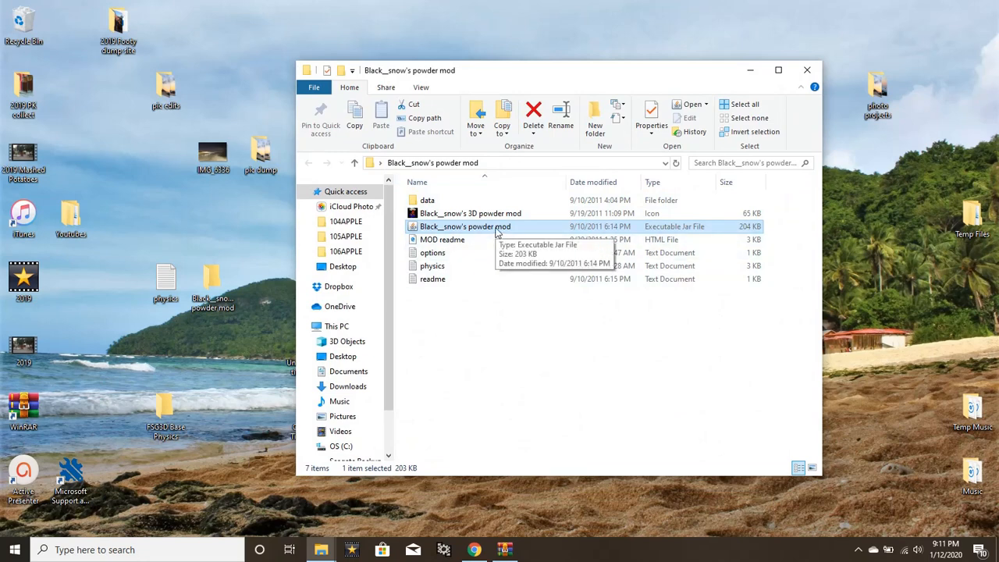
mouse_move(469, 266)
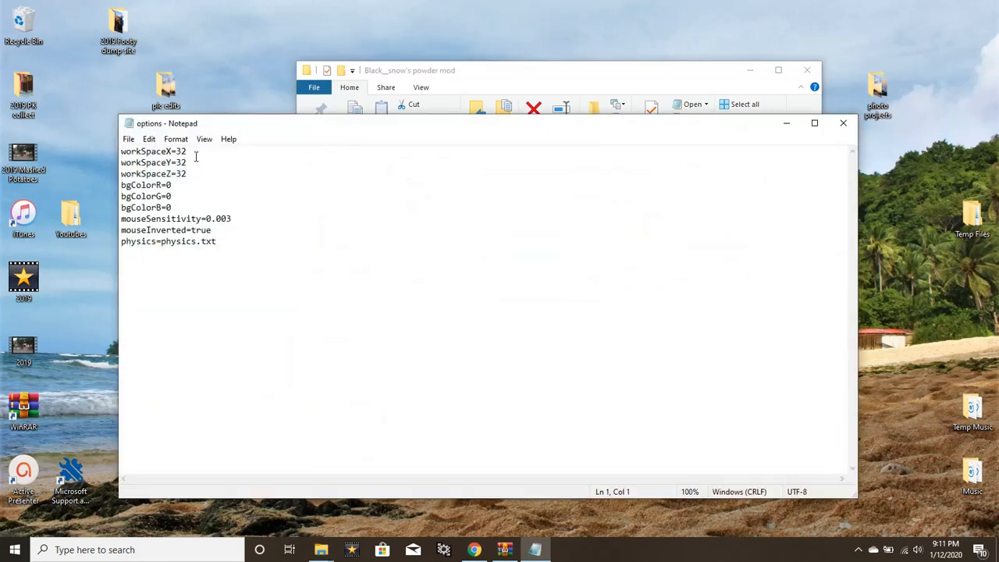
mouse_move(254, 249)
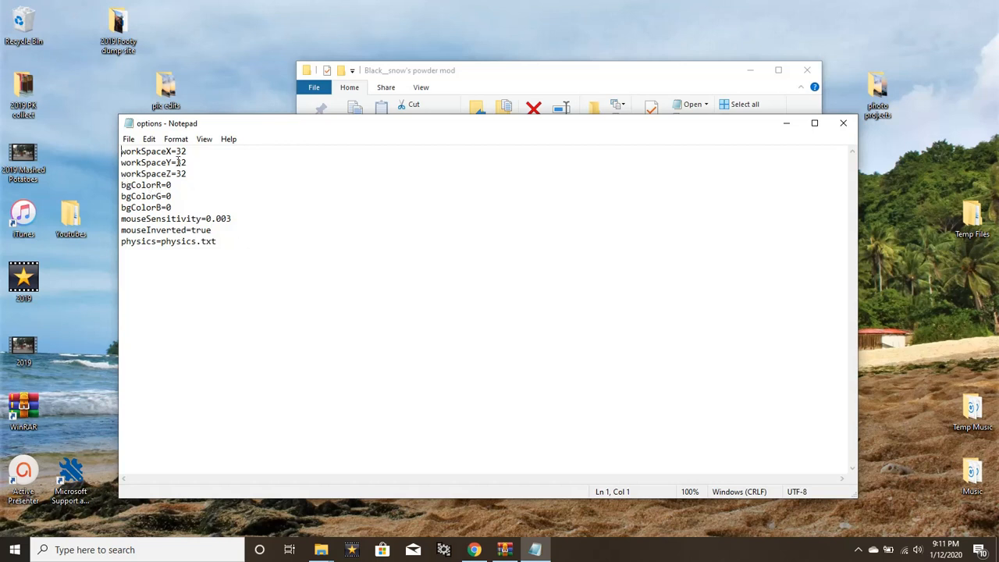
mouse_move(870, 118)
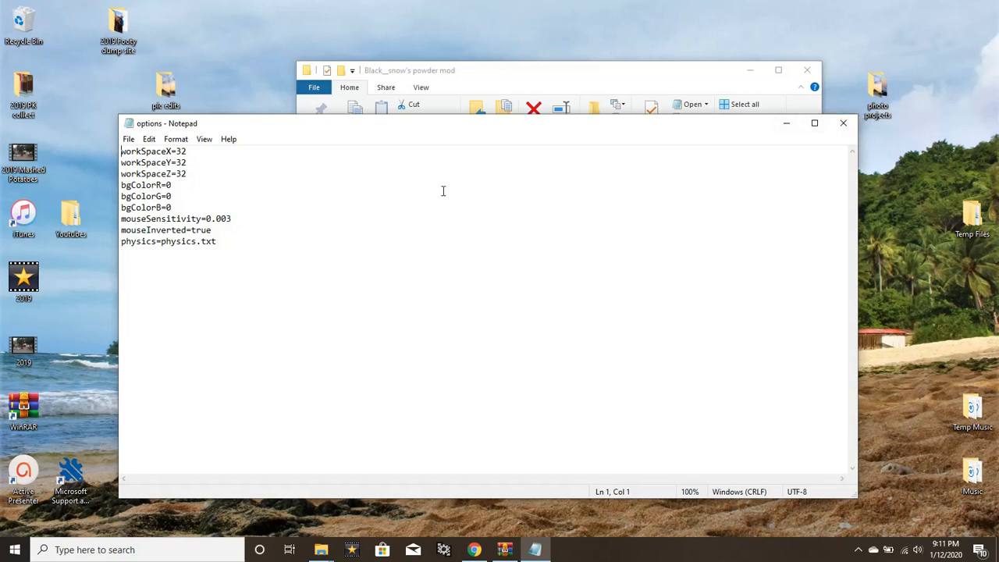
mouse_move(843, 123)
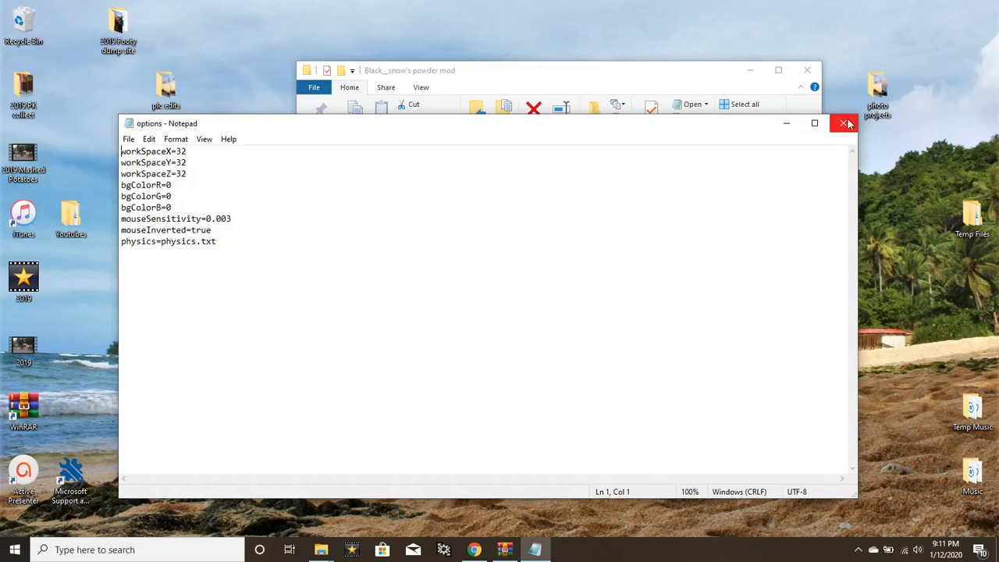
- Close the options file and scroll through the mod folder's physics.txt element list
left_click(844, 123)
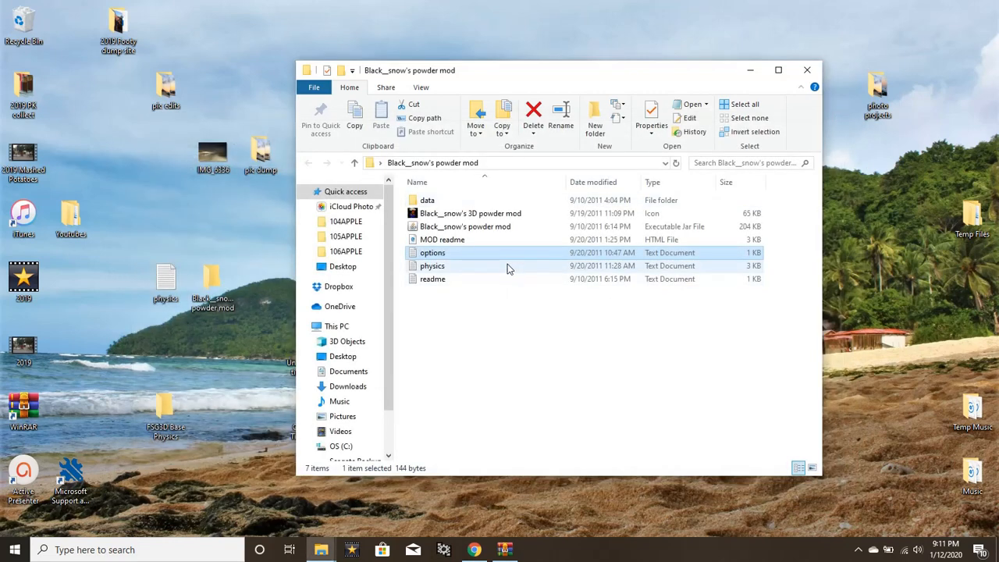
left_click(432, 266)
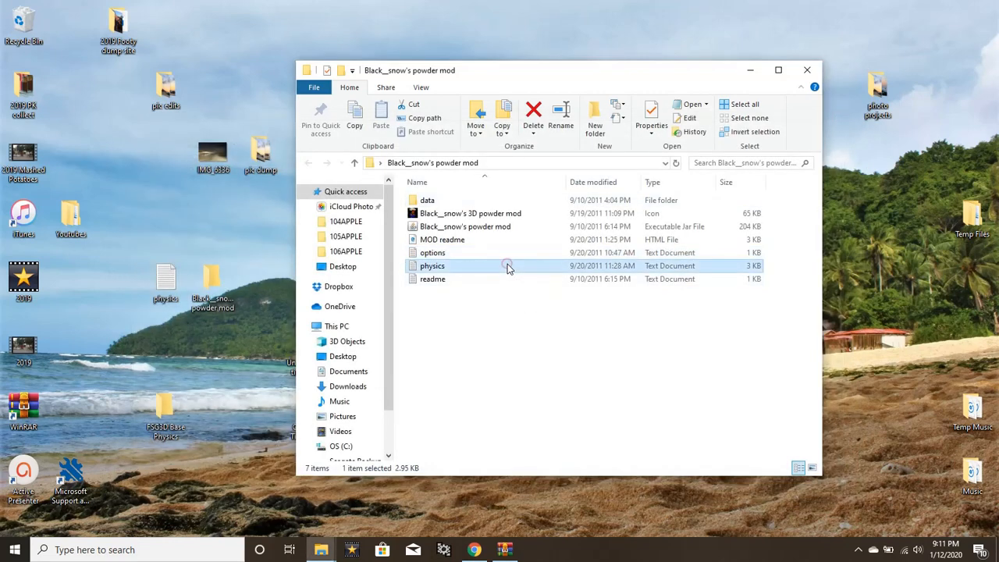
double_click(431, 265)
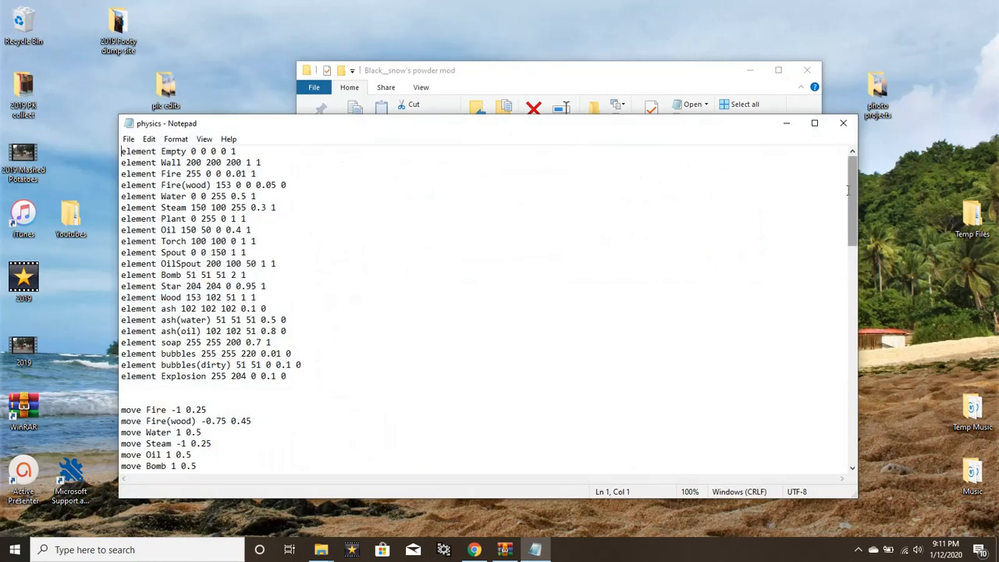
scroll("down", 3)
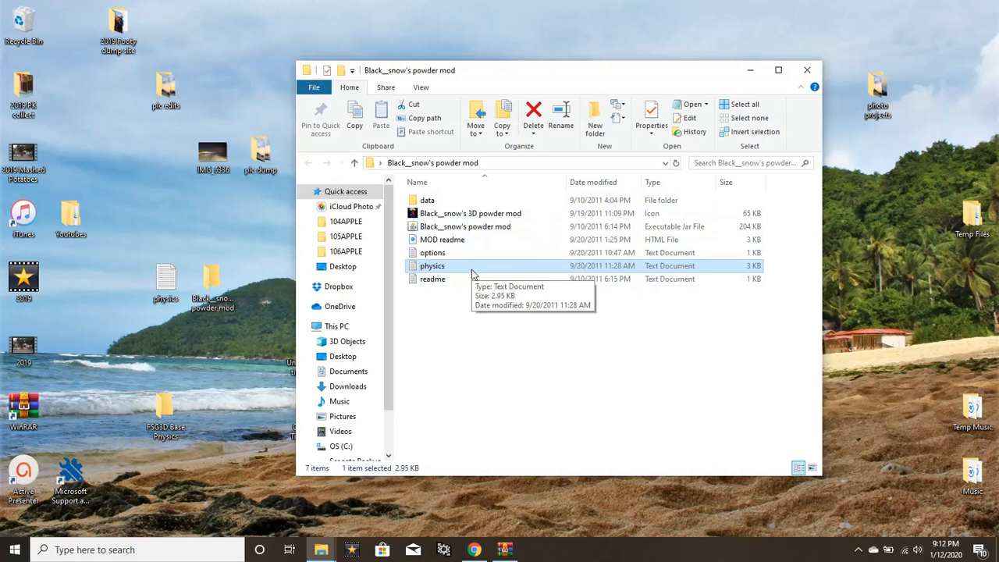
mouse_move(412, 271)
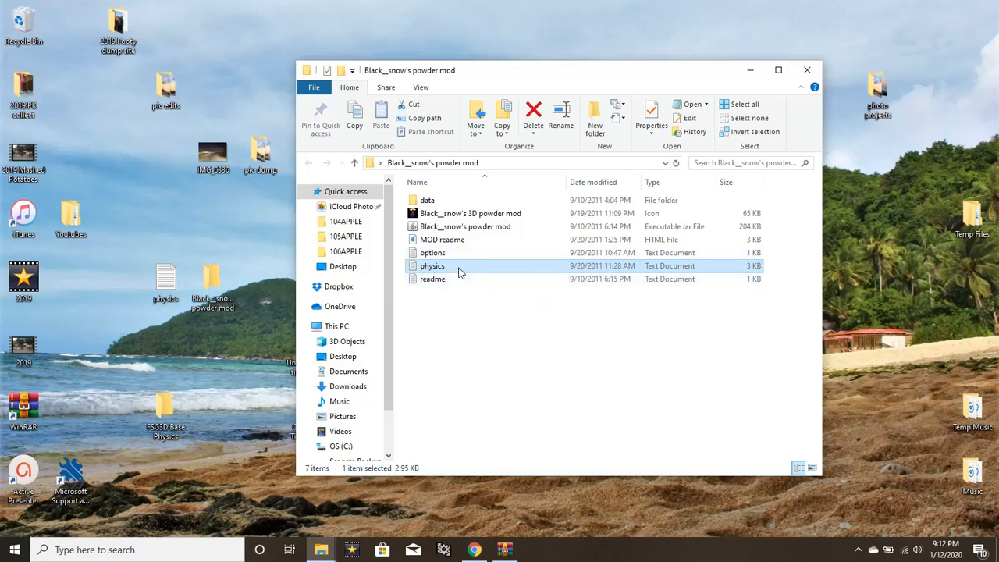
mouse_move(461, 272)
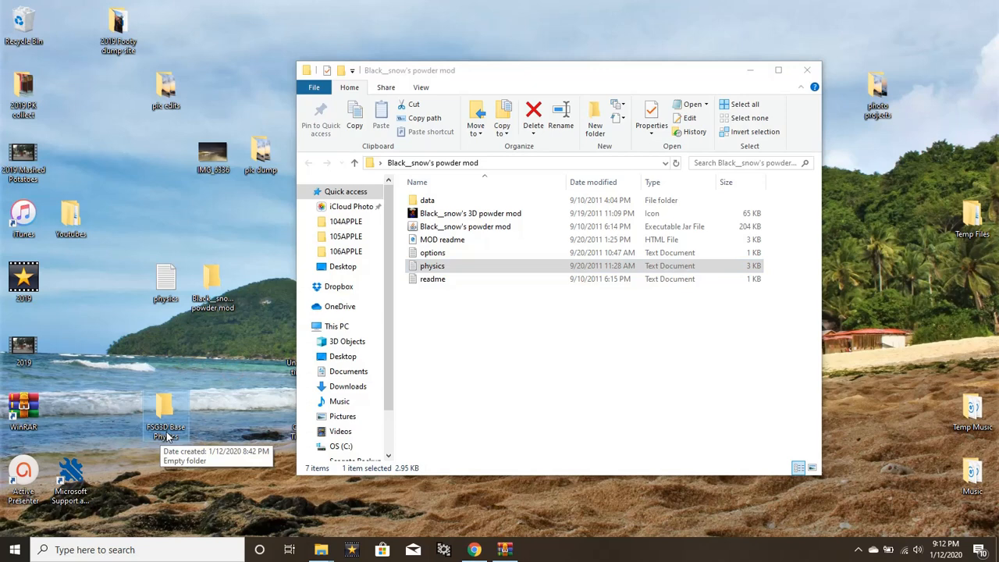
mouse_move(252, 368)
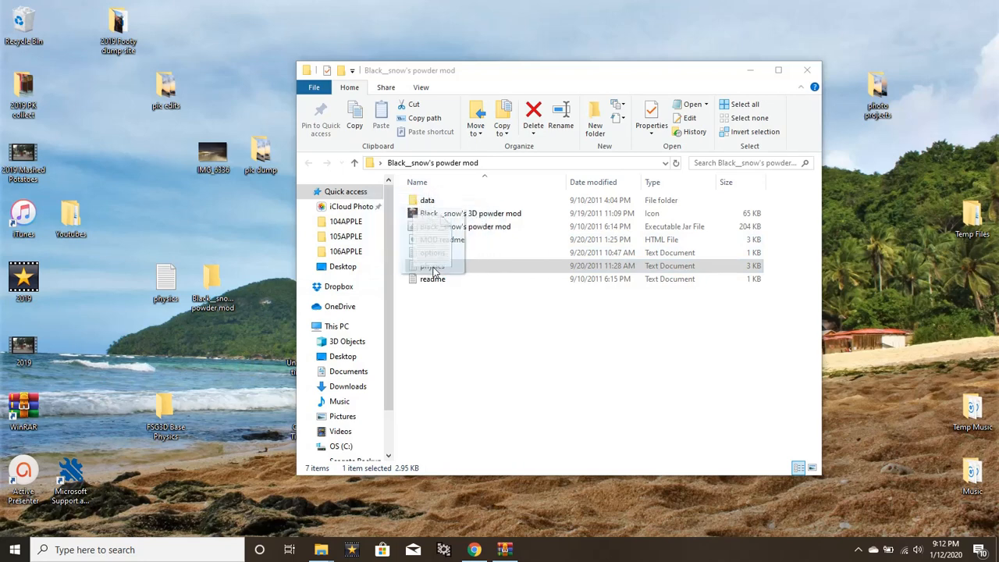
mouse_move(432, 266)
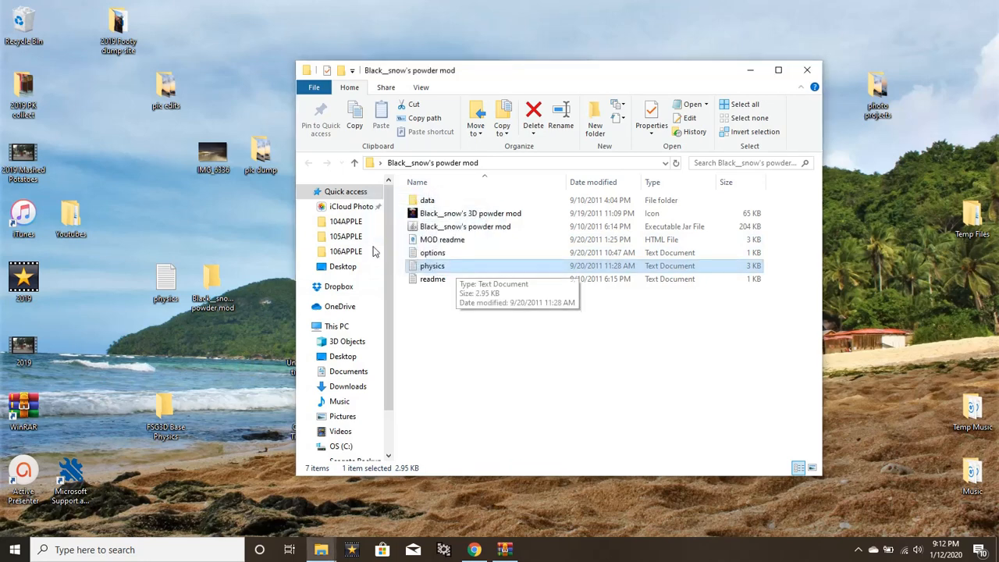
mouse_move(191, 268)
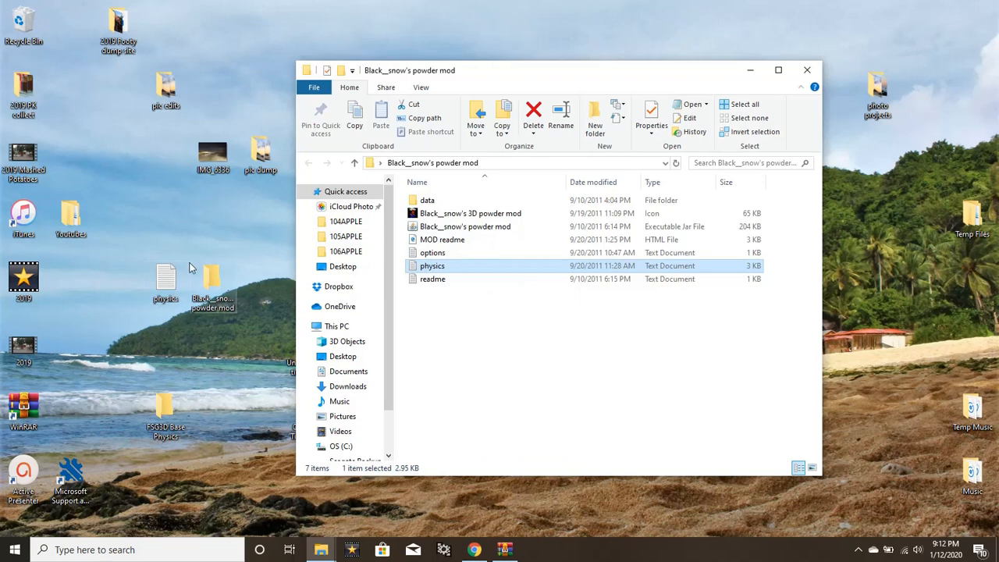
mouse_move(415, 279)
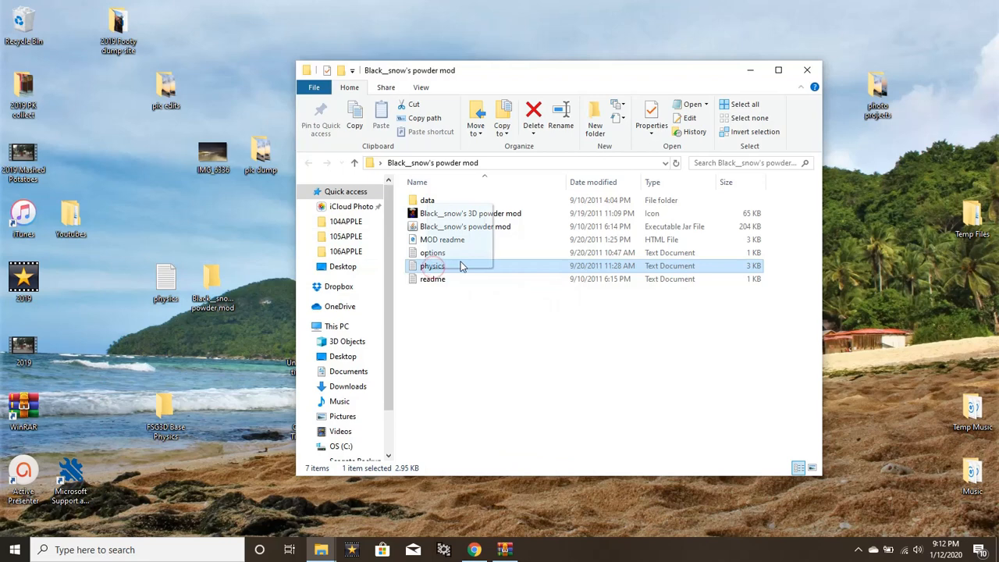
- Move the mod's original physics file into the desktop FSG3D Base Physics folder
left_click_drag(432, 265, 164, 382)
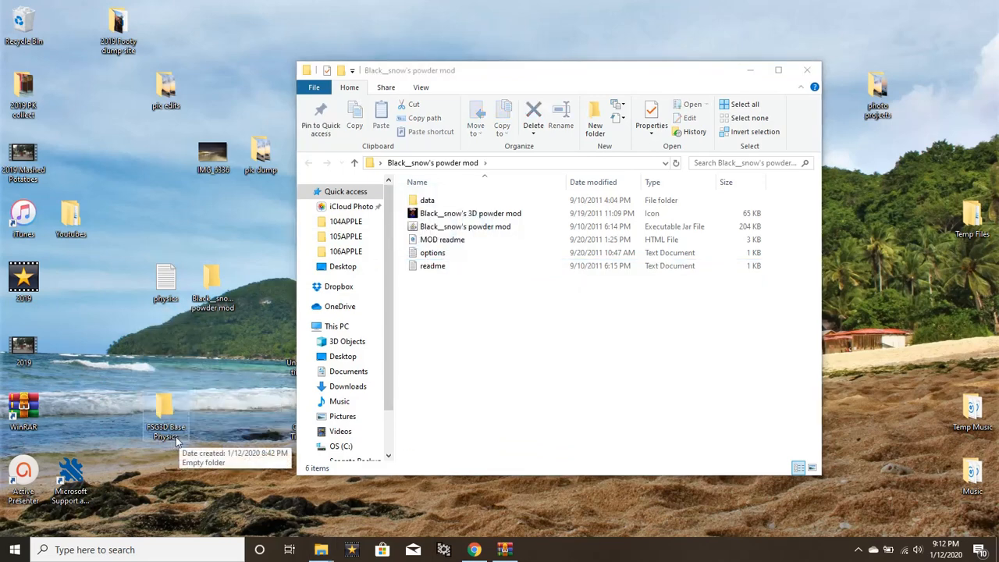
mouse_move(185, 323)
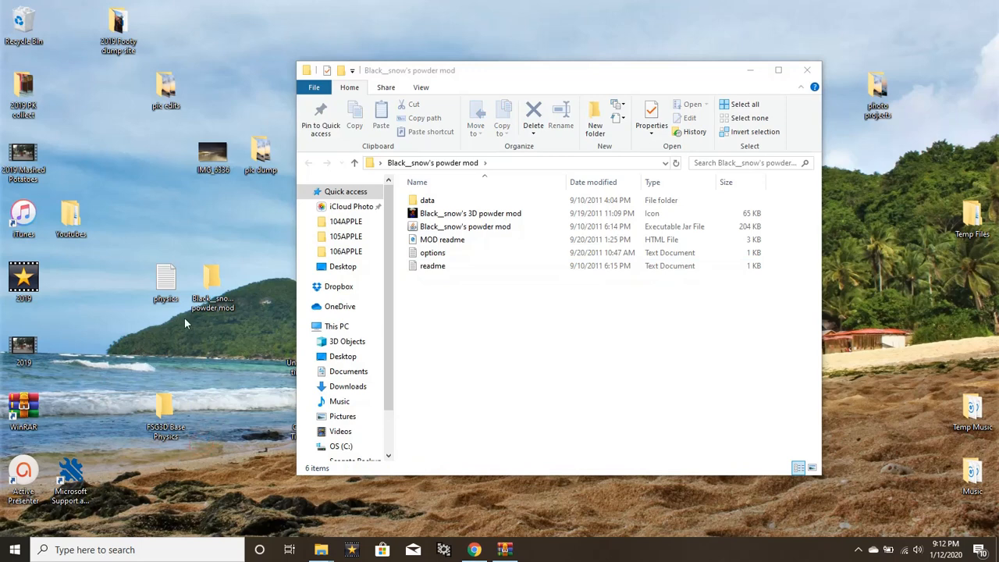
mouse_move(159, 274)
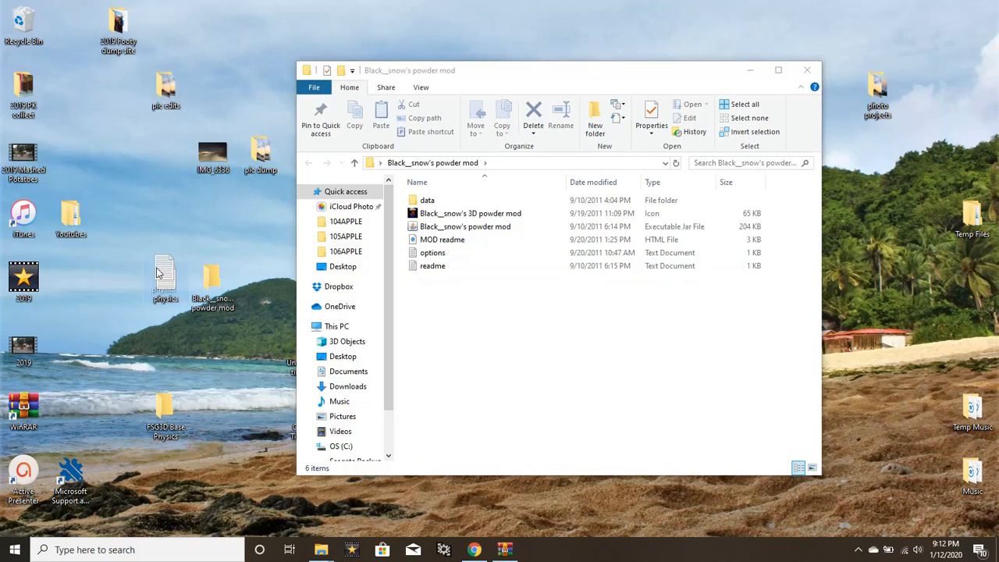
mouse_move(332, 287)
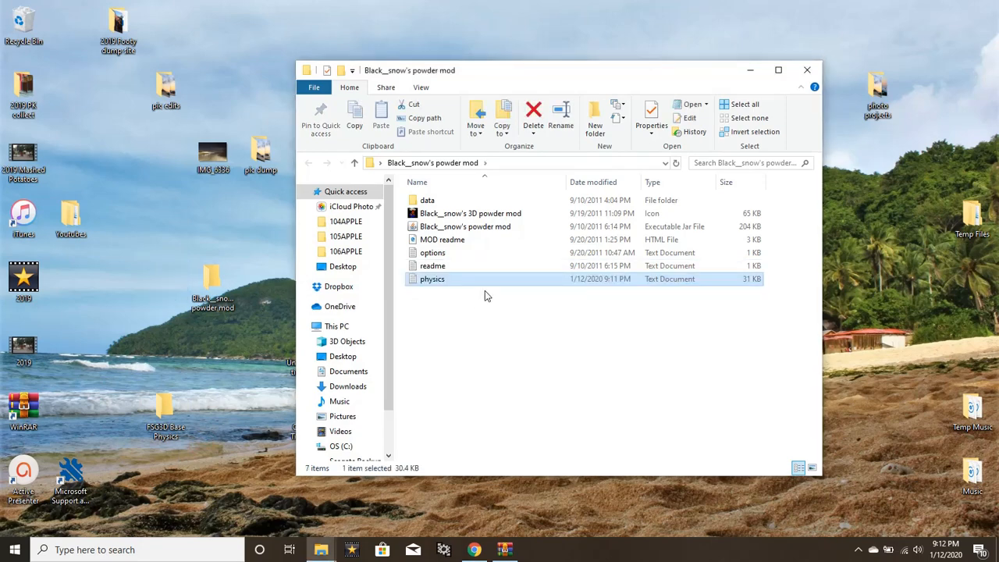
mouse_move(477, 231)
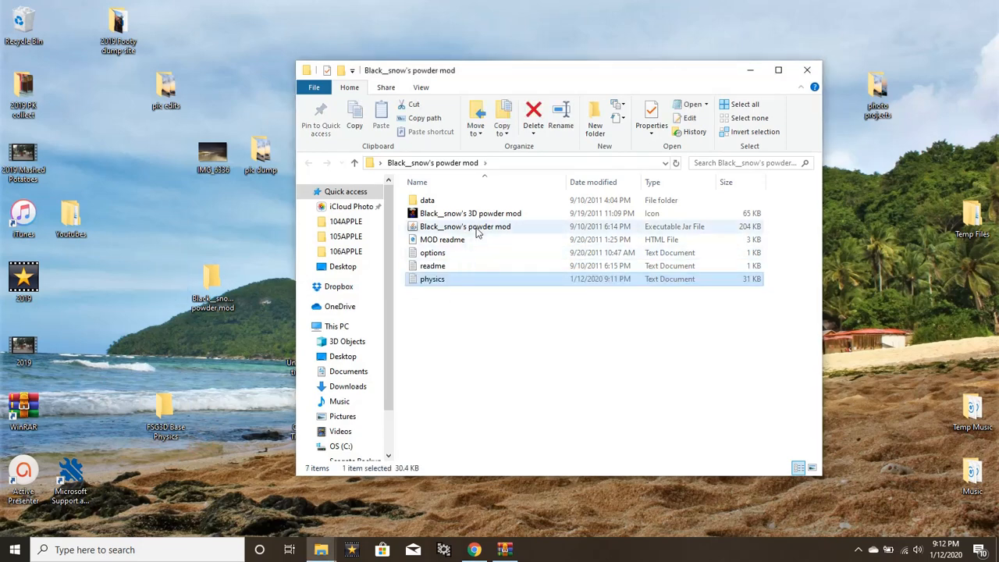
- Launch Black_snow's powder mod jar from the mod folder
left_click(477, 314)
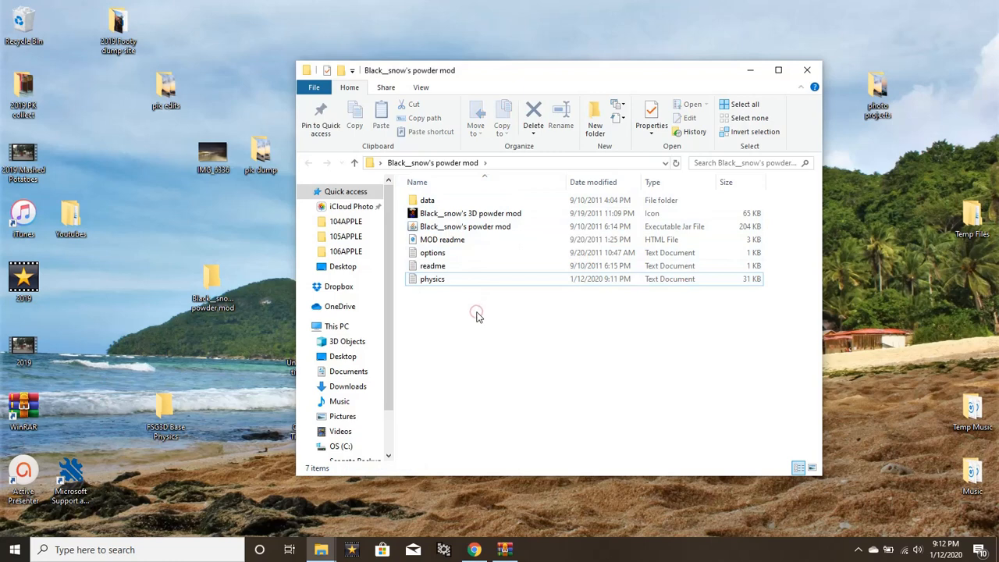
left_click(466, 226)
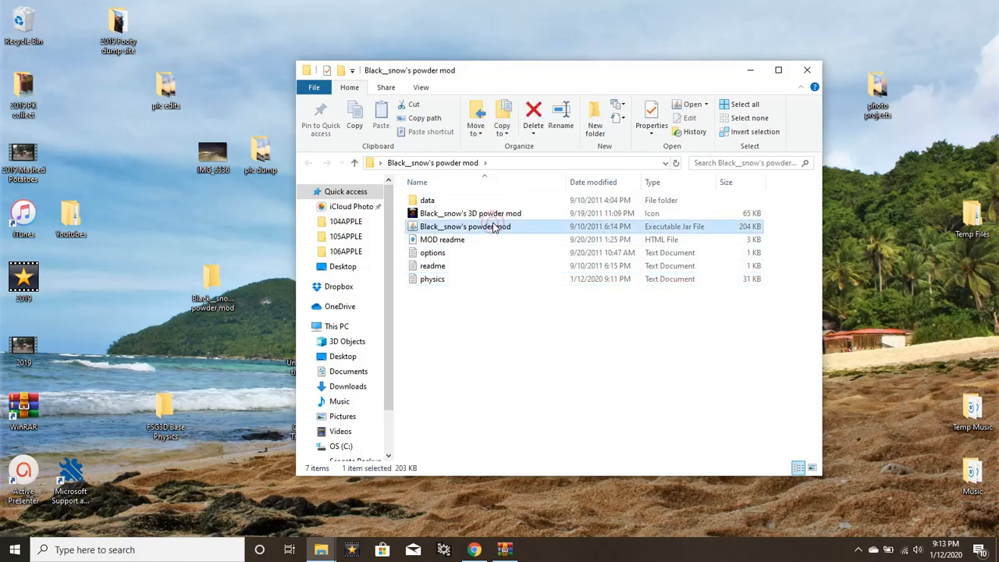
double_click(465, 226)
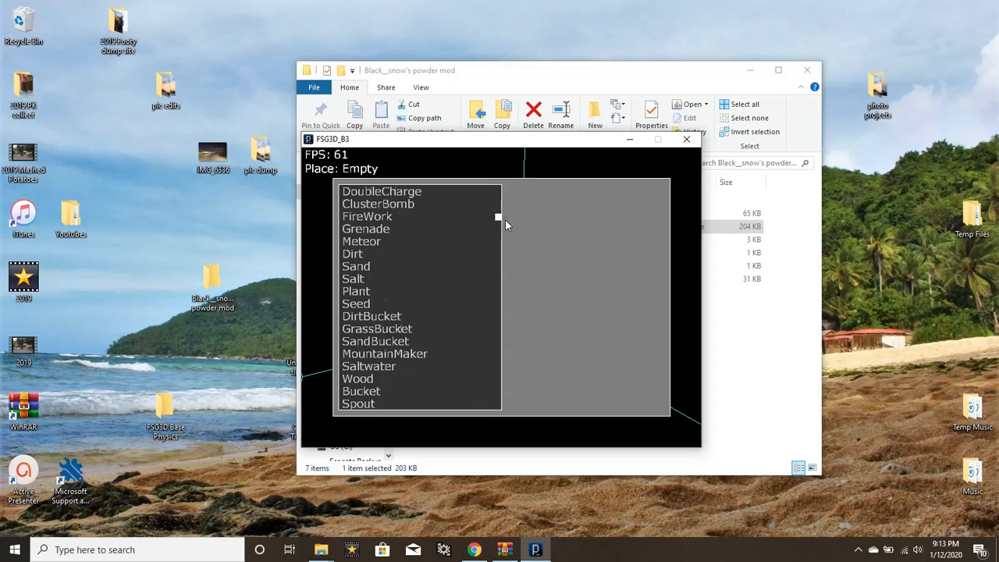
- Browse the new modded elements, select Fire, then choose FireWork for placing
scroll("down", 3)
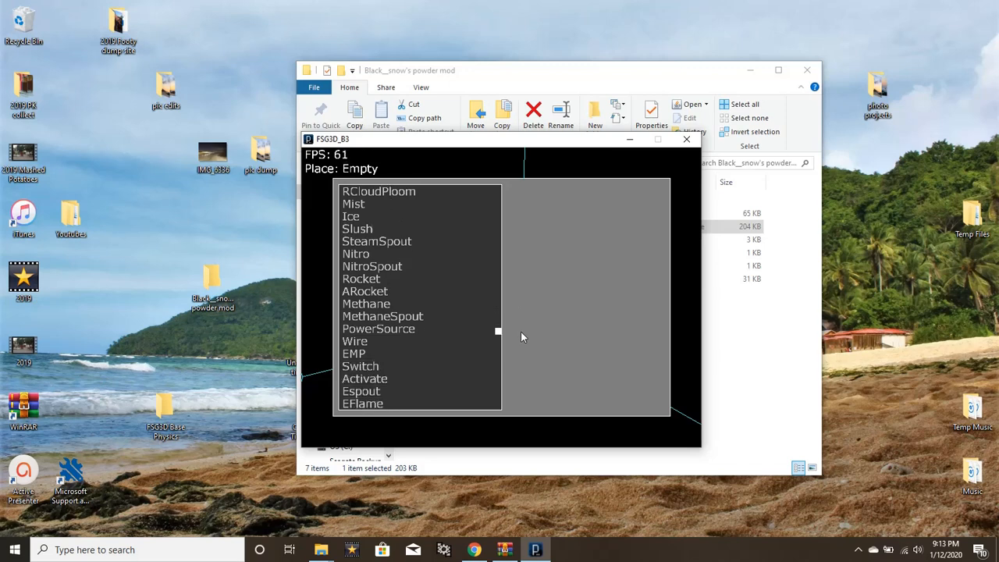
scroll("down", 3)
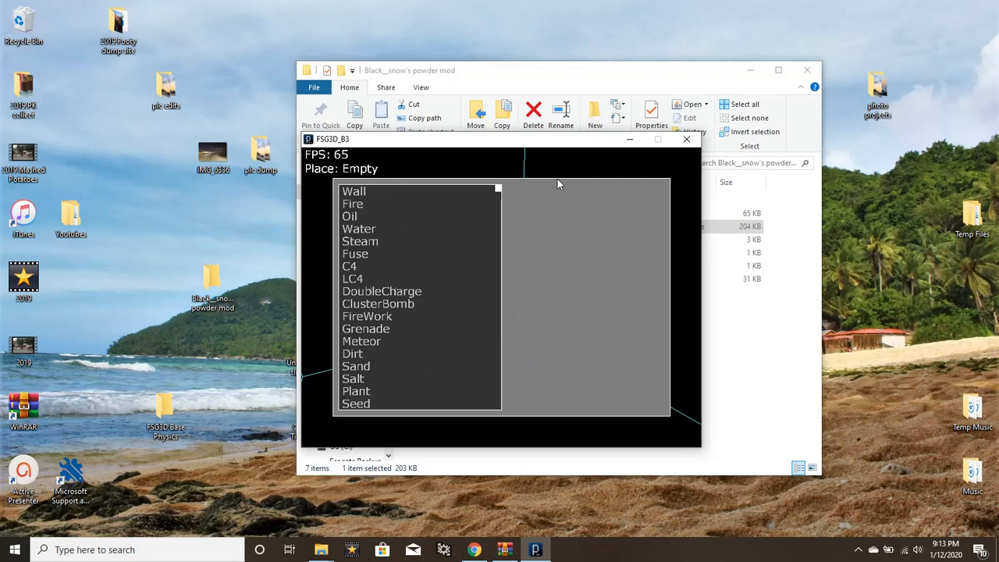
mouse_move(544, 173)
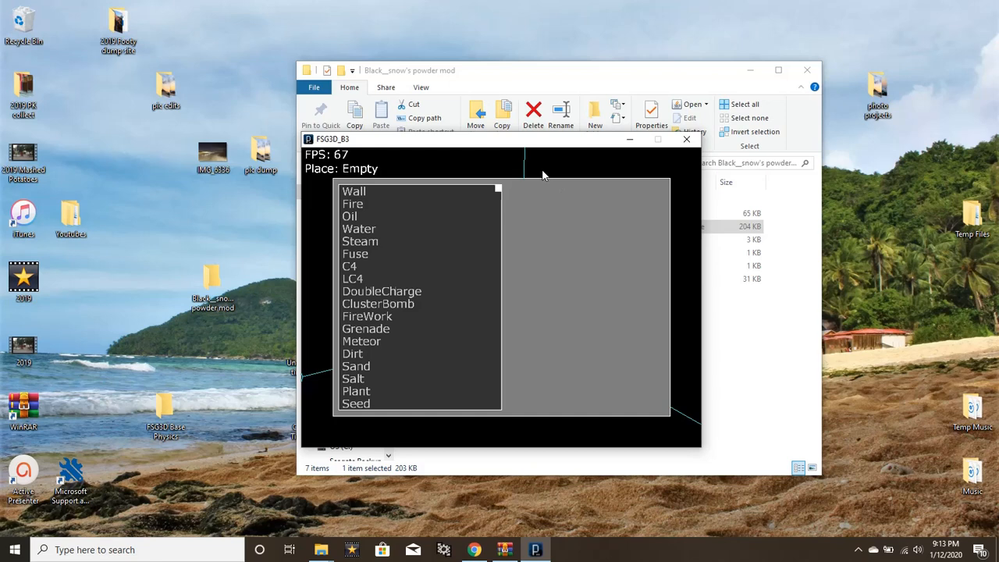
mouse_move(508, 204)
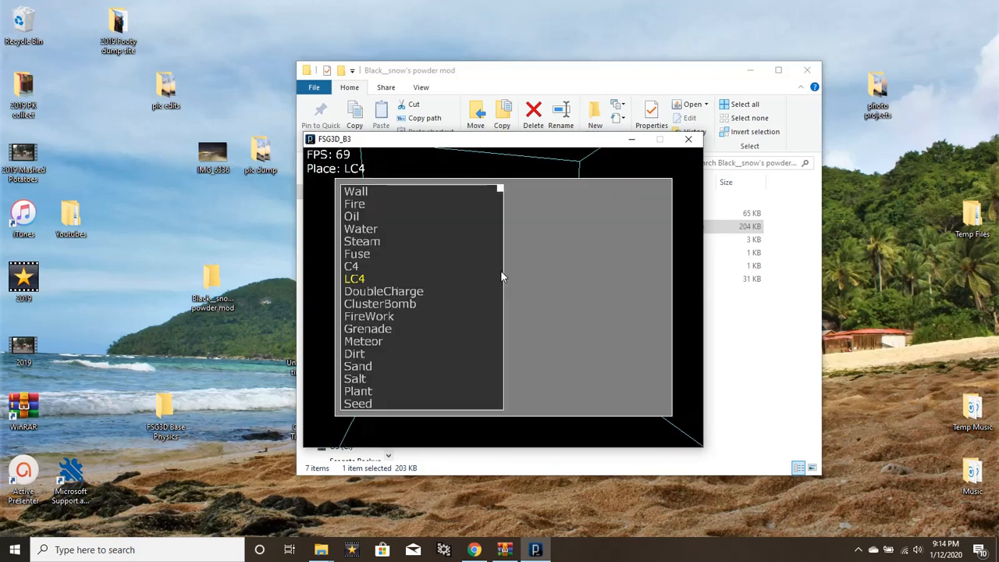
left_click(382, 204)
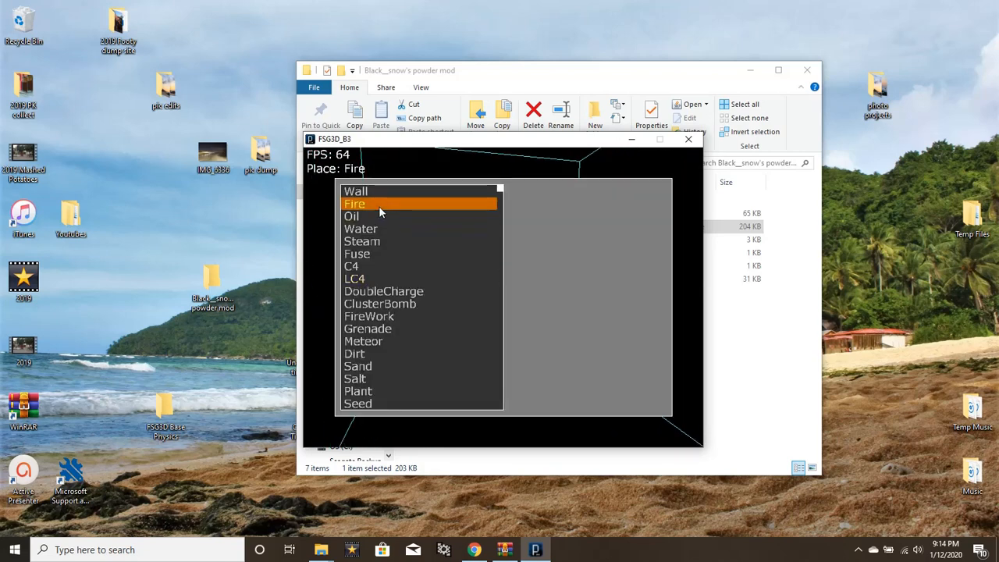
left_click(379, 204)
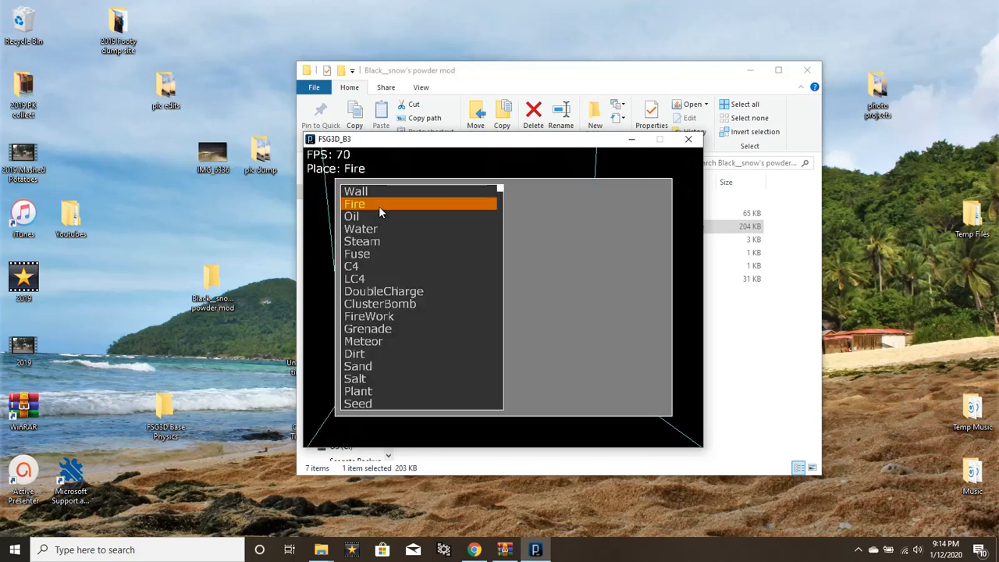
left_click(382, 204)
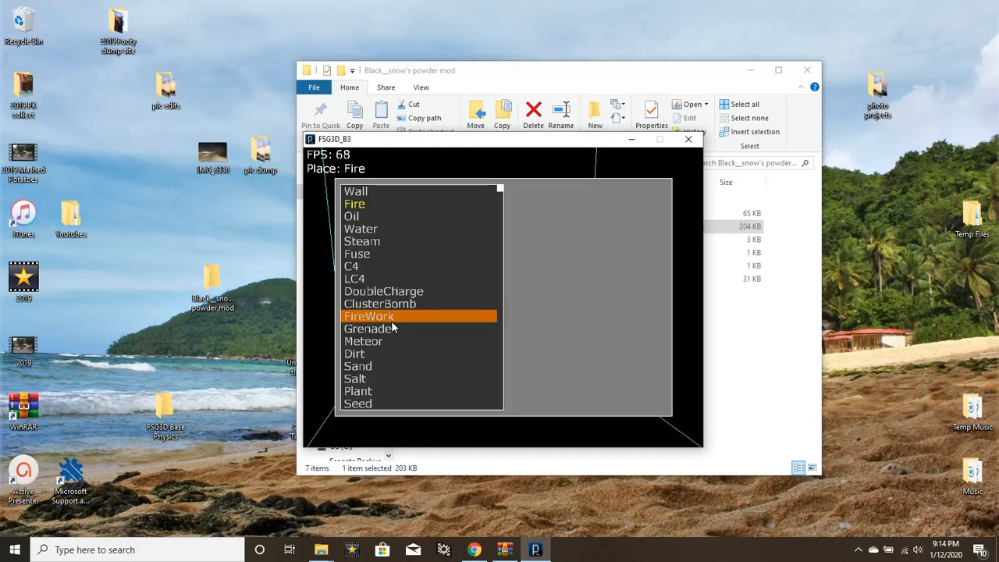
left_click(370, 316)
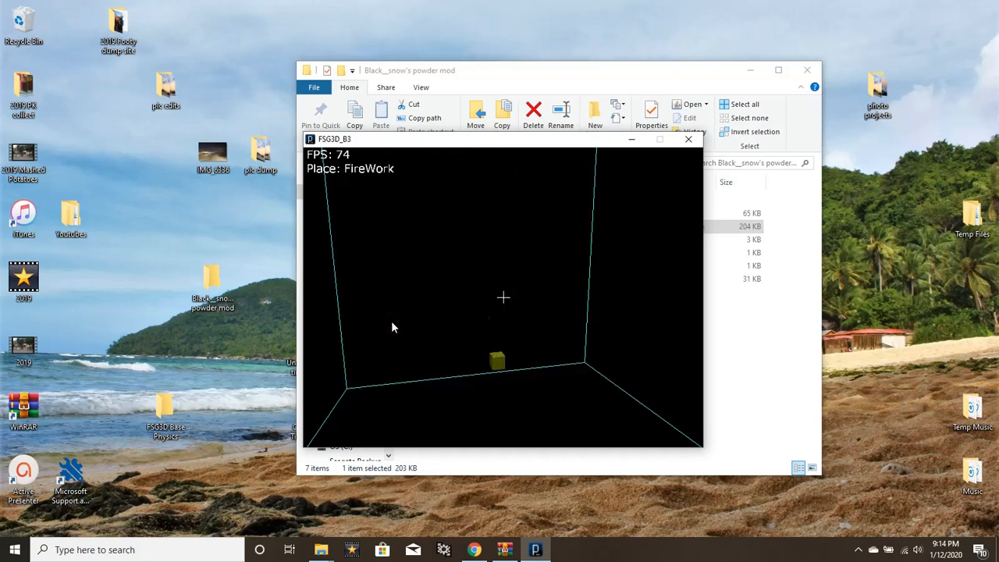